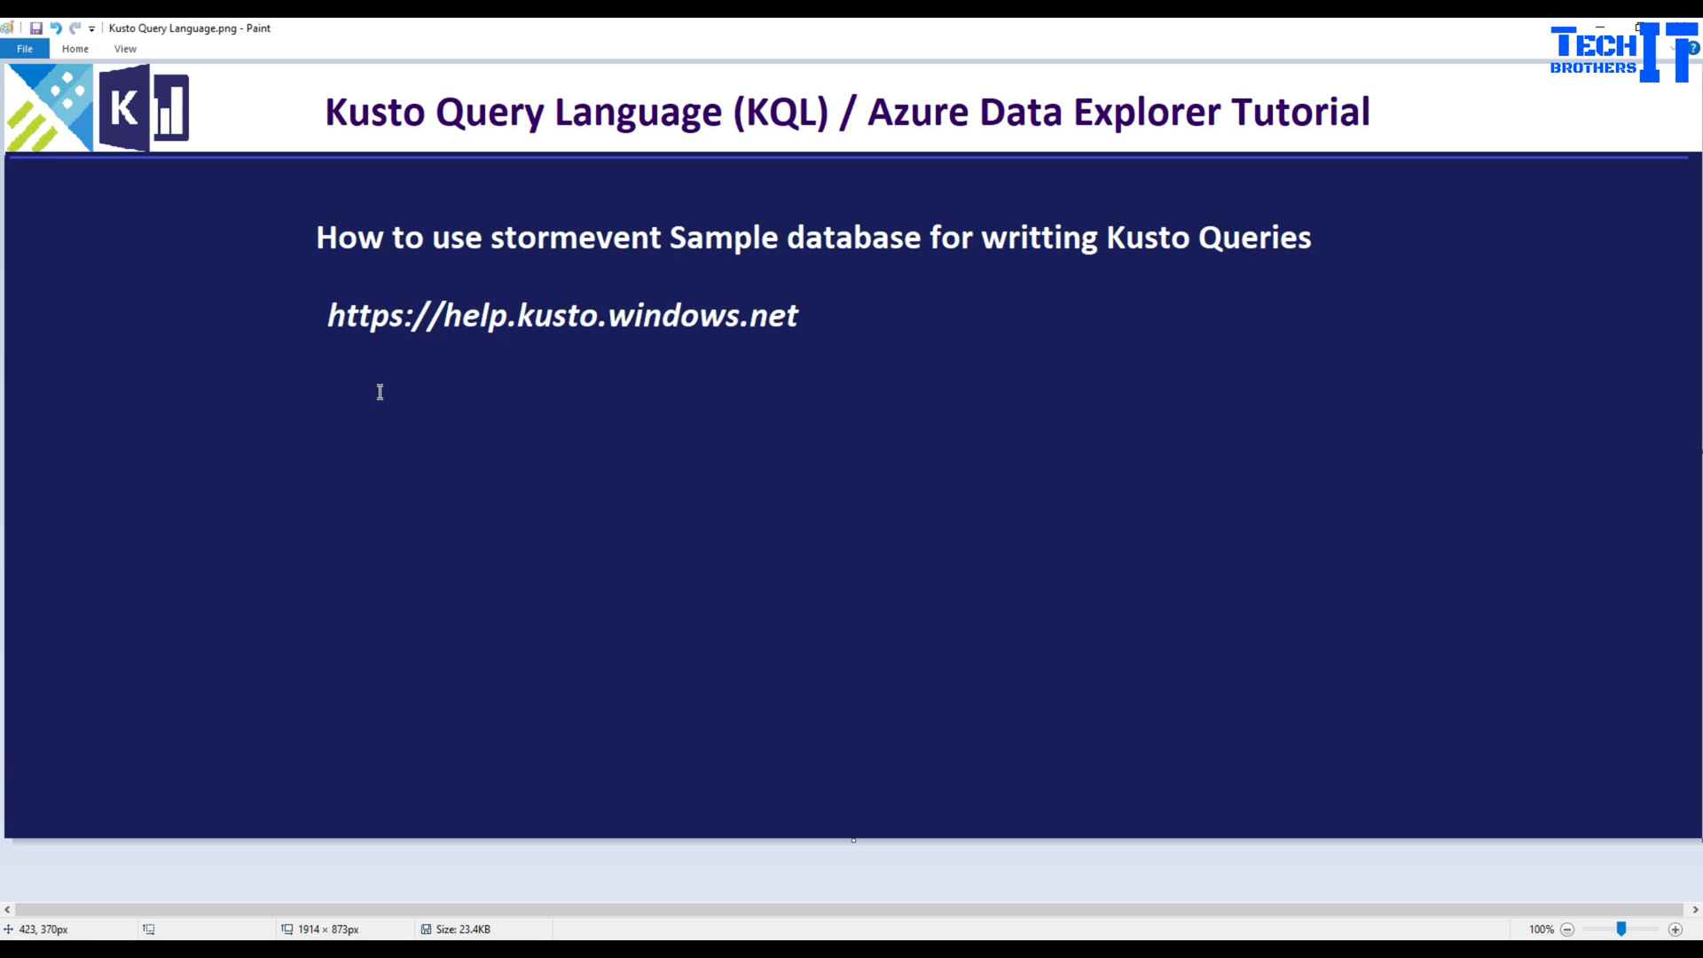
{"action": "mouse_move", "coordinate": [458, 316]}
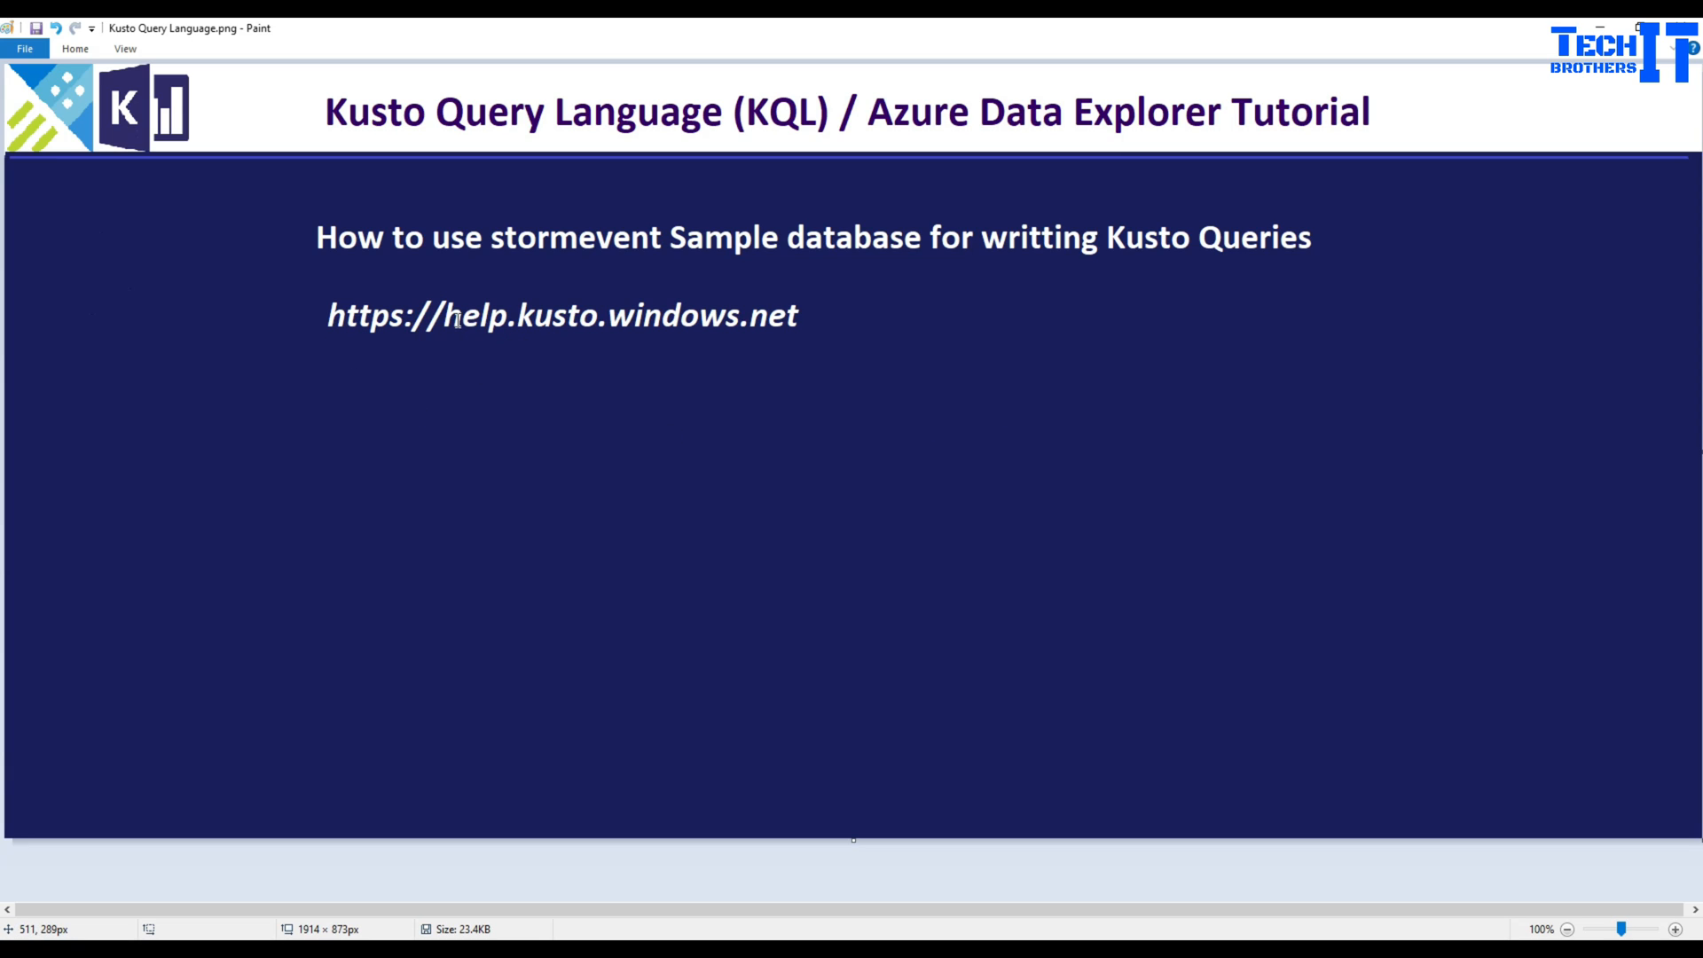
{"action": "mouse_move", "coordinate": [763, 319]}
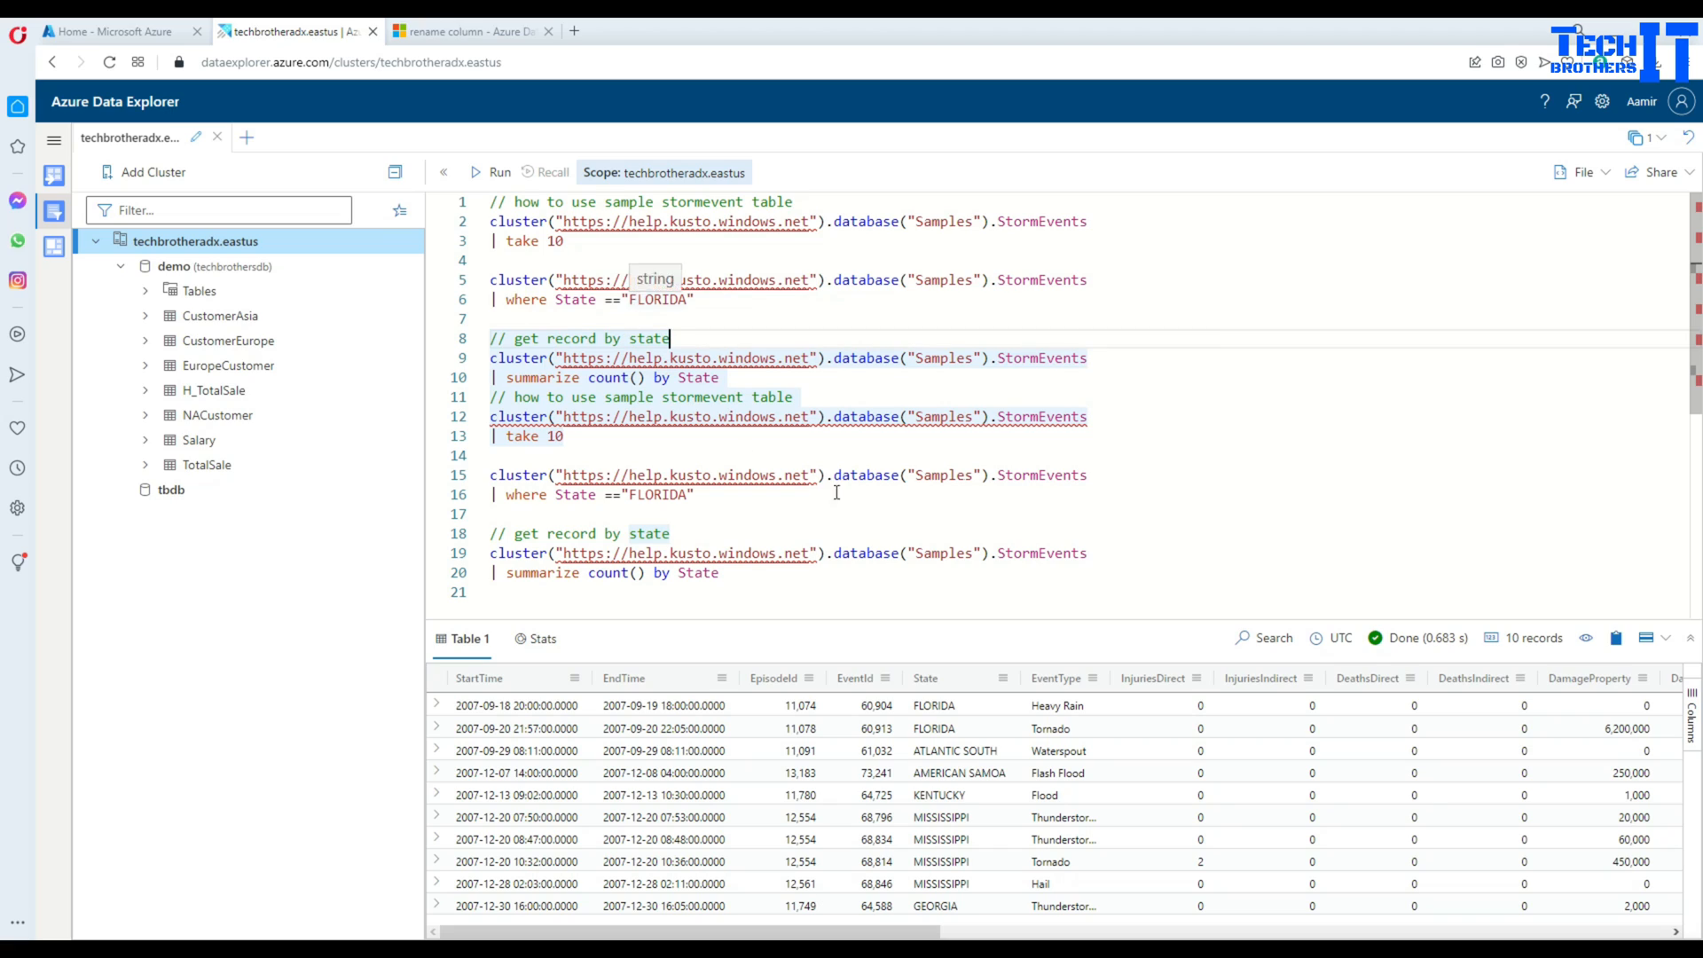
{"action": "mouse_move", "coordinate": [872, 534]}
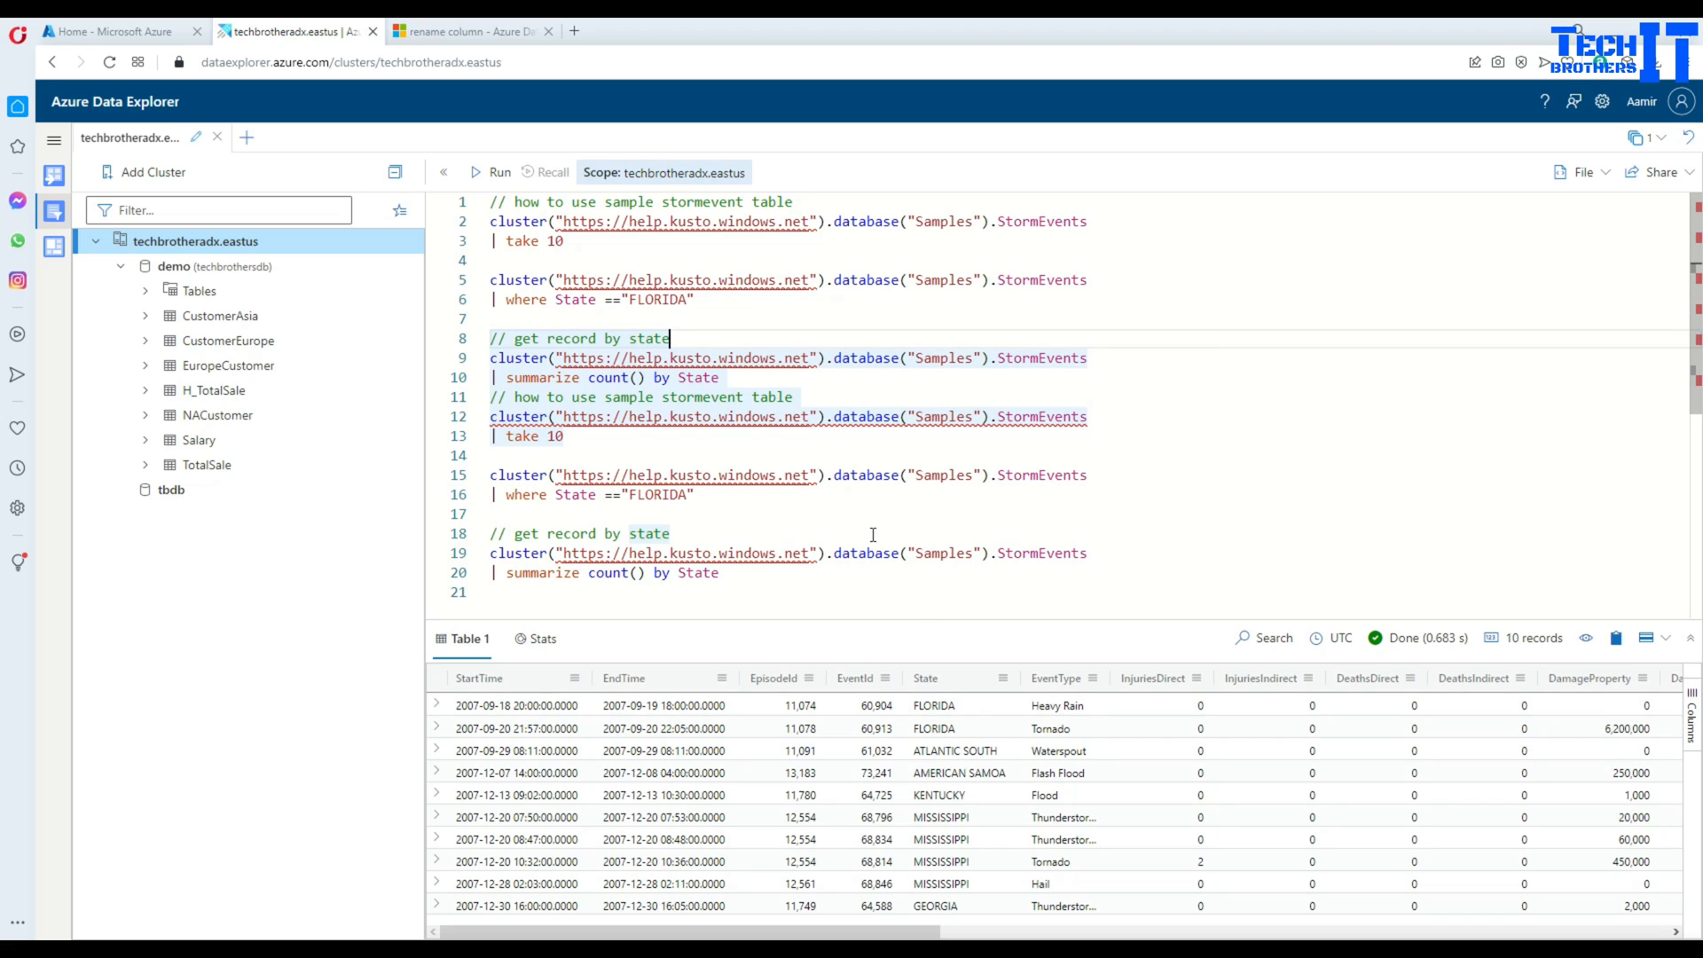
{"action": "mouse_move", "coordinate": [533, 382]}
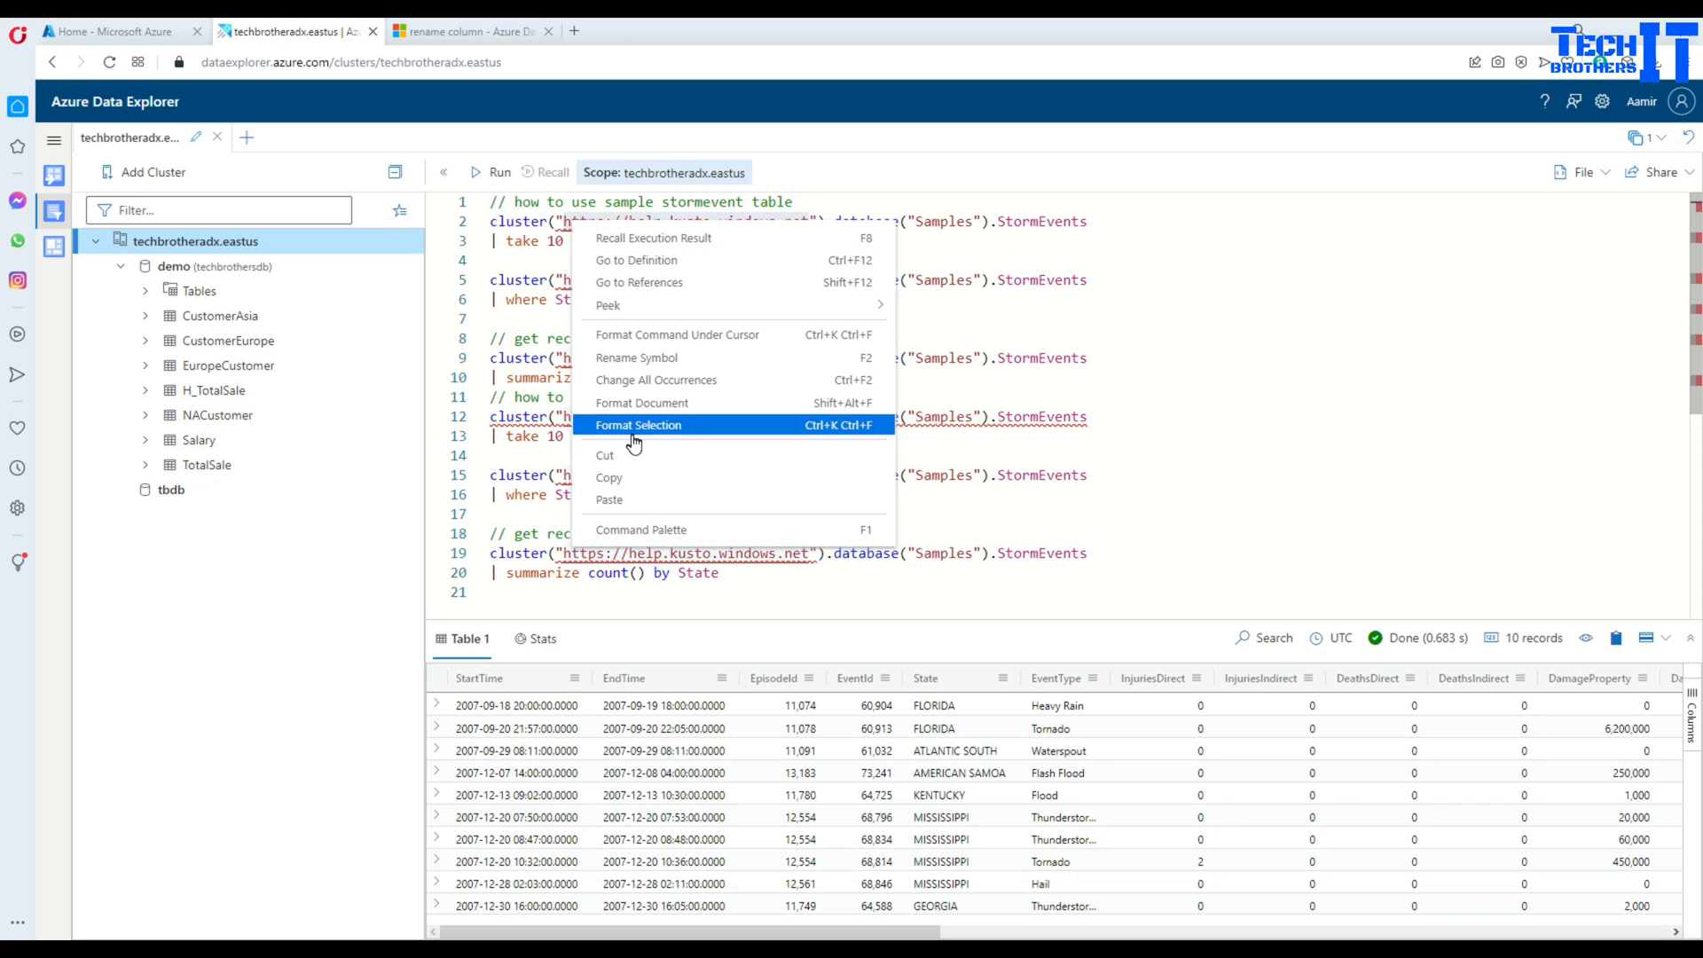
- Open dataexplorer.azure.com in a new tab and expand the help cluster to show Samples
{"action": "left_click", "coordinate": [747, 32]}
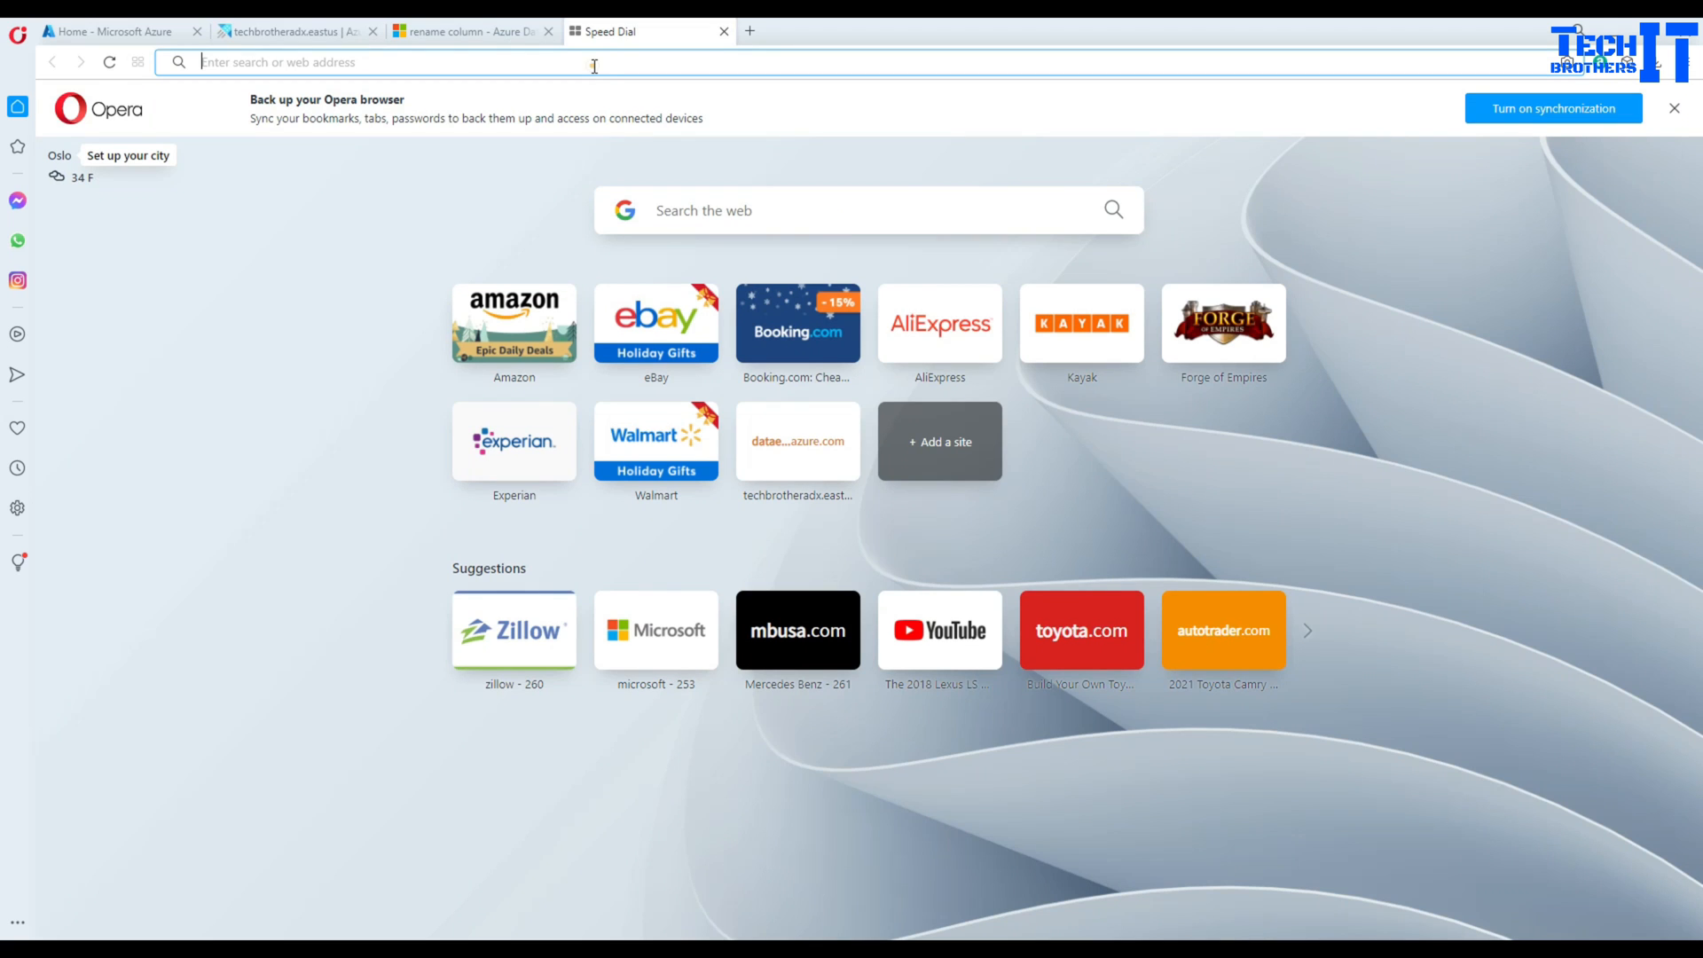
{"action": "type", "text": "dataexplorer.azure.com/clusters/help"}
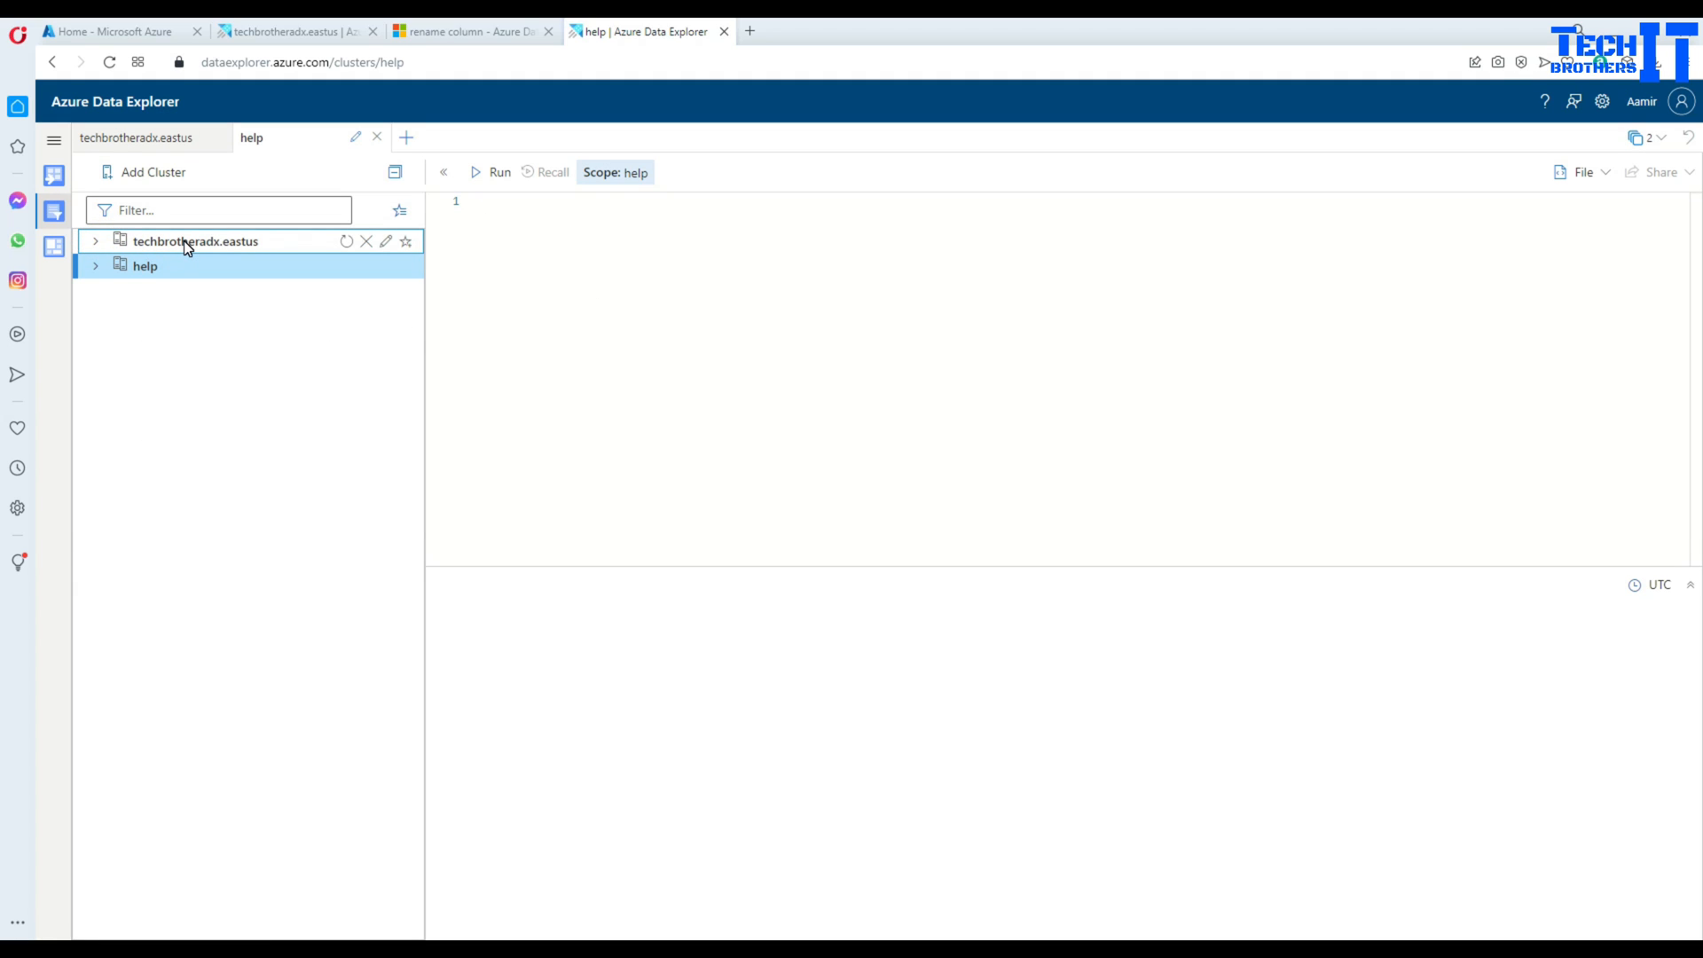
{"action": "left_click", "coordinate": [195, 241]}
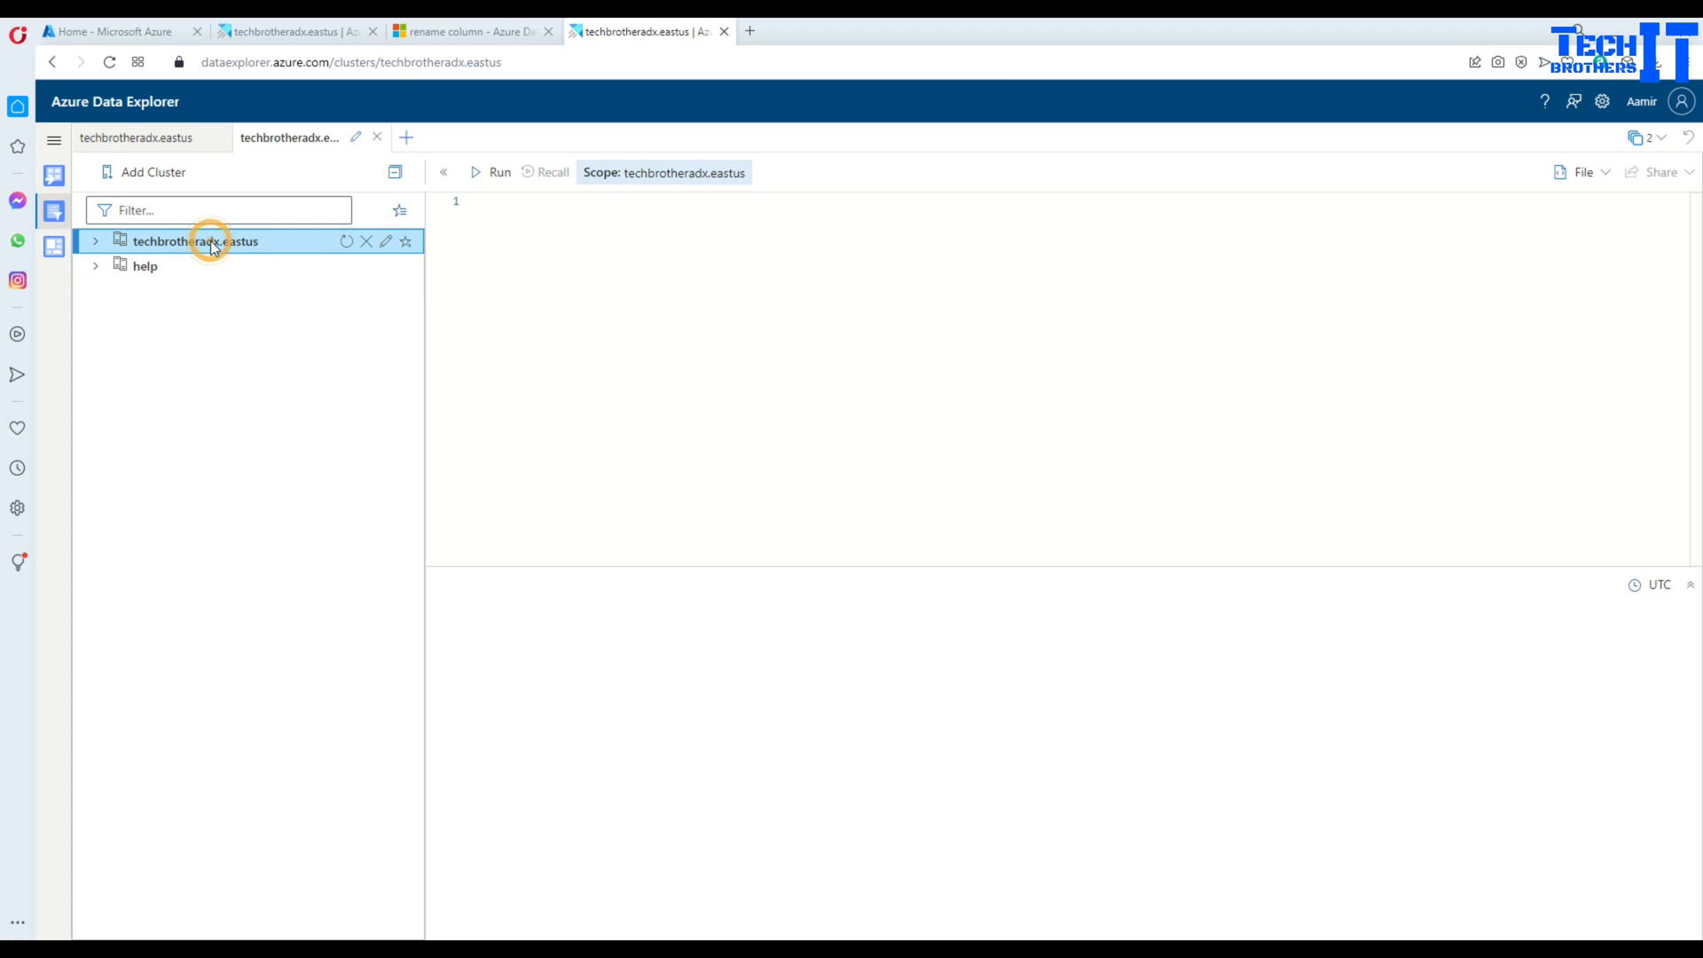
{"action": "left_click", "coordinate": [143, 267]}
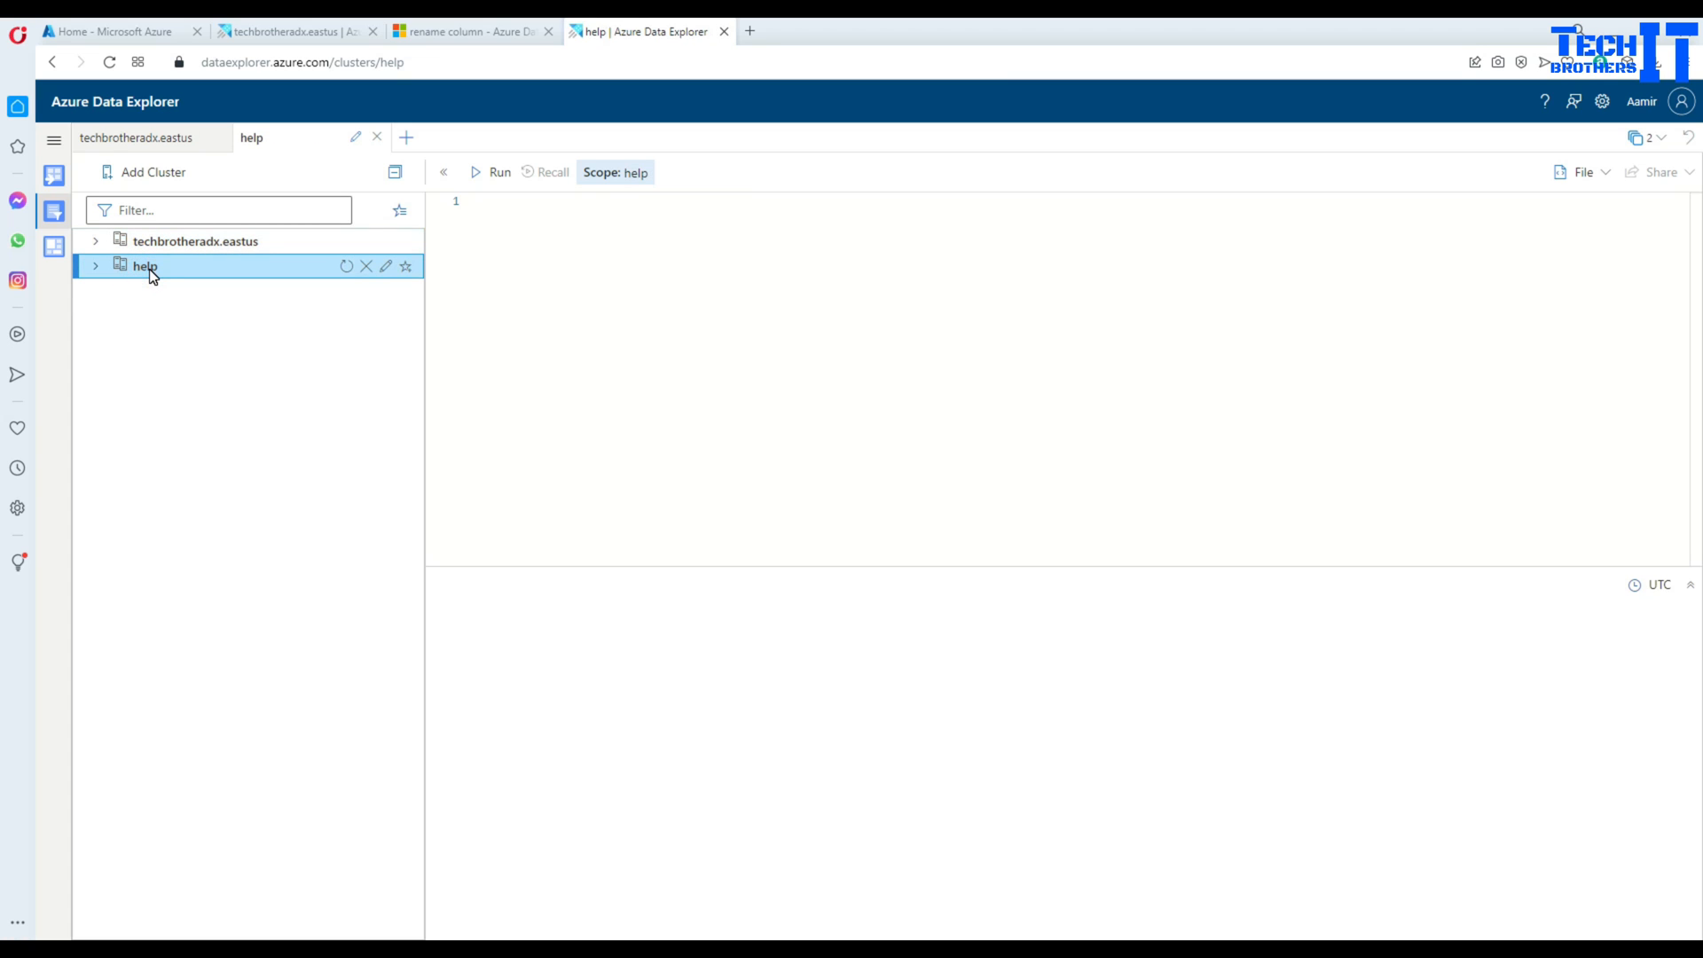
{"action": "left_click", "coordinate": [96, 266]}
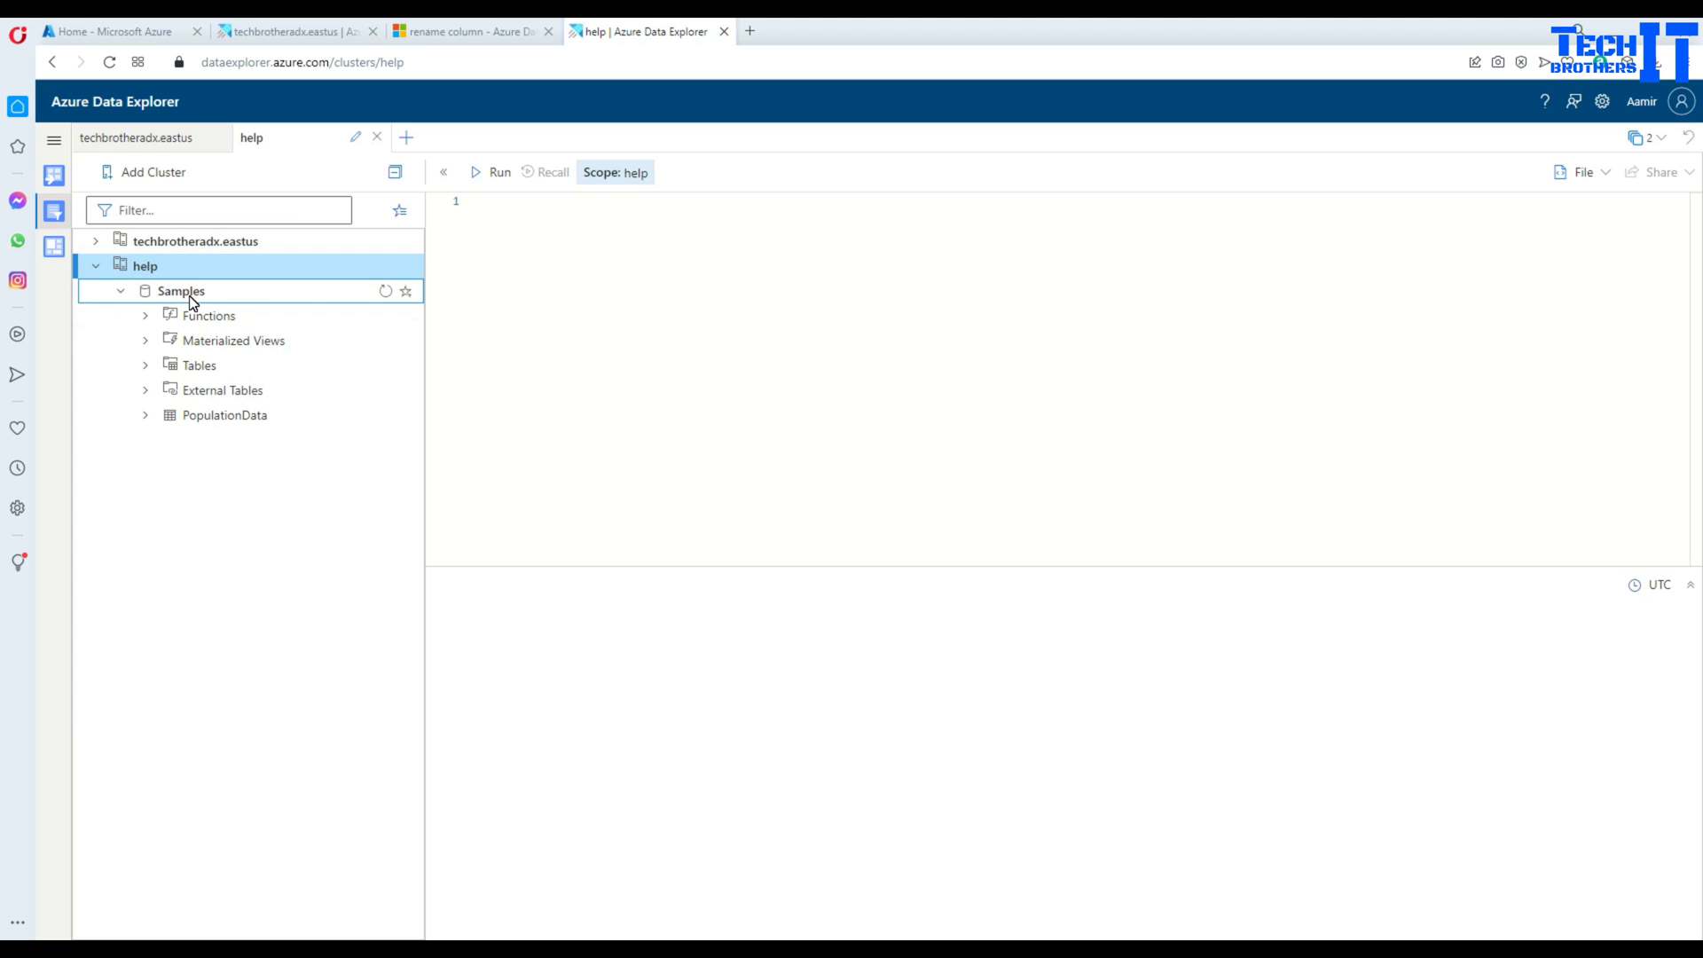
{"action": "mouse_move", "coordinate": [184, 334]}
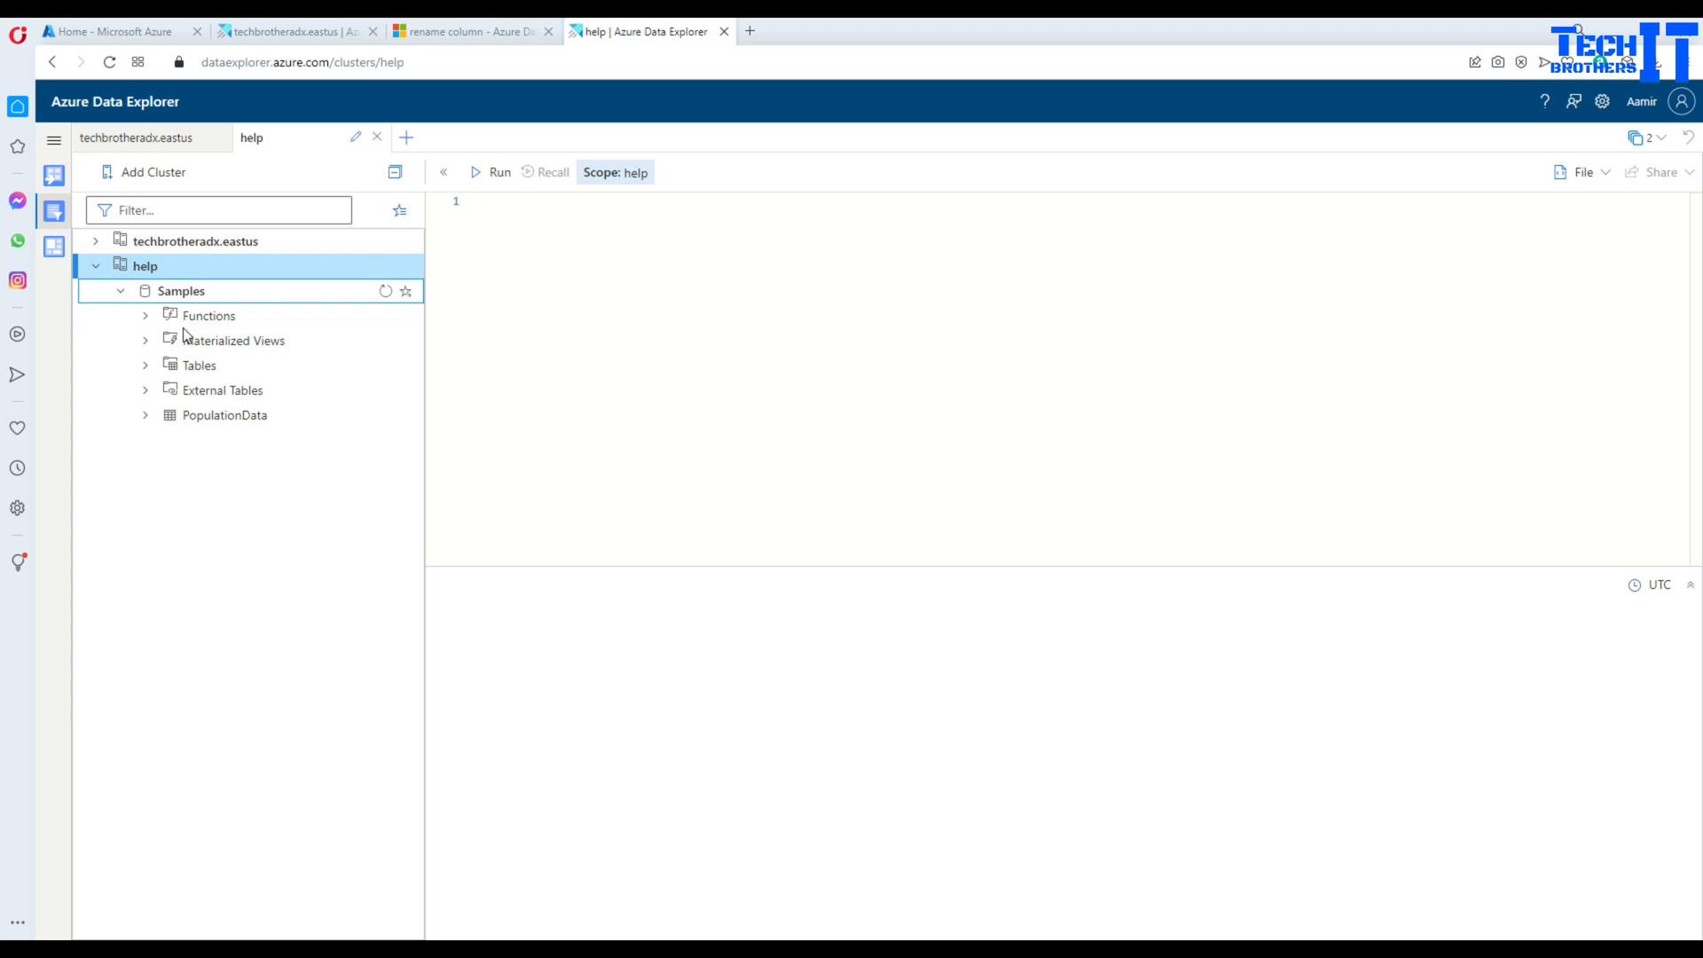
{"action": "mouse_move", "coordinate": [204, 406]}
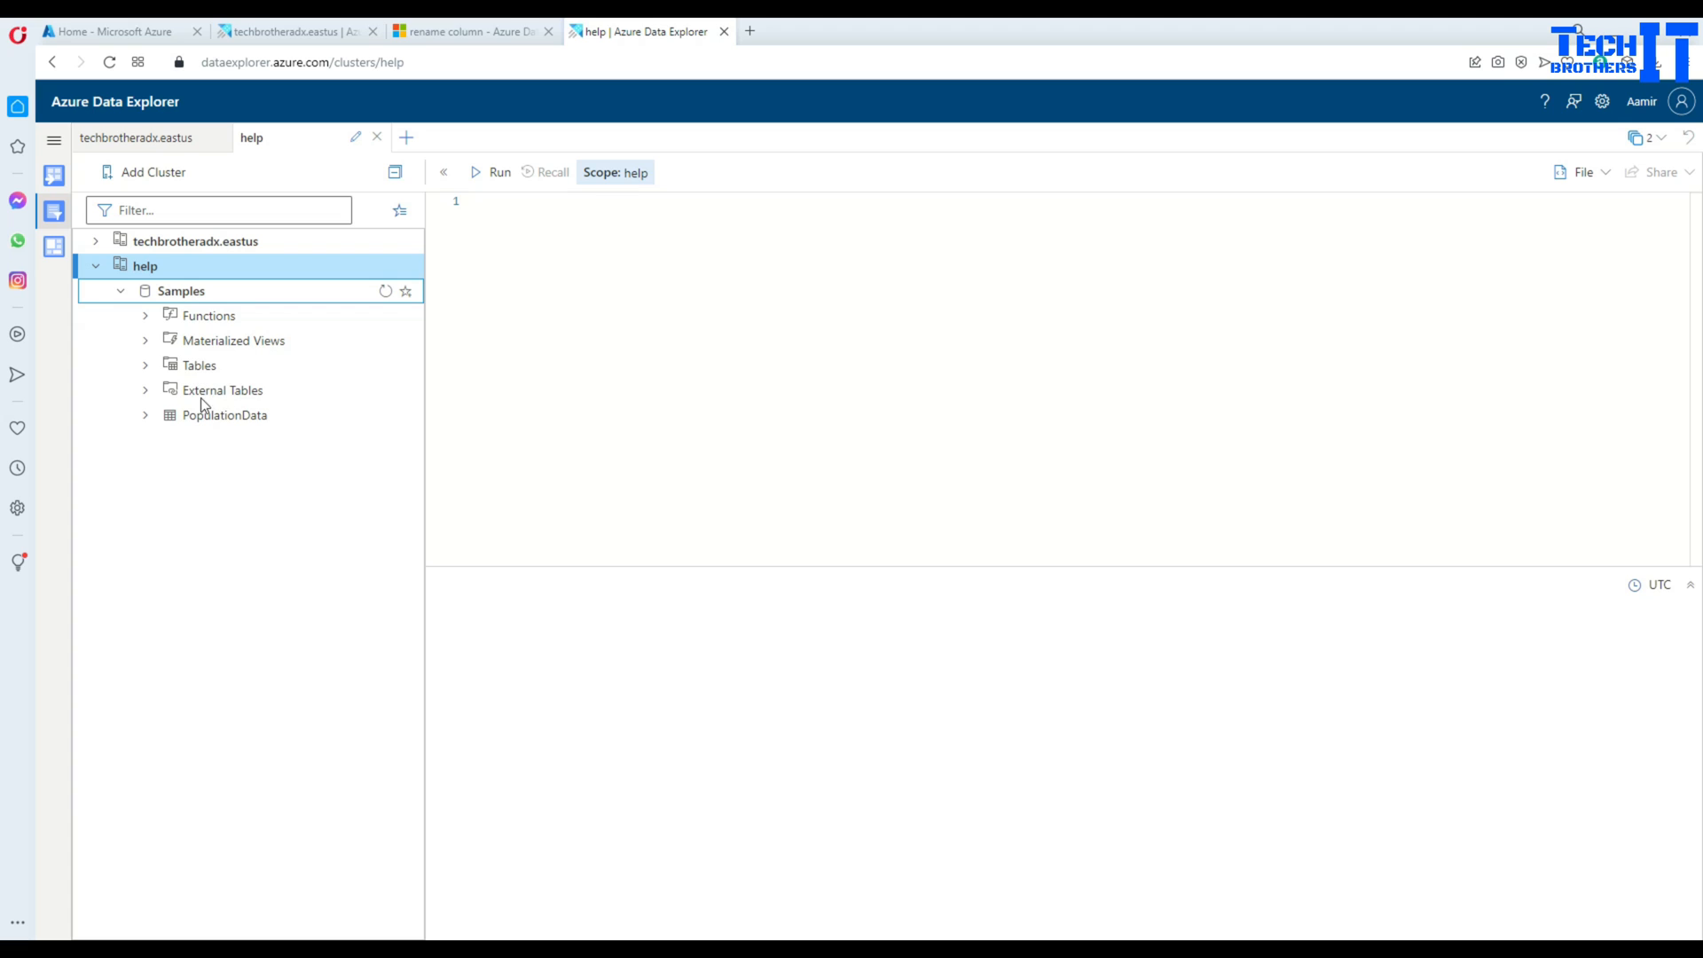
{"action": "mouse_move", "coordinate": [237, 427]}
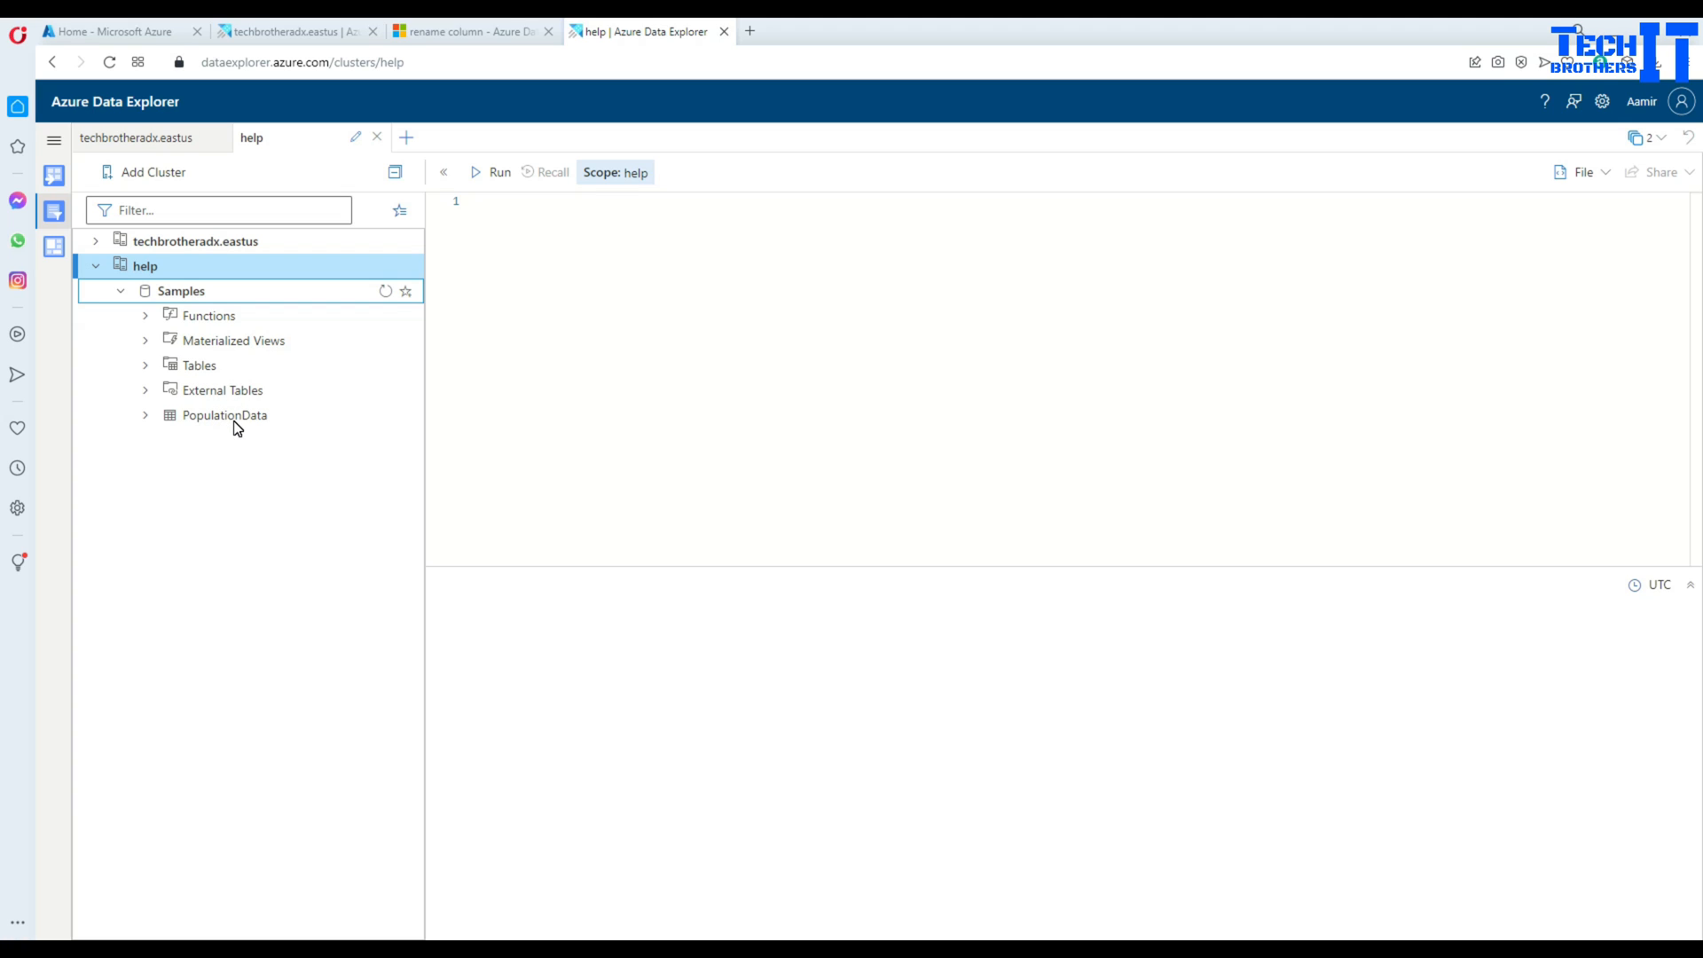
- Expand the Samples database, its Tables list and the Storm_Events table group
{"action": "left_click", "coordinate": [181, 290]}
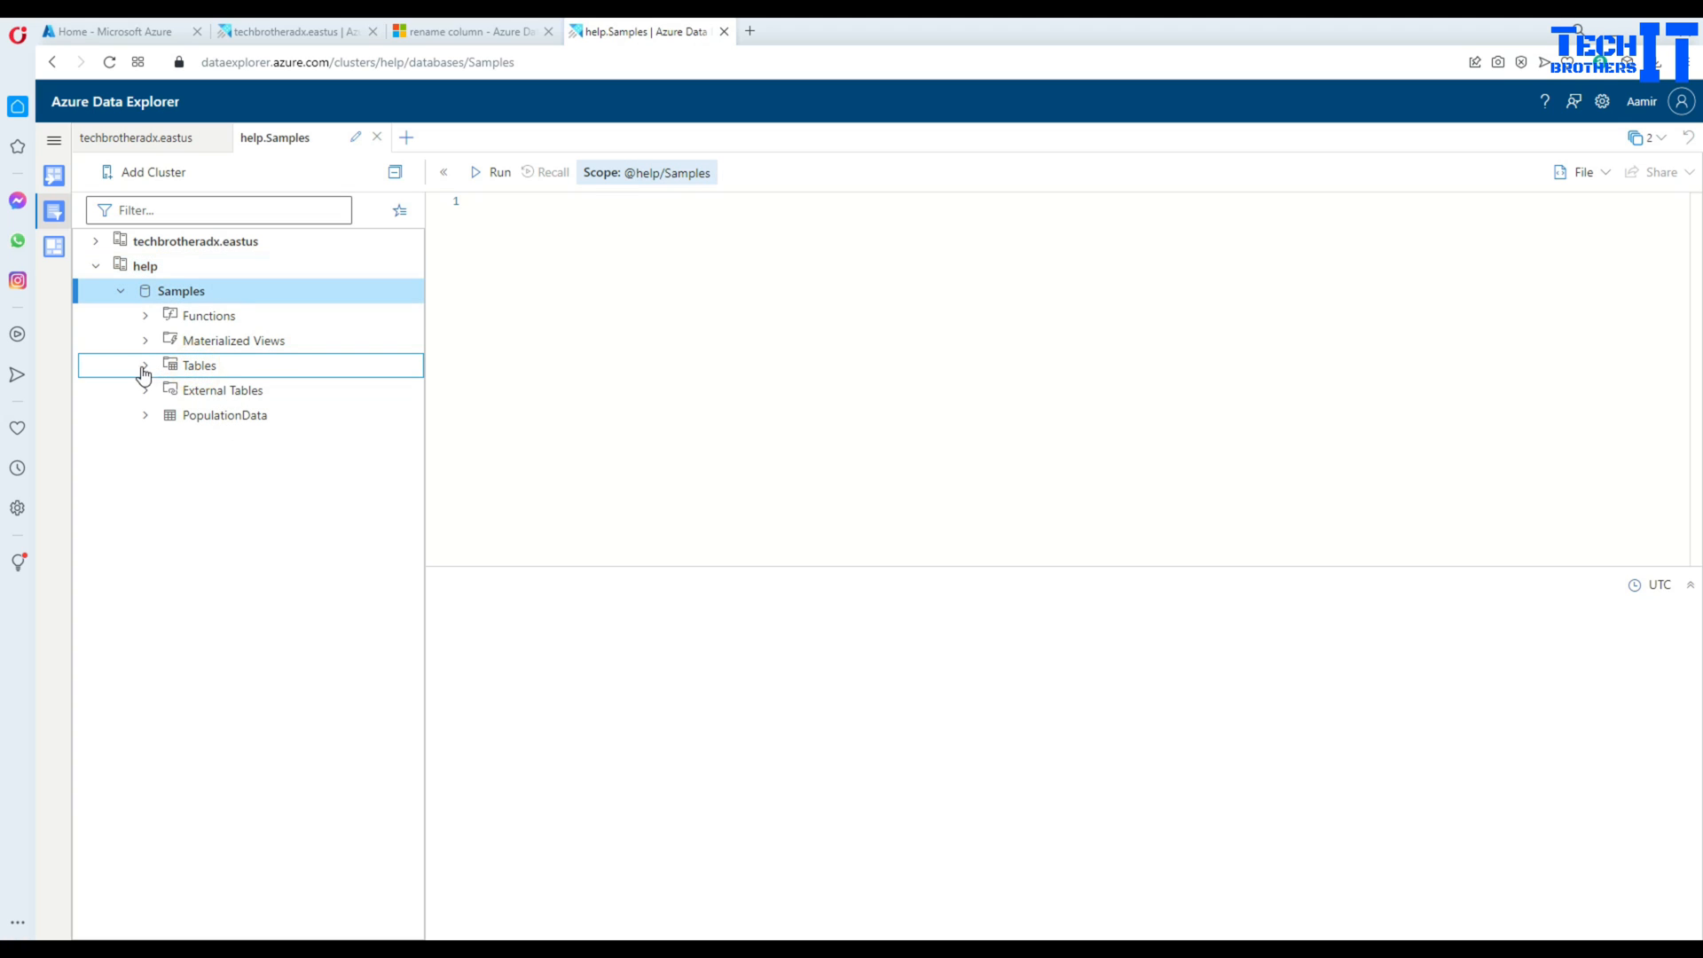
{"action": "left_click", "coordinate": [145, 364]}
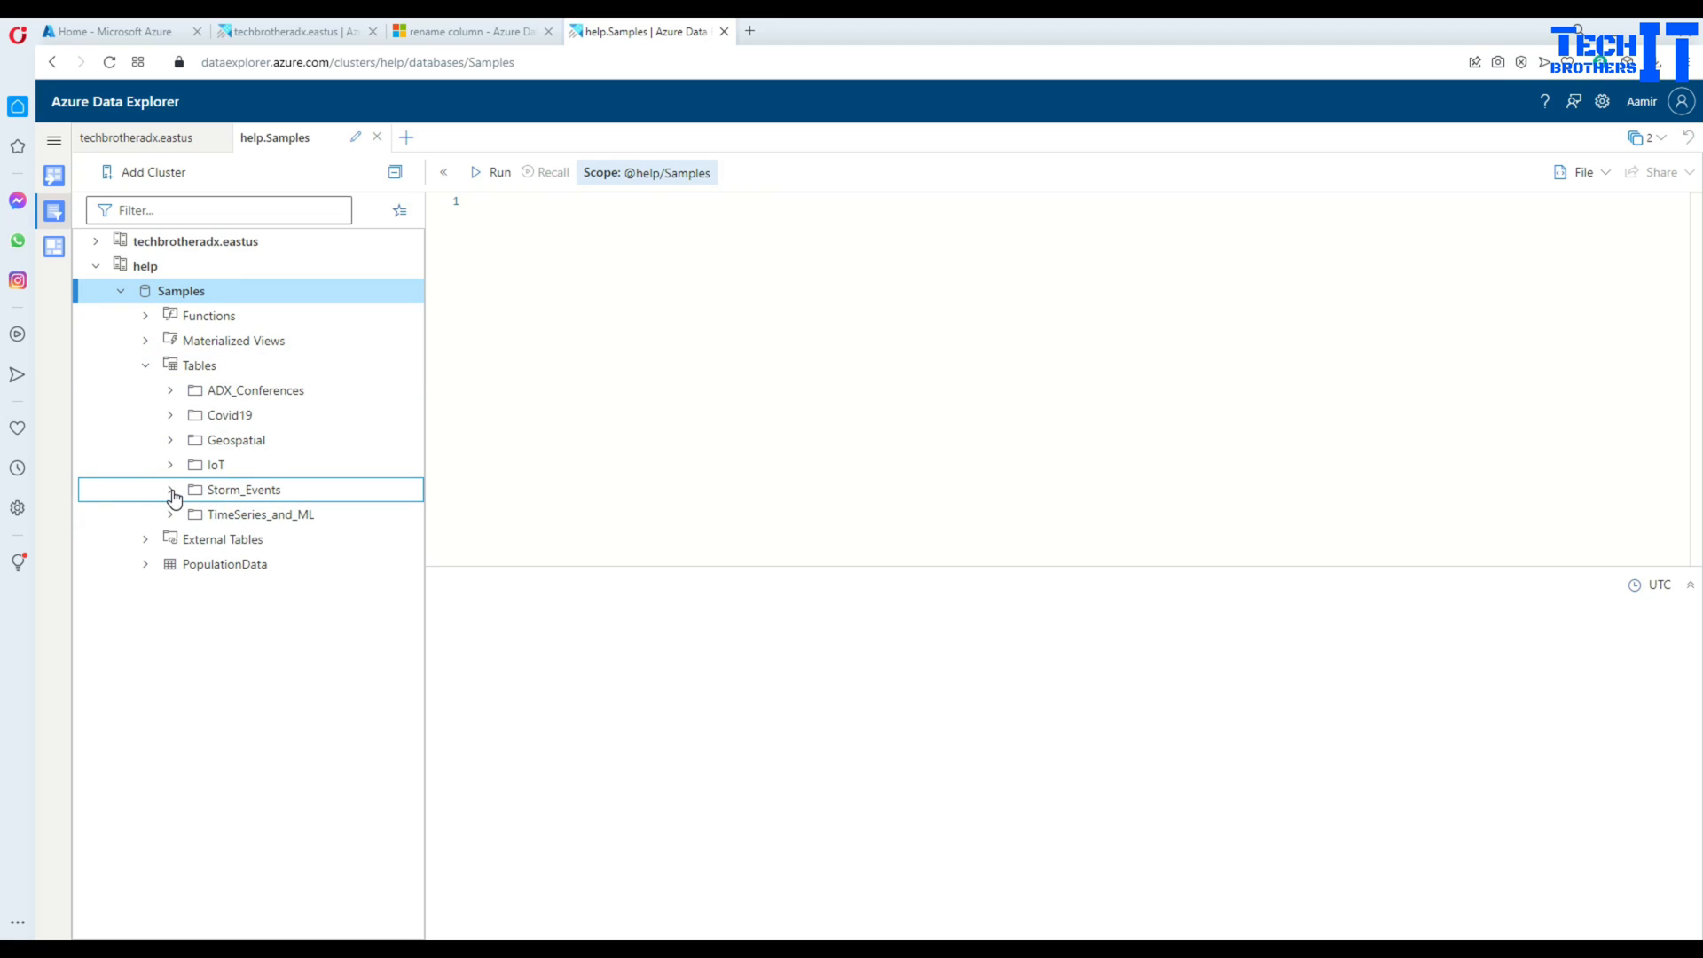
{"action": "left_click", "coordinate": [171, 490]}
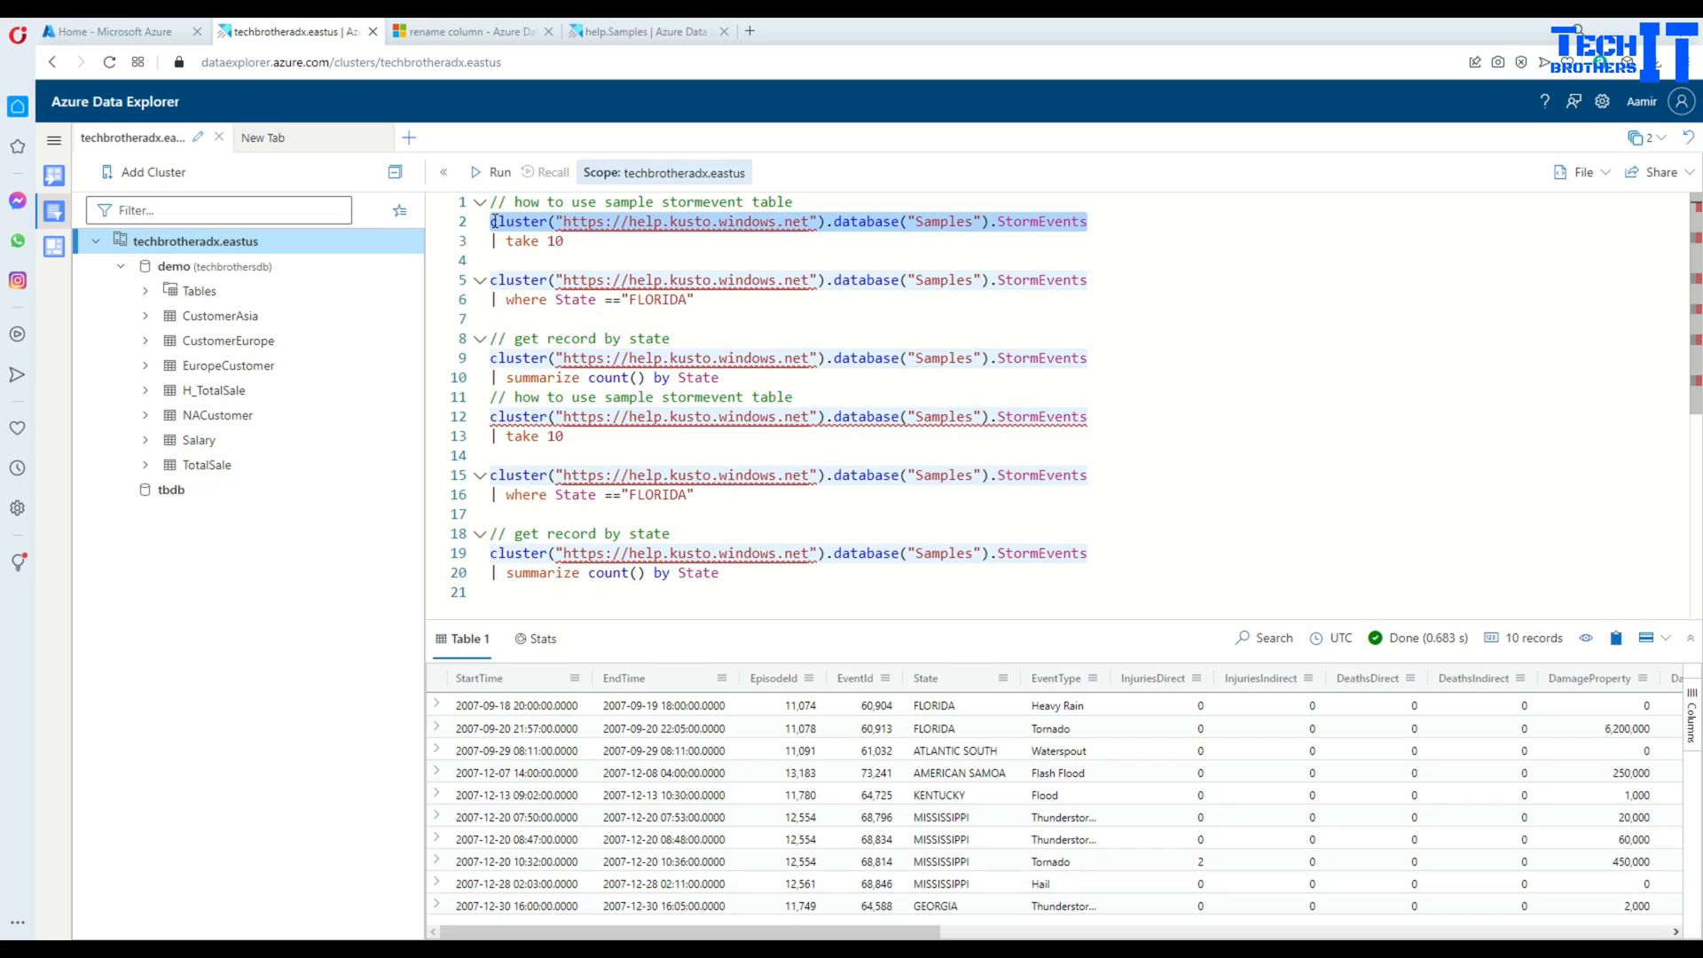
- Select the take 10 StormEvents query and run it, getting the 'select a database' error
{"action": "left_click", "coordinate": [1044, 221]}
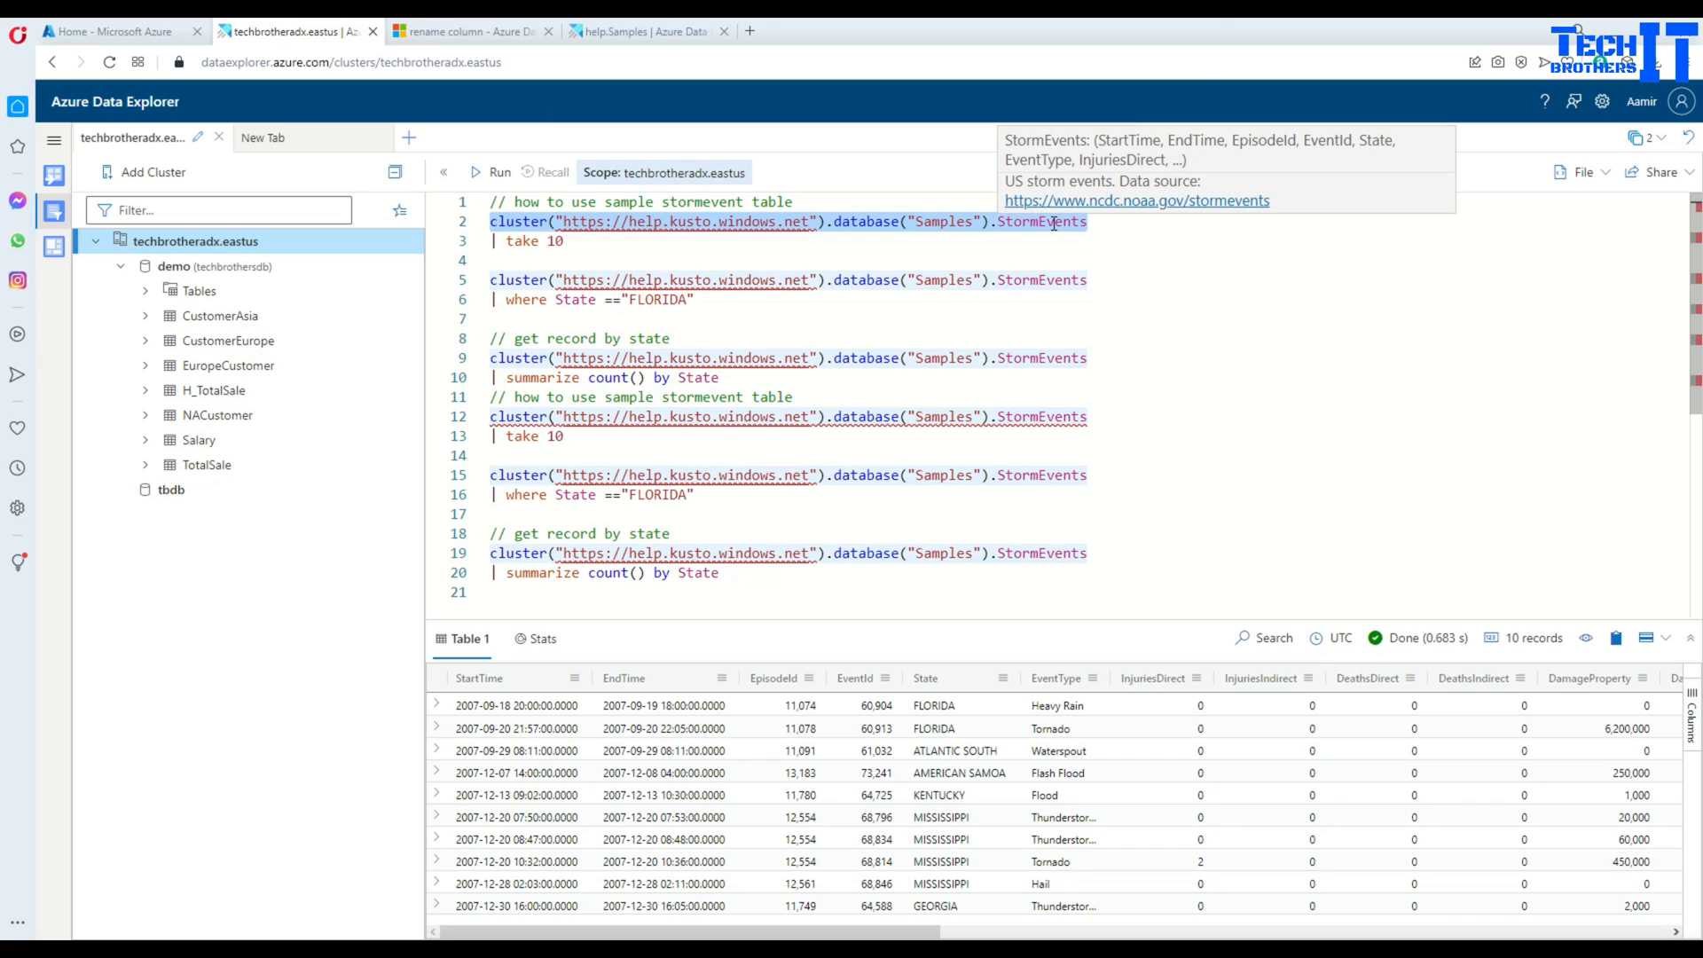
{"action": "mouse_move", "coordinate": [525, 240]}
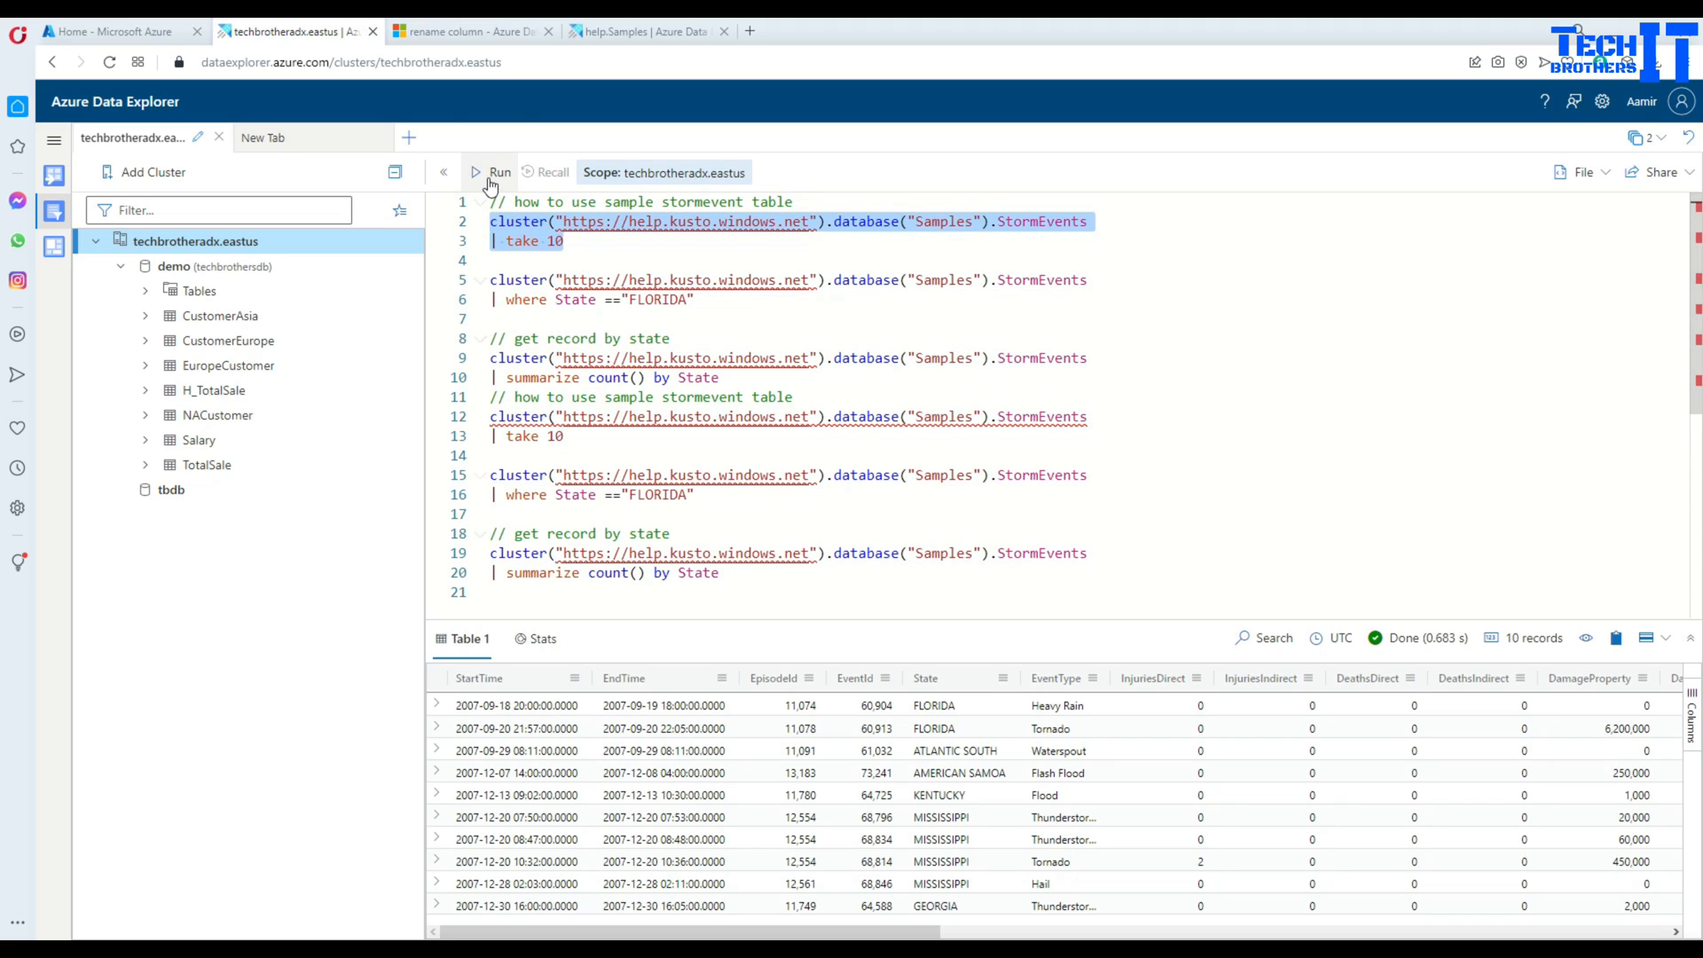
{"action": "left_click", "coordinate": [498, 171]}
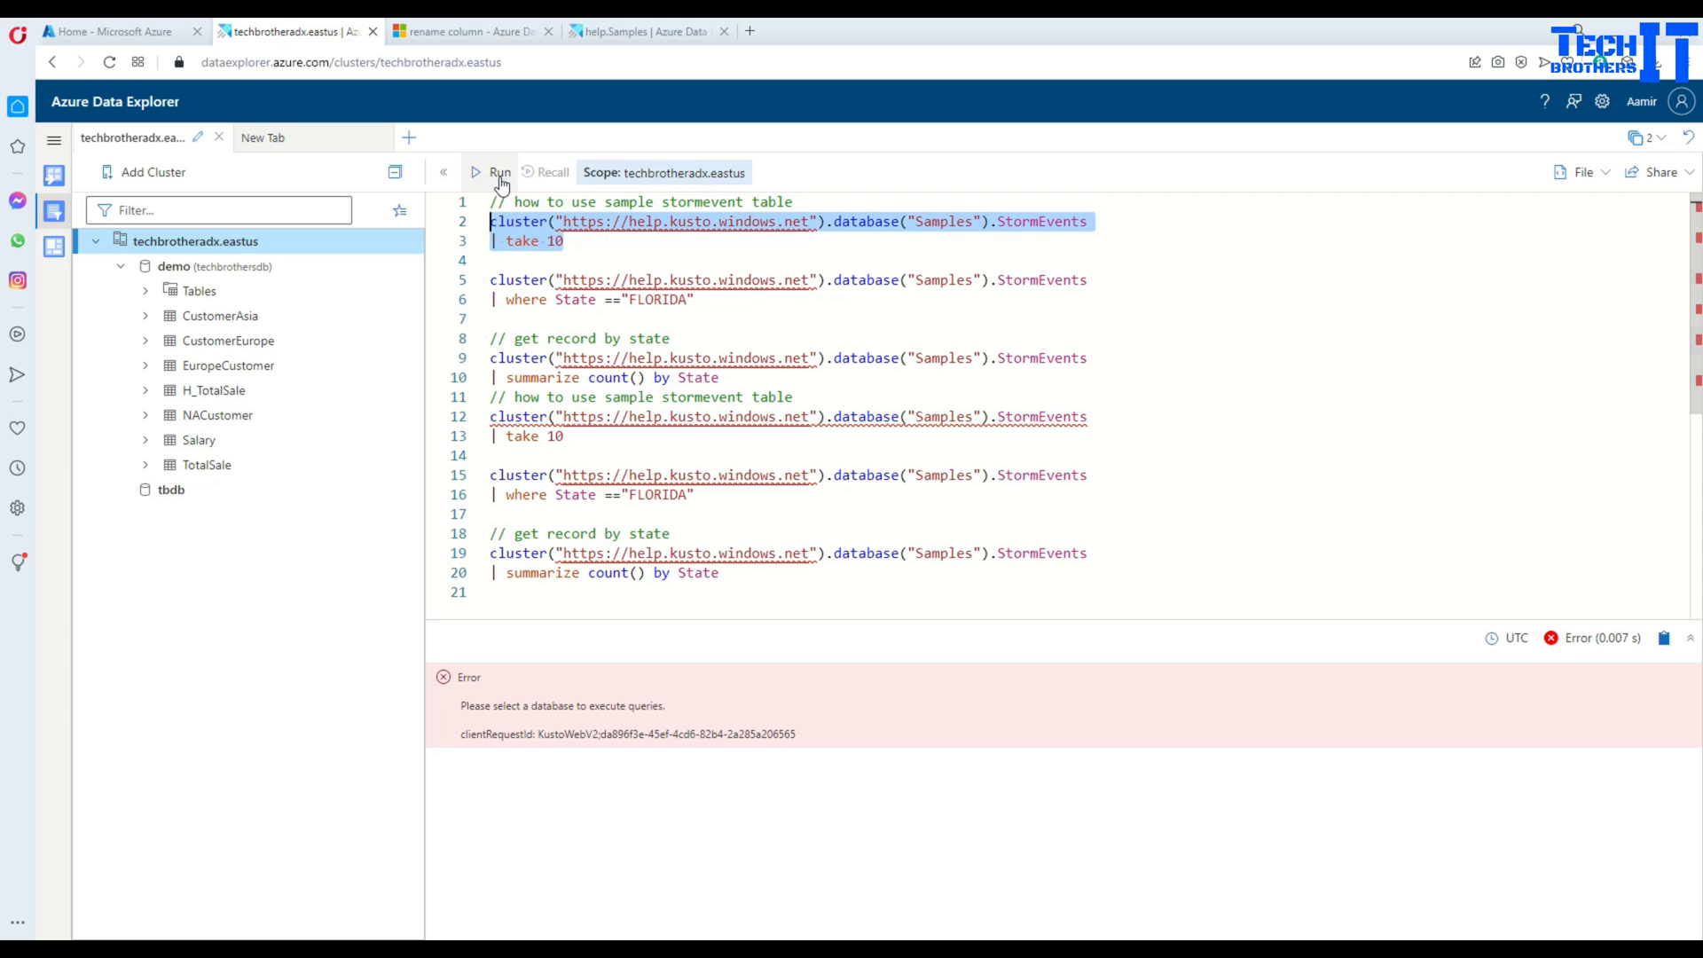
{"action": "left_click", "coordinate": [500, 171]}
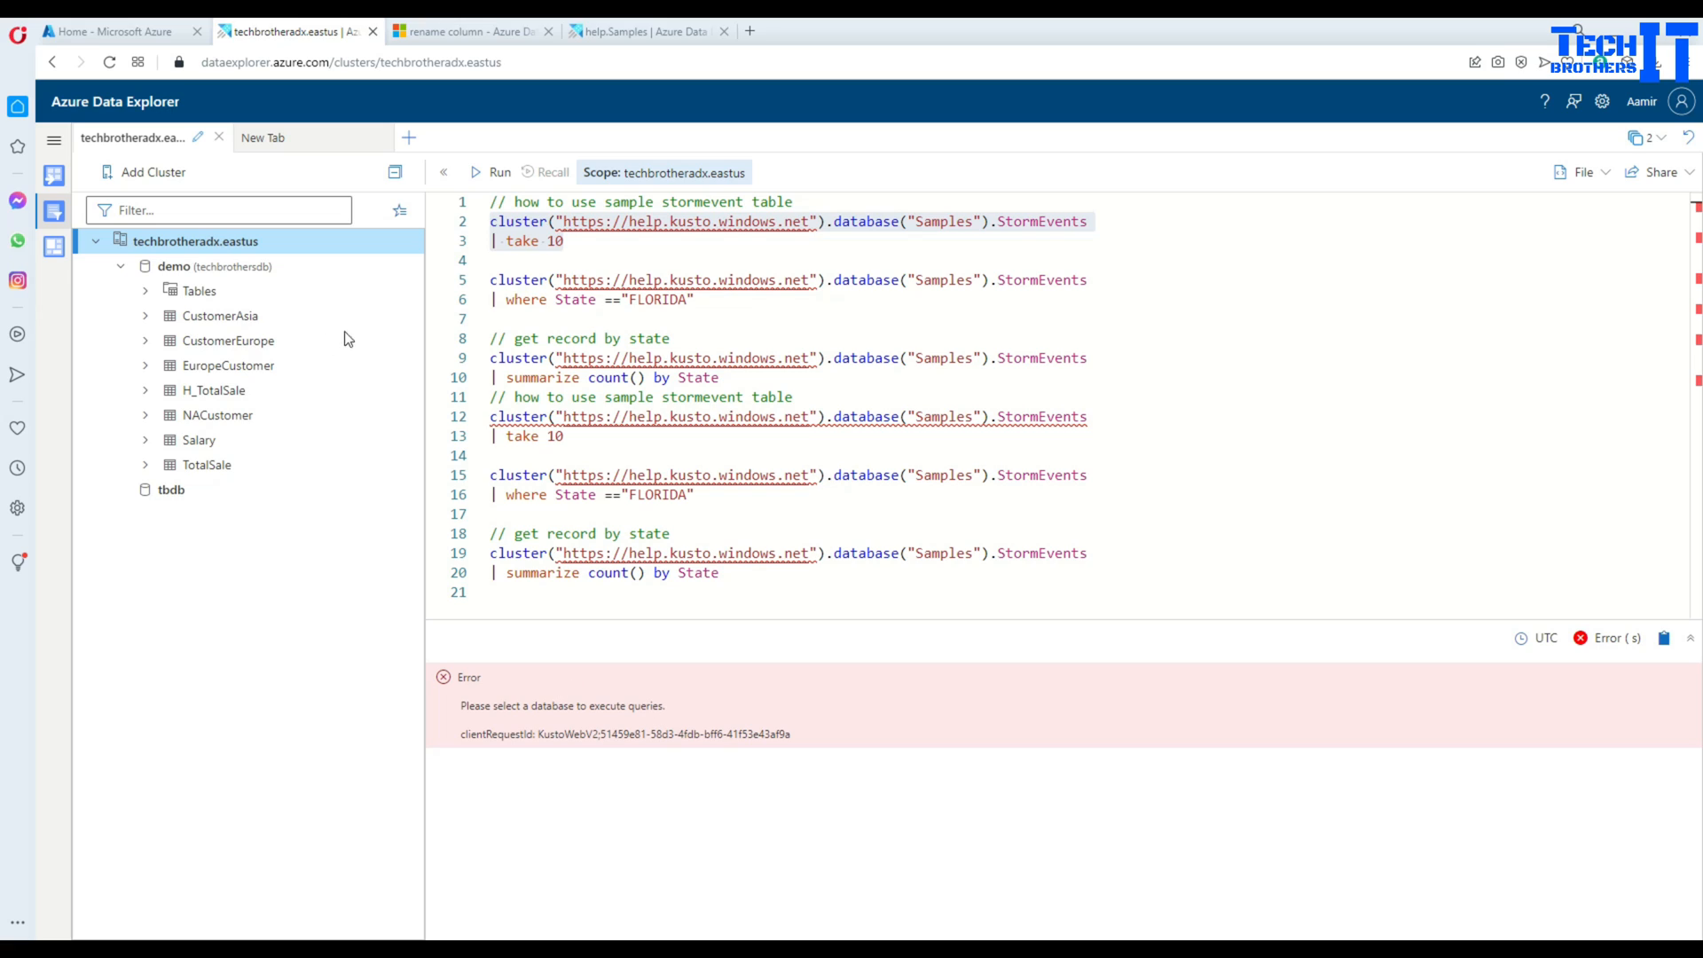
{"action": "mouse_move", "coordinate": [207, 241]}
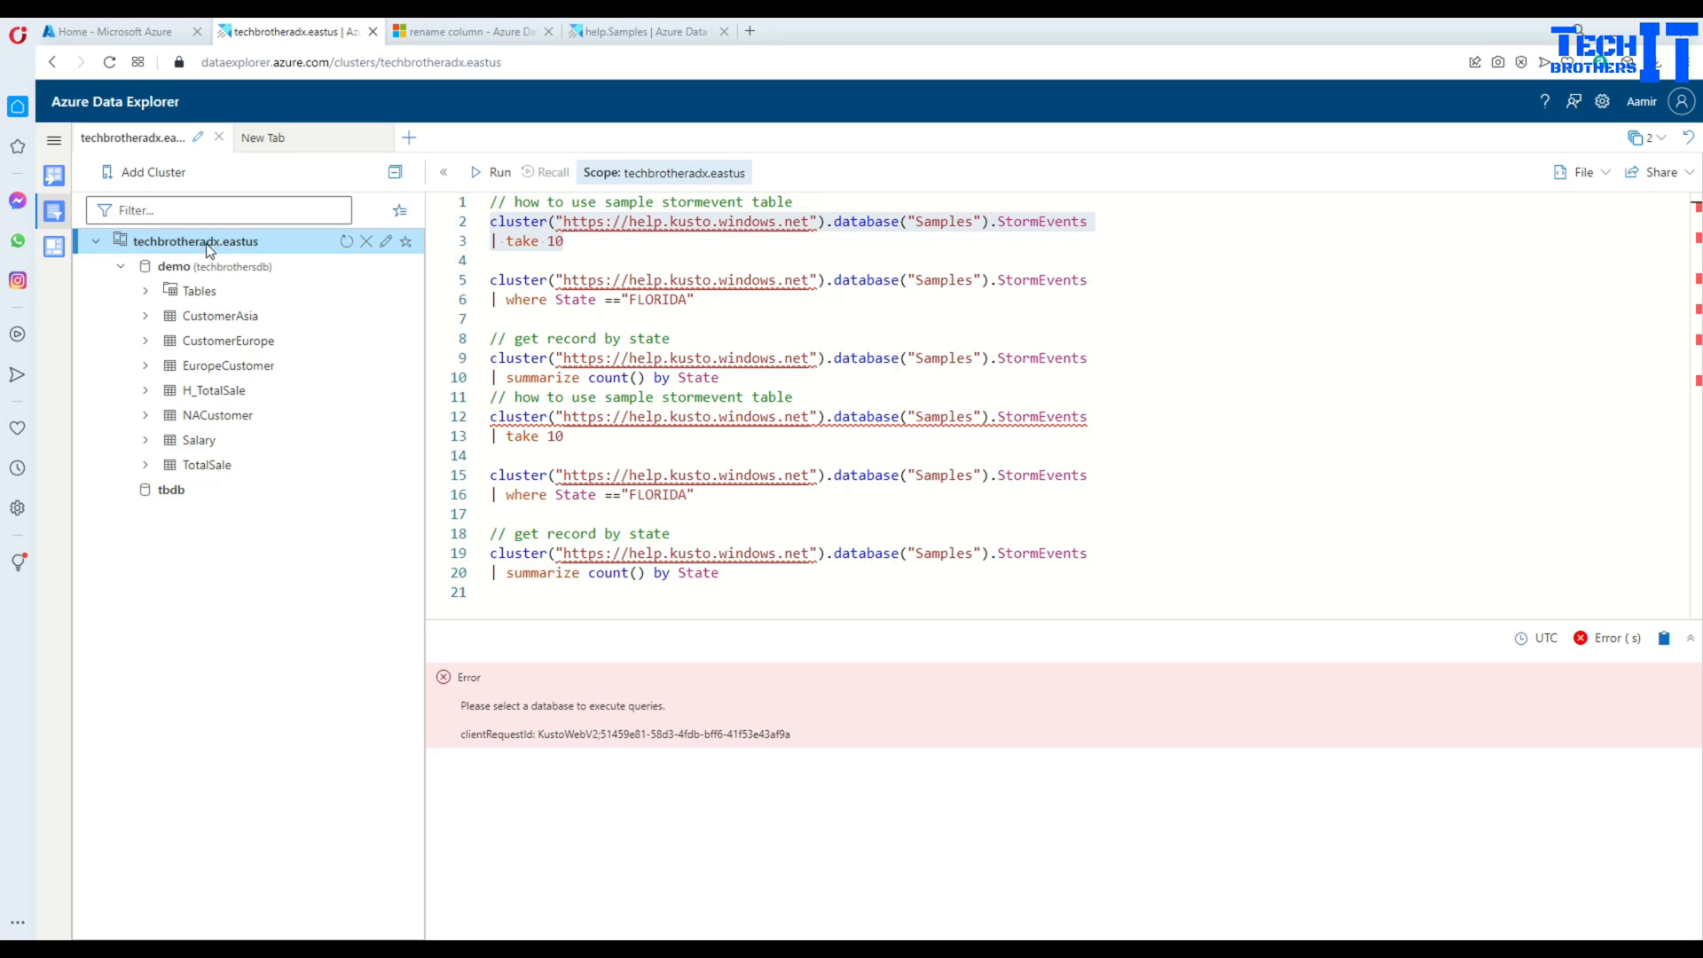
{"action": "mouse_move", "coordinate": [205, 255]}
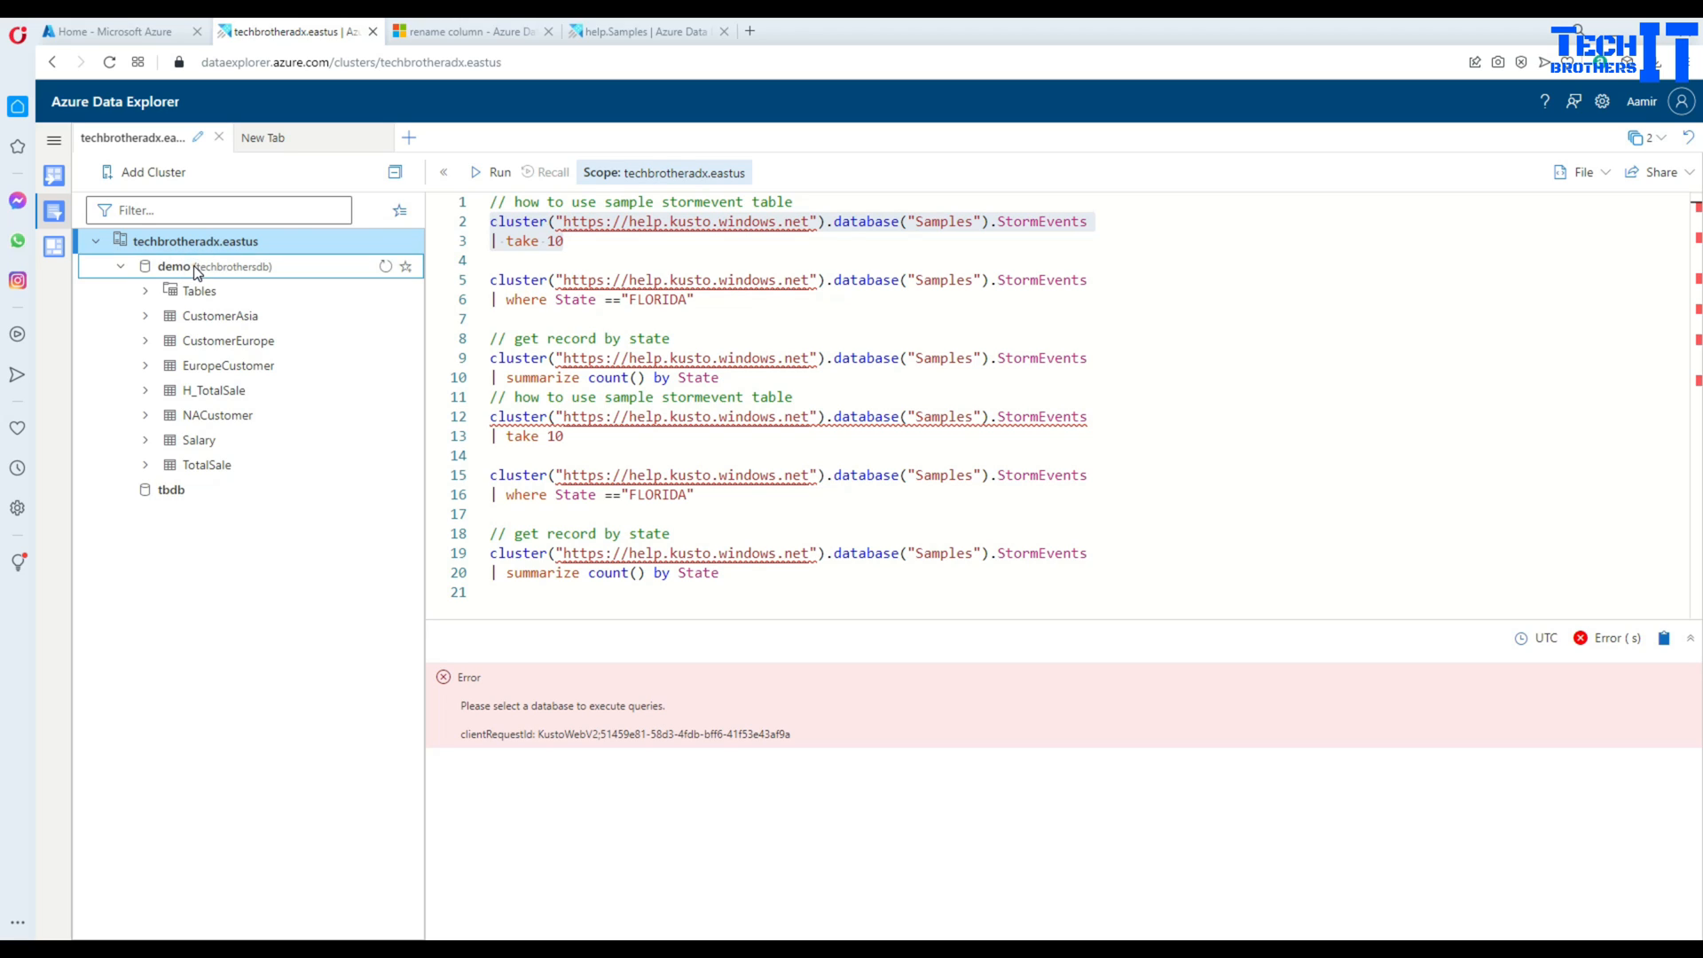
- Scope to the demo database under techbrotheradx.eastus and rerun the take 10 StormEvents query
{"action": "left_click", "coordinate": [173, 267]}
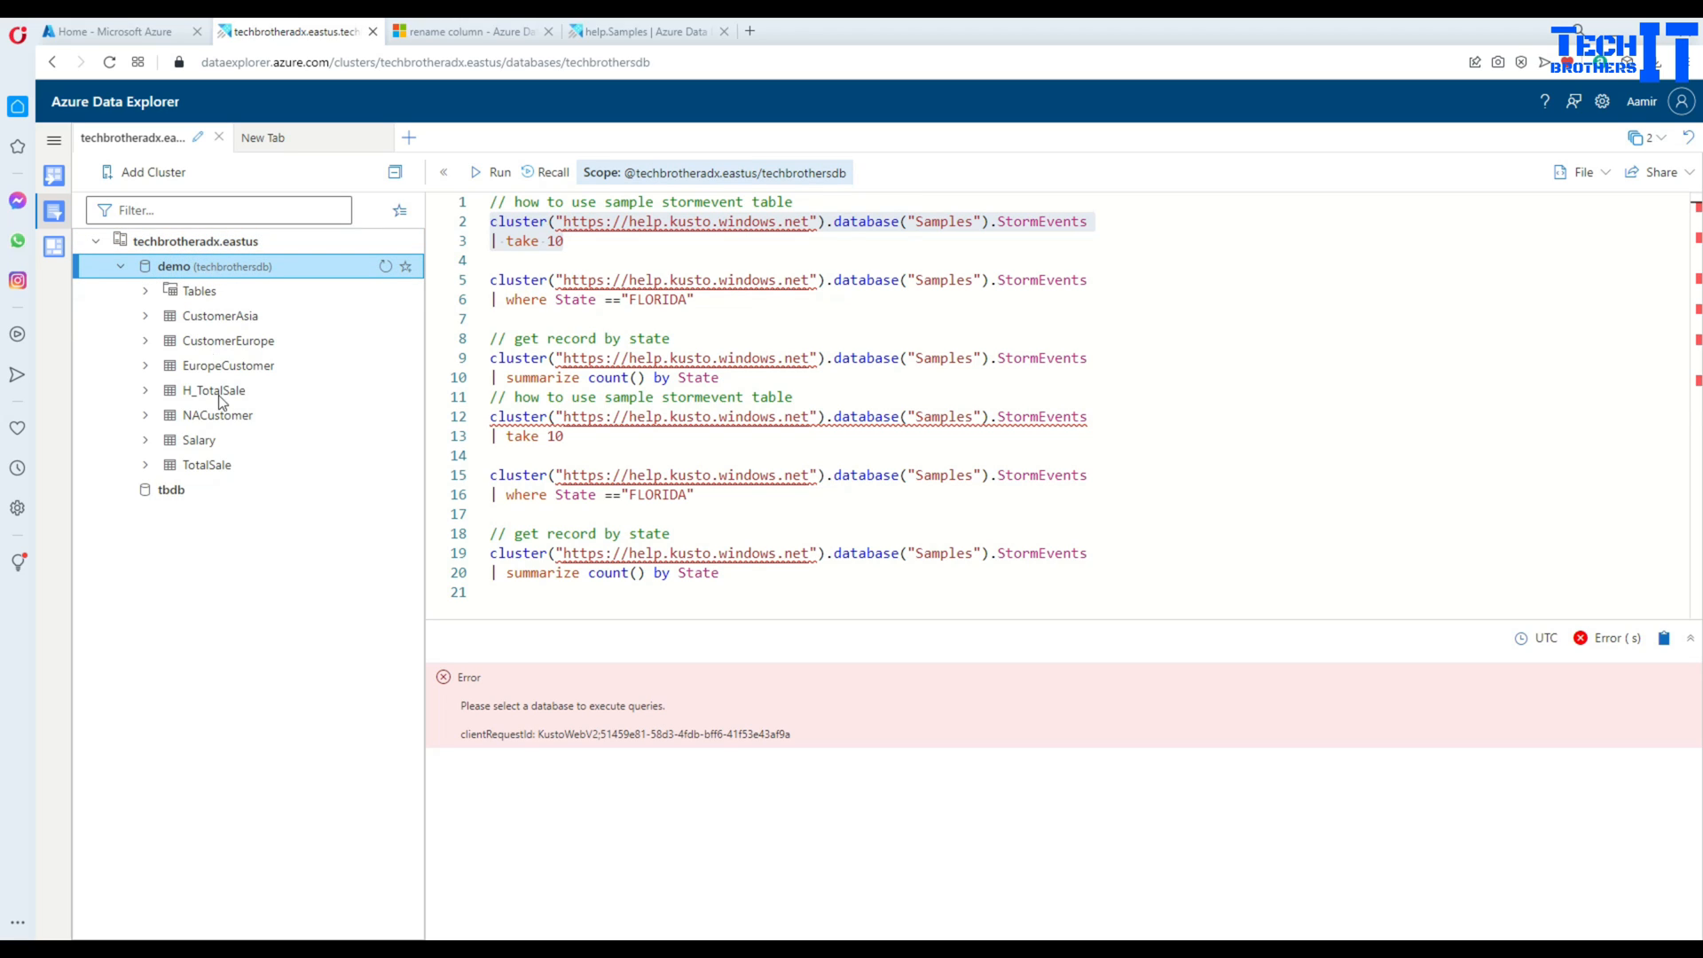
{"action": "left_click", "coordinate": [499, 172]}
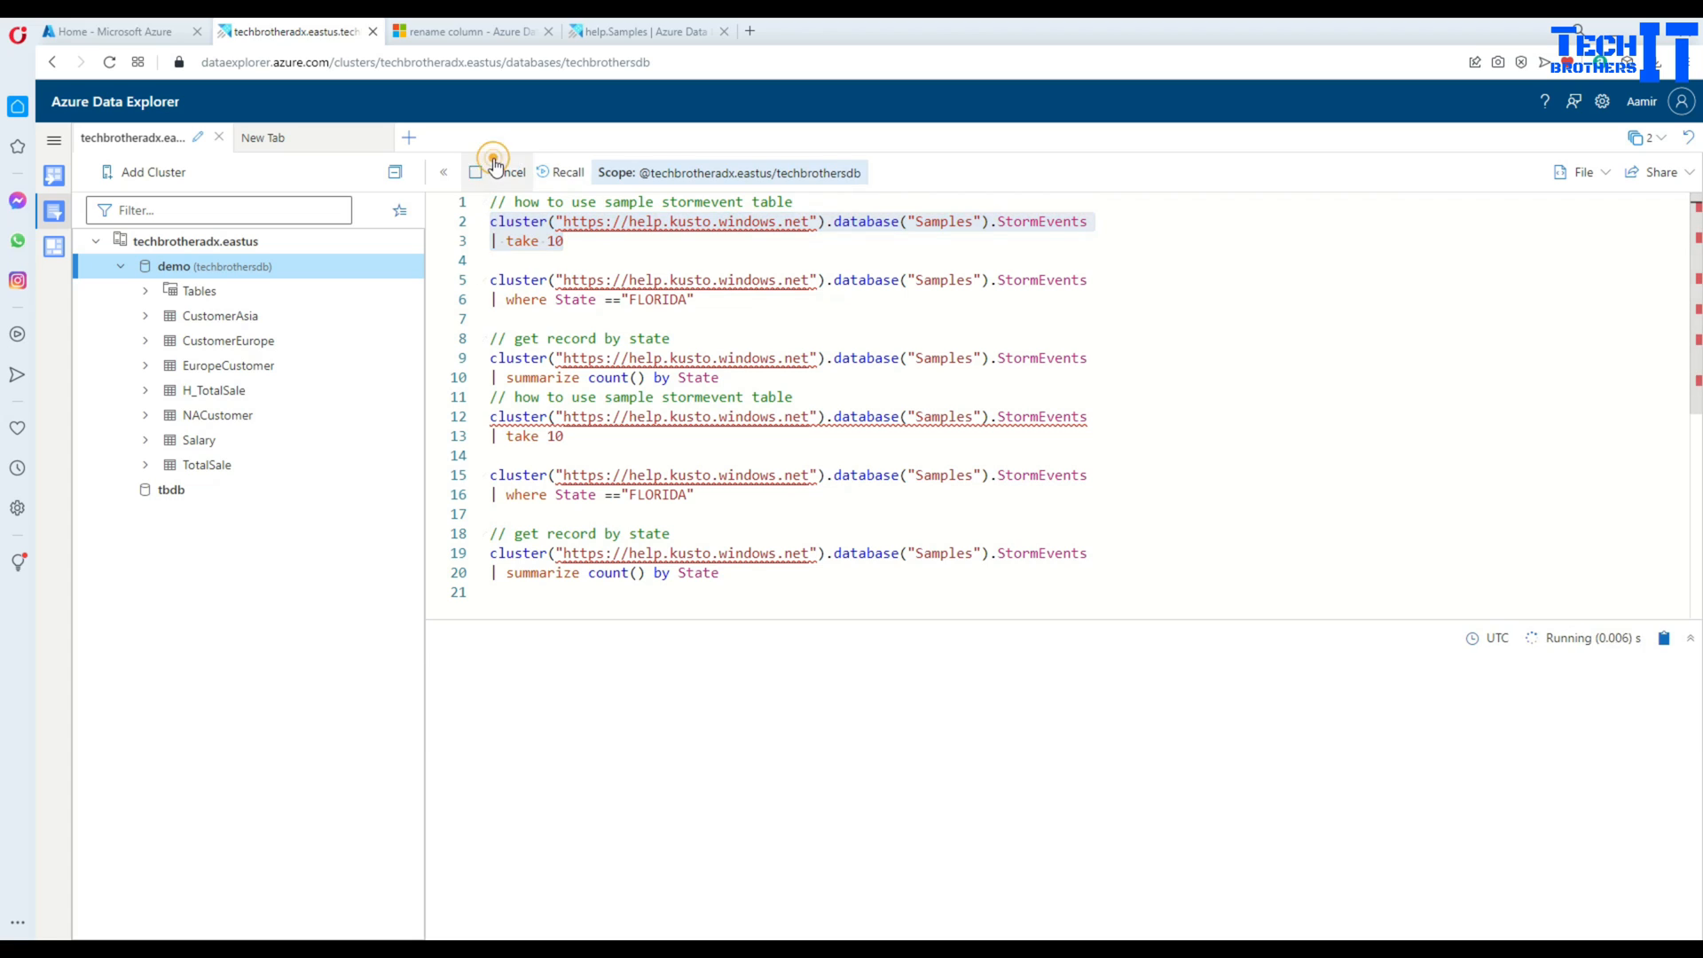
{"action": "left_click", "coordinate": [500, 171]}
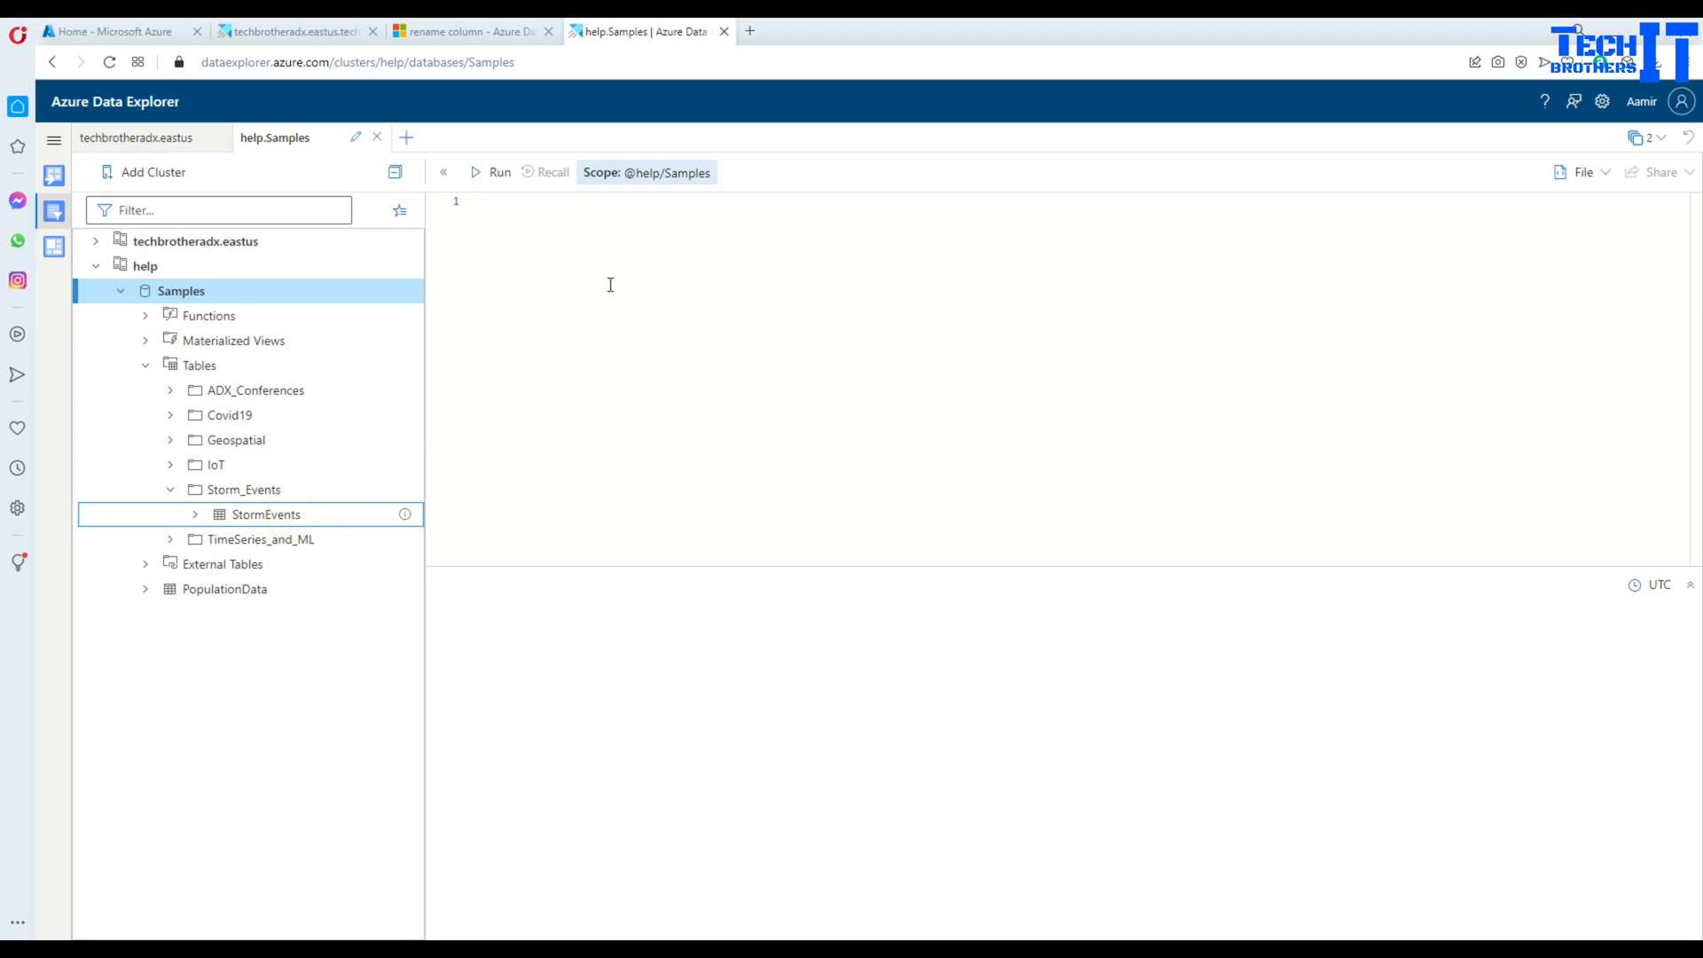
- Enter 'StormEvents | take 10' in the help.Samples editor, then return to techbrotheradx.eastus
{"action": "type", "text": "s"}
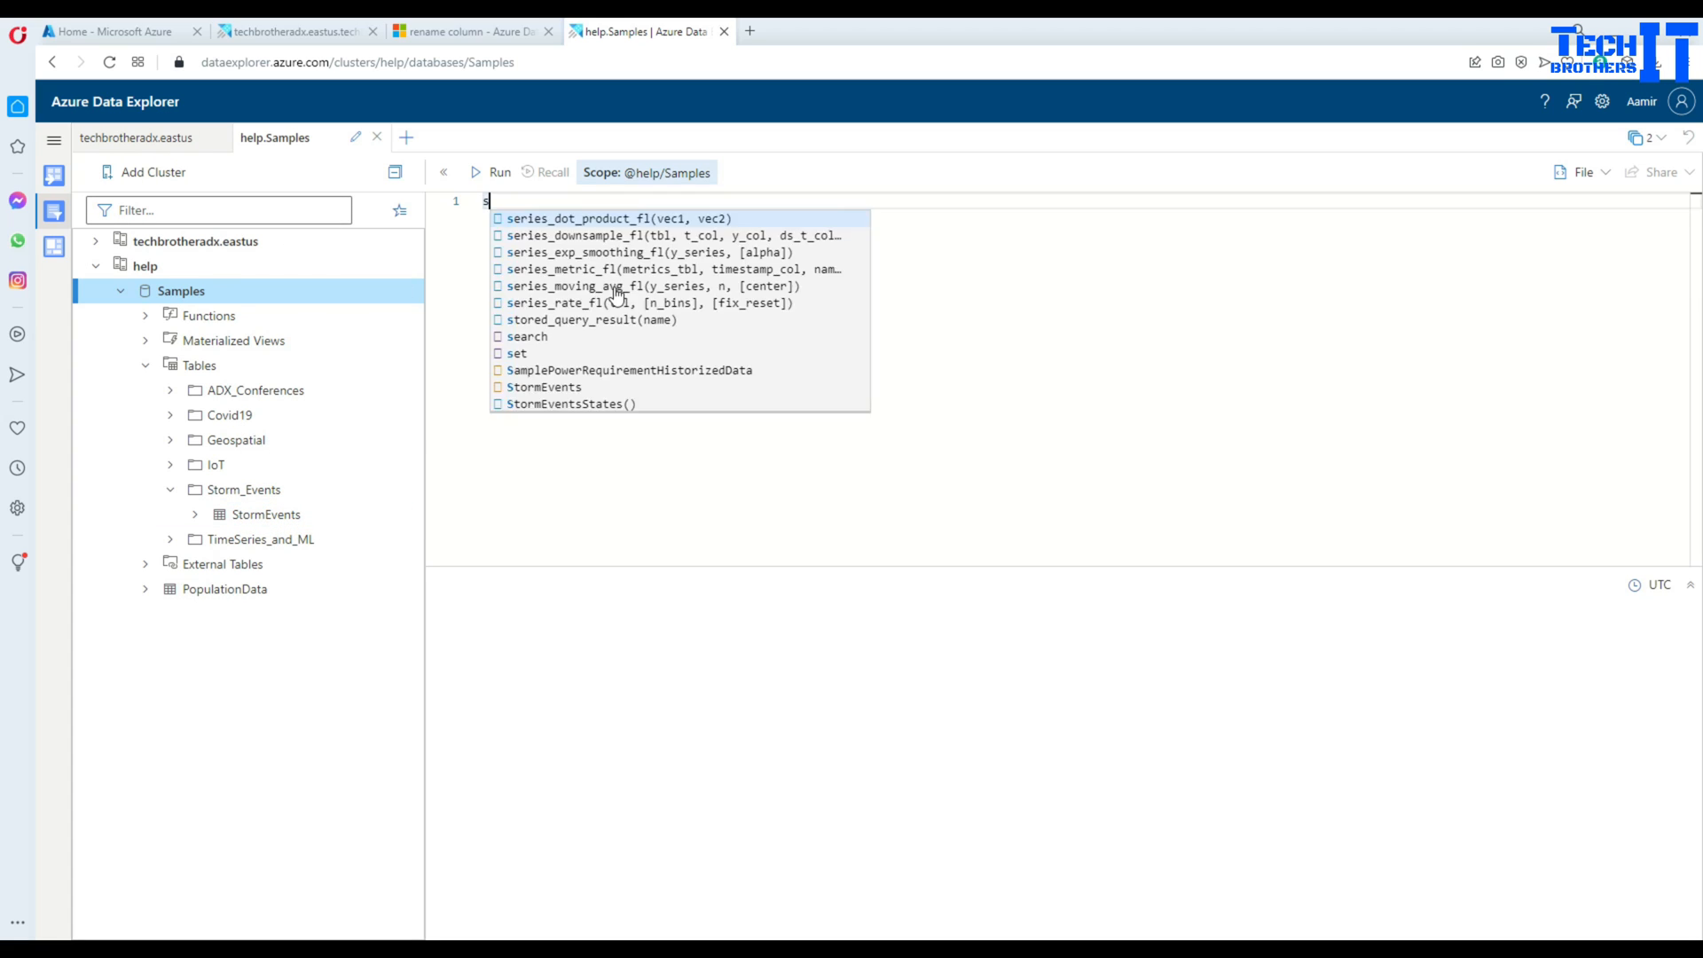
{"action": "type", "text": "t"}
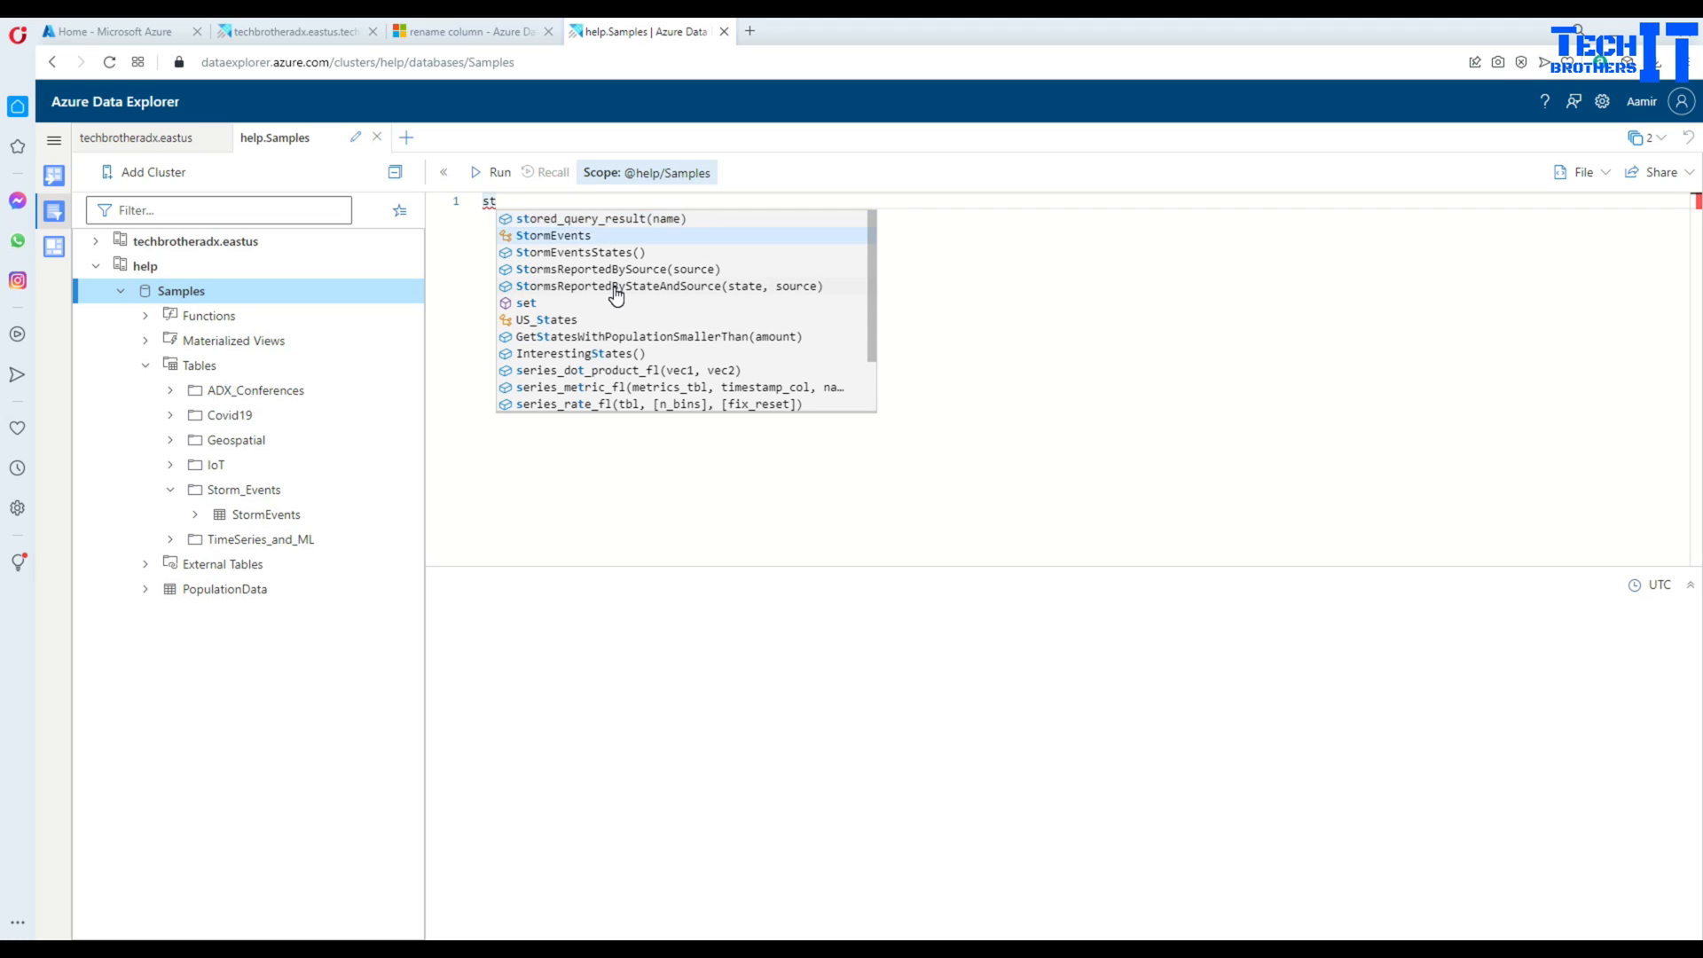
{"action": "type", "text": "StormEvents"}
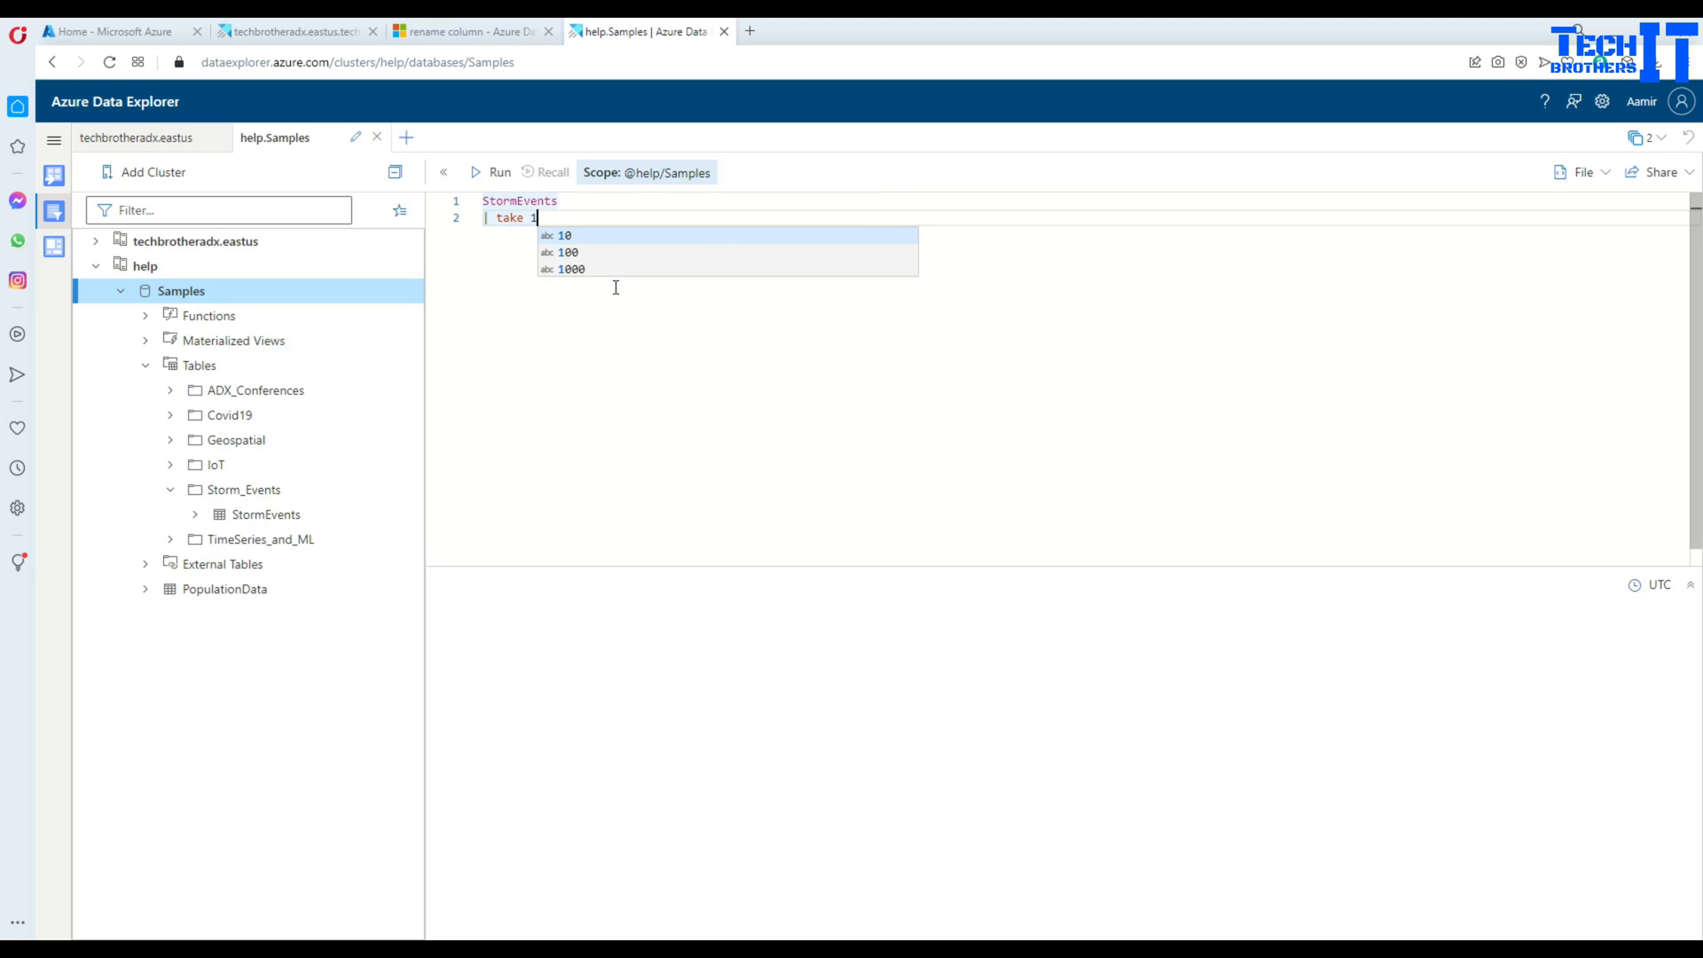
{"action": "type", "text": "0"}
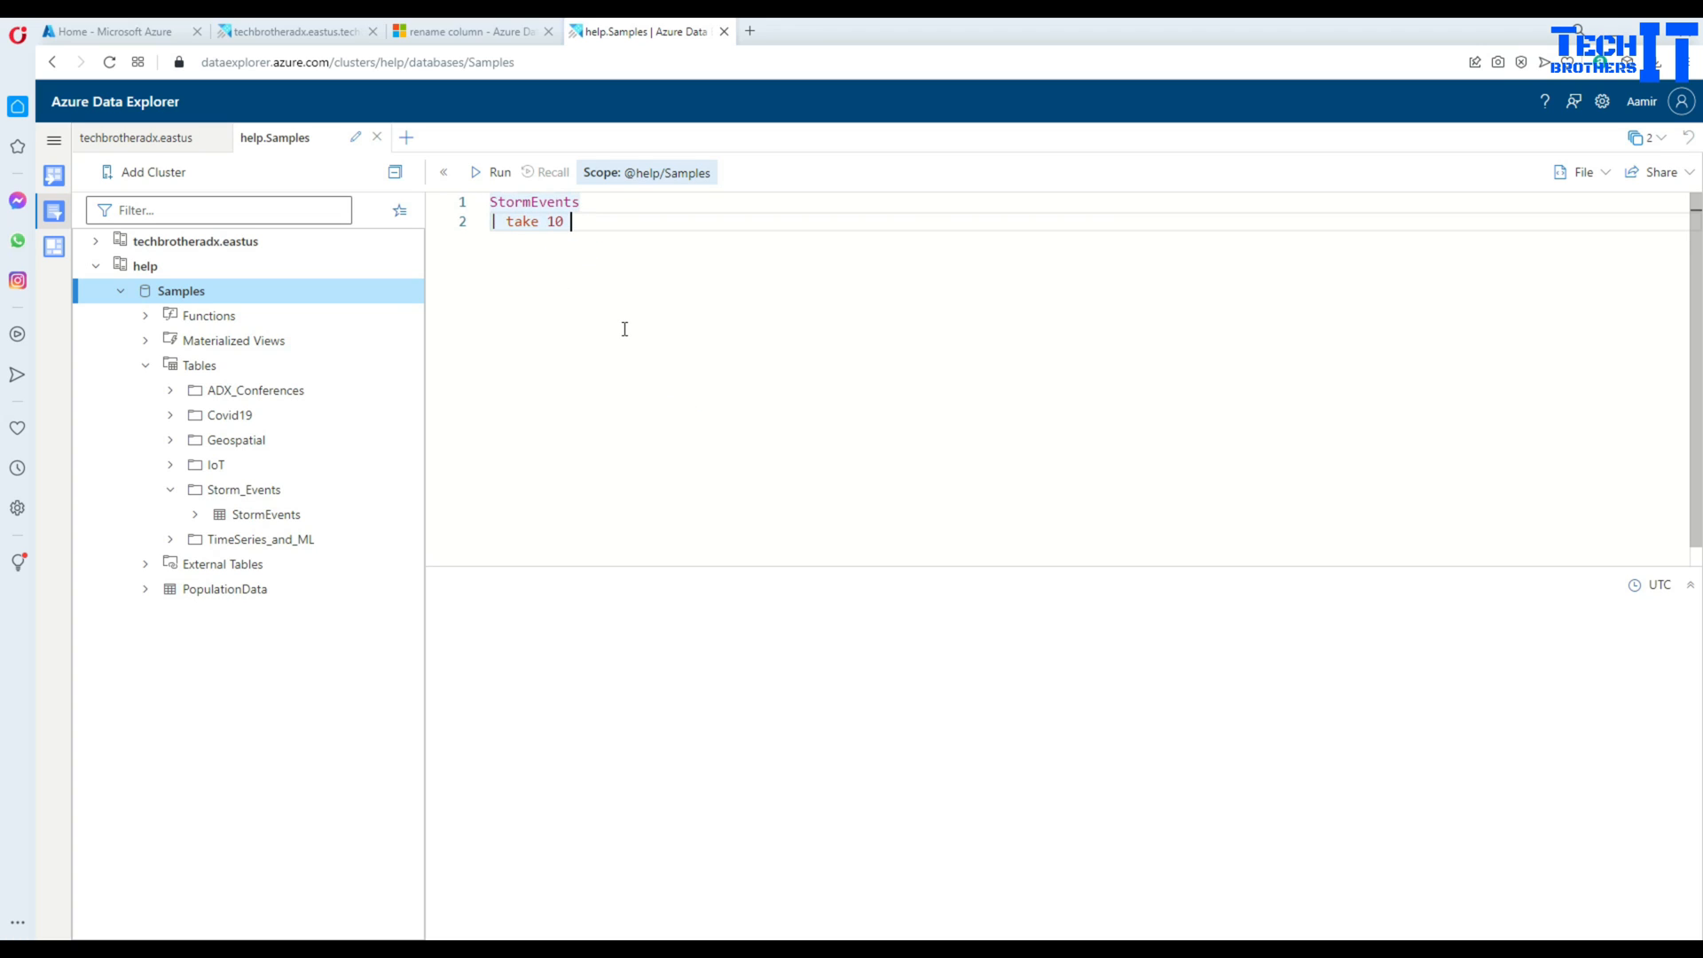
{"action": "left_click", "coordinate": [490, 171]}
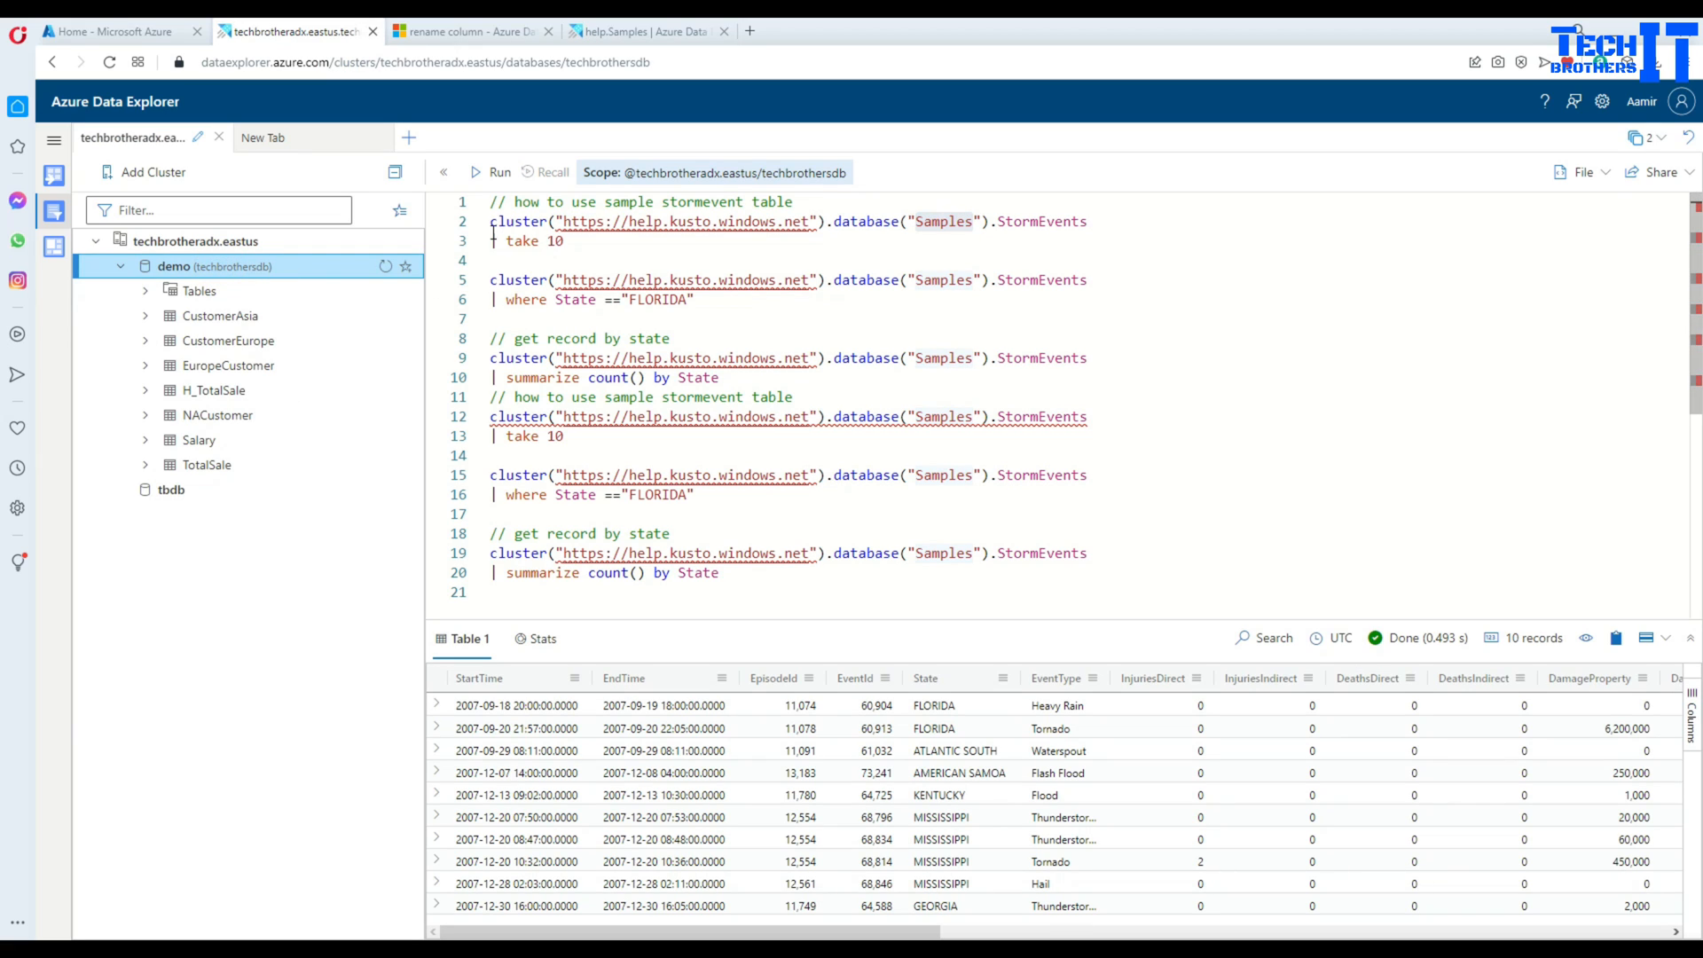
- Run the where State == "FLORIDA" query, returning 1042 Florida storm records
{"action": "left_click", "coordinate": [799, 202]}
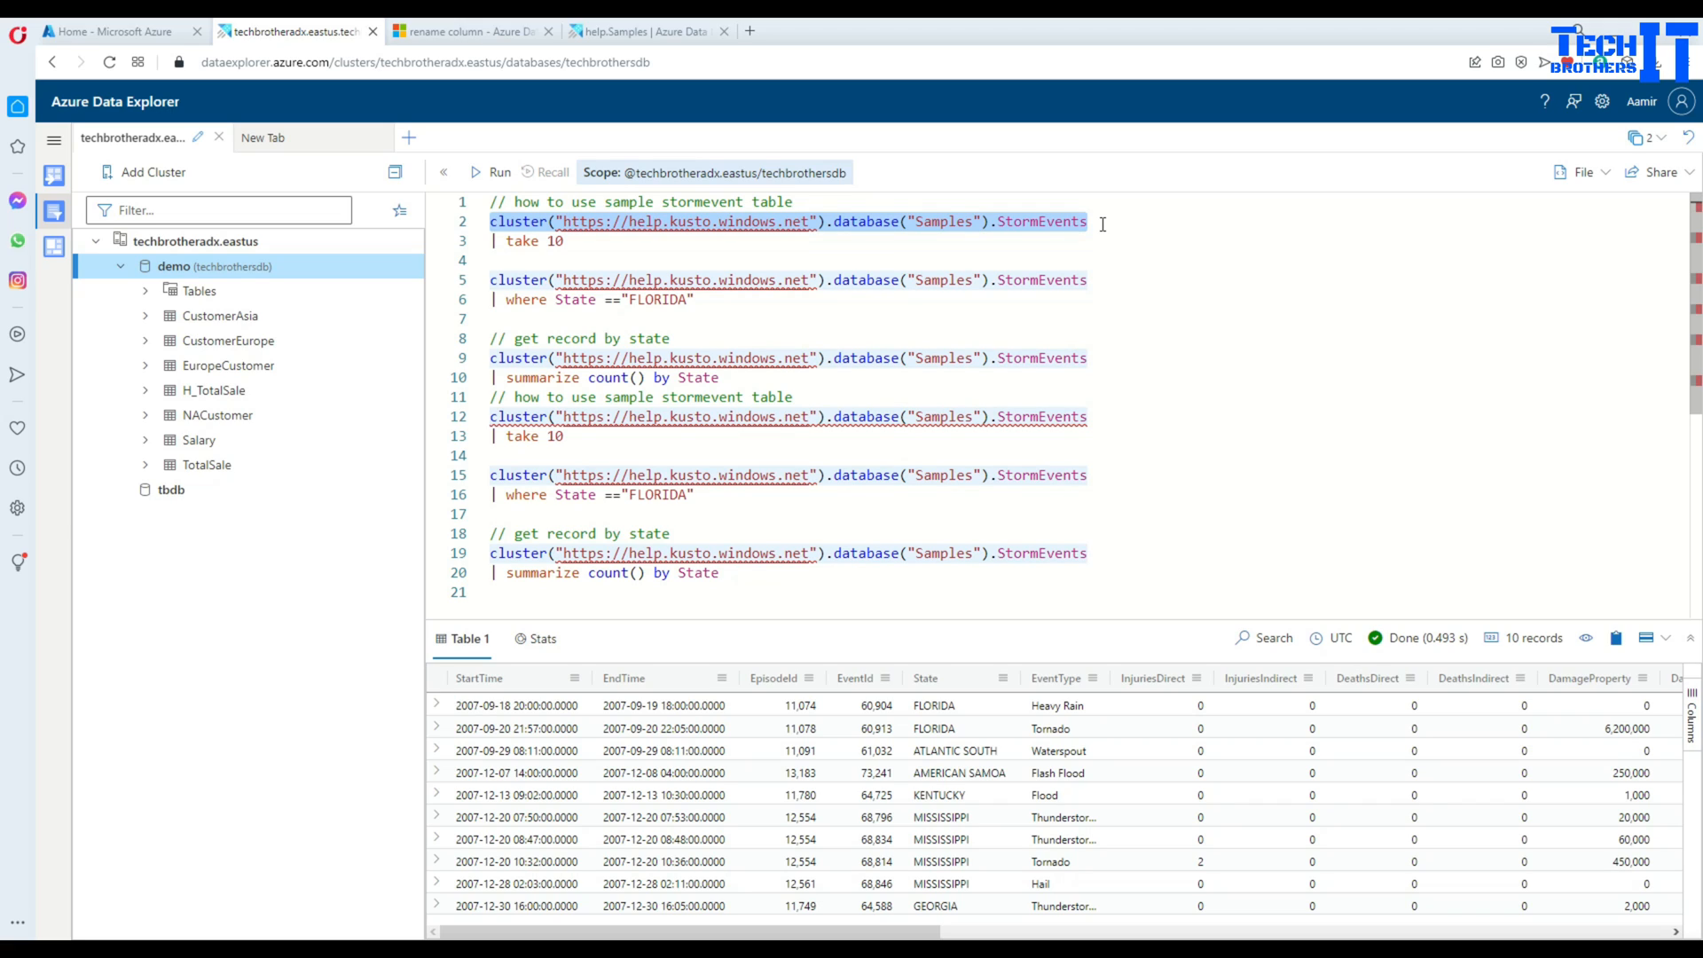
{"action": "mouse_move", "coordinate": [541, 248]}
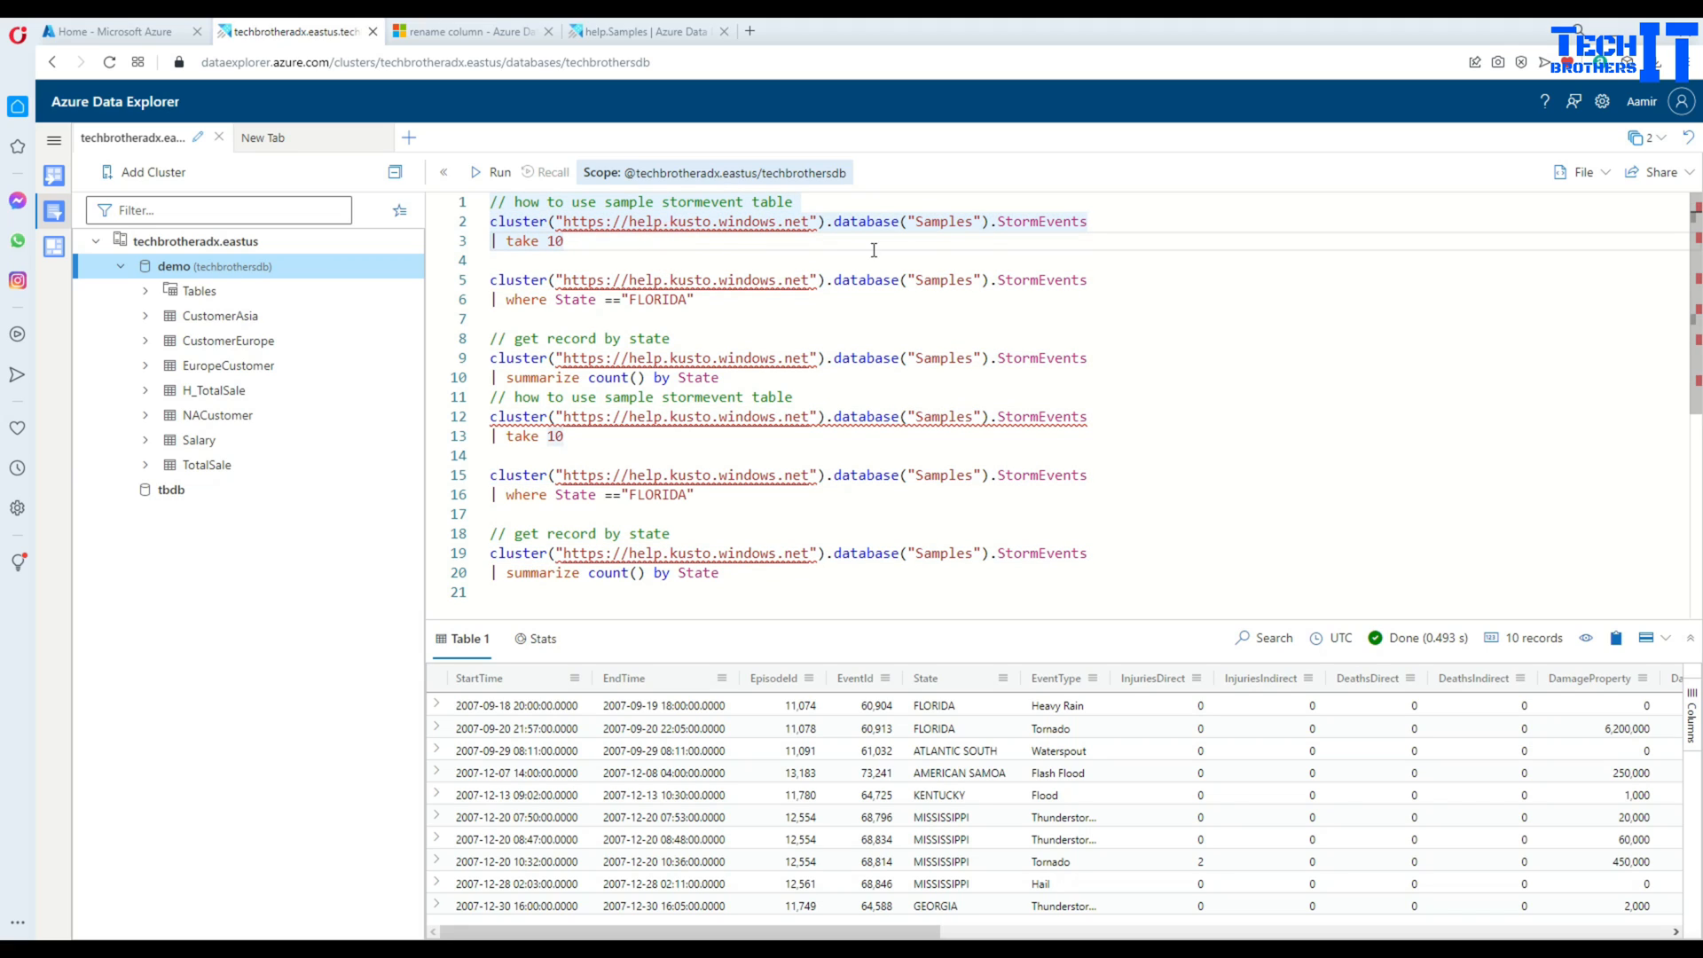
{"action": "mouse_move", "coordinate": [577, 299]}
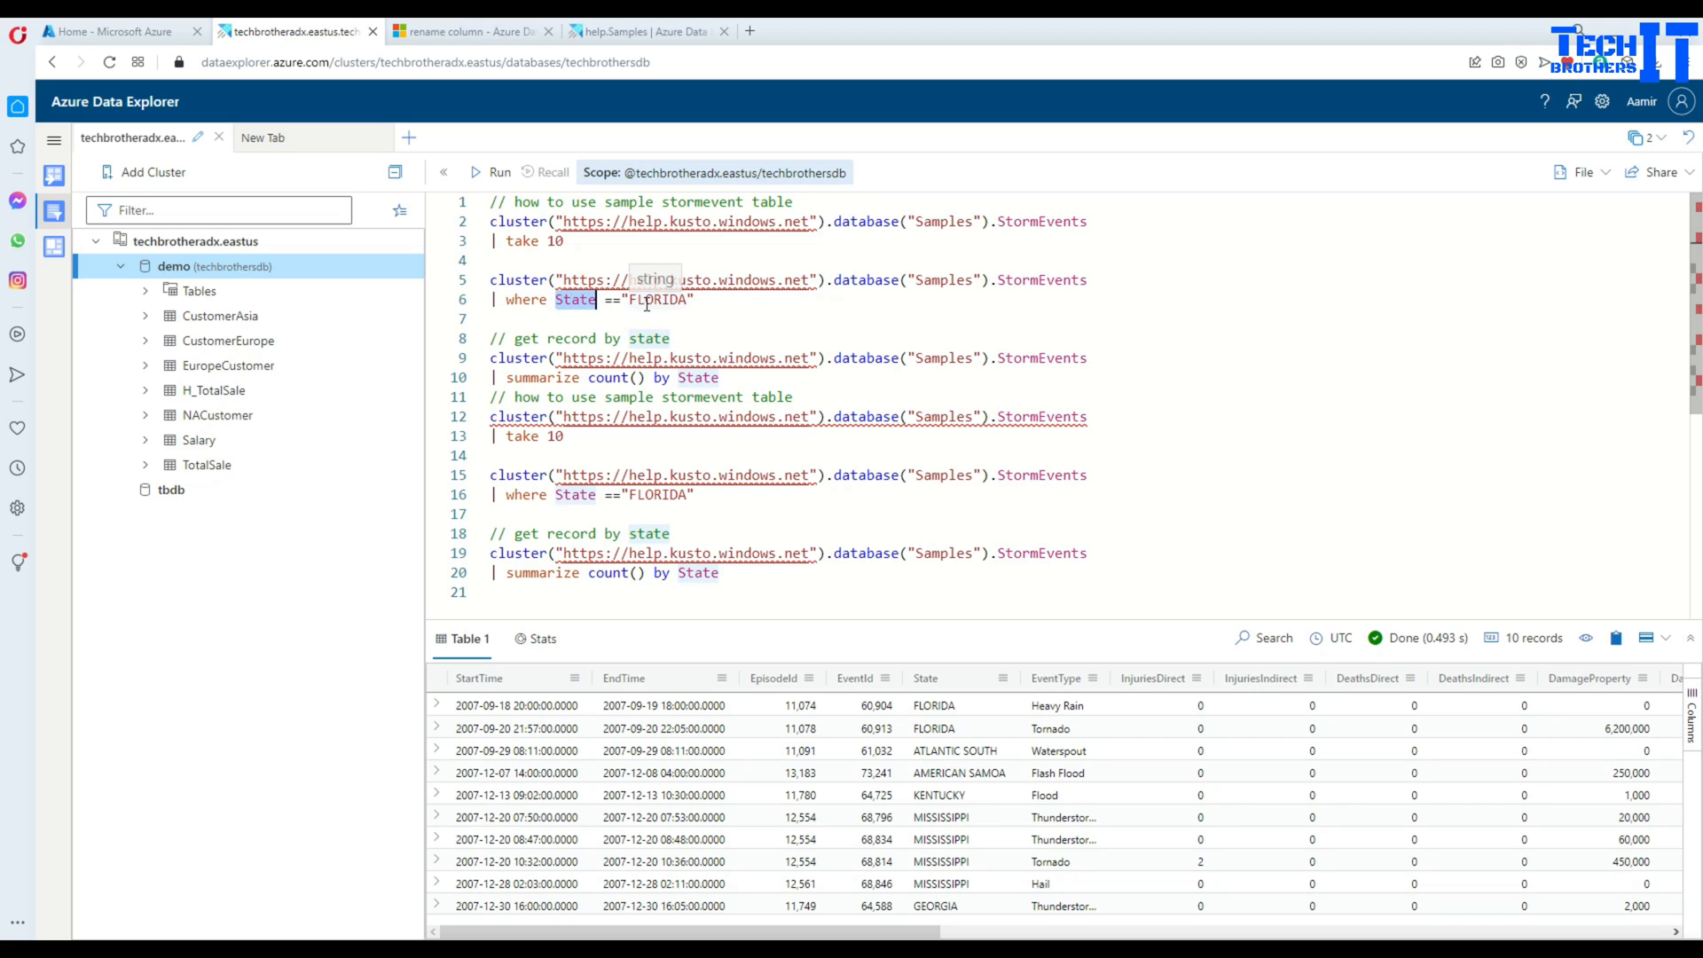
{"action": "mouse_move", "coordinate": [1059, 265]}
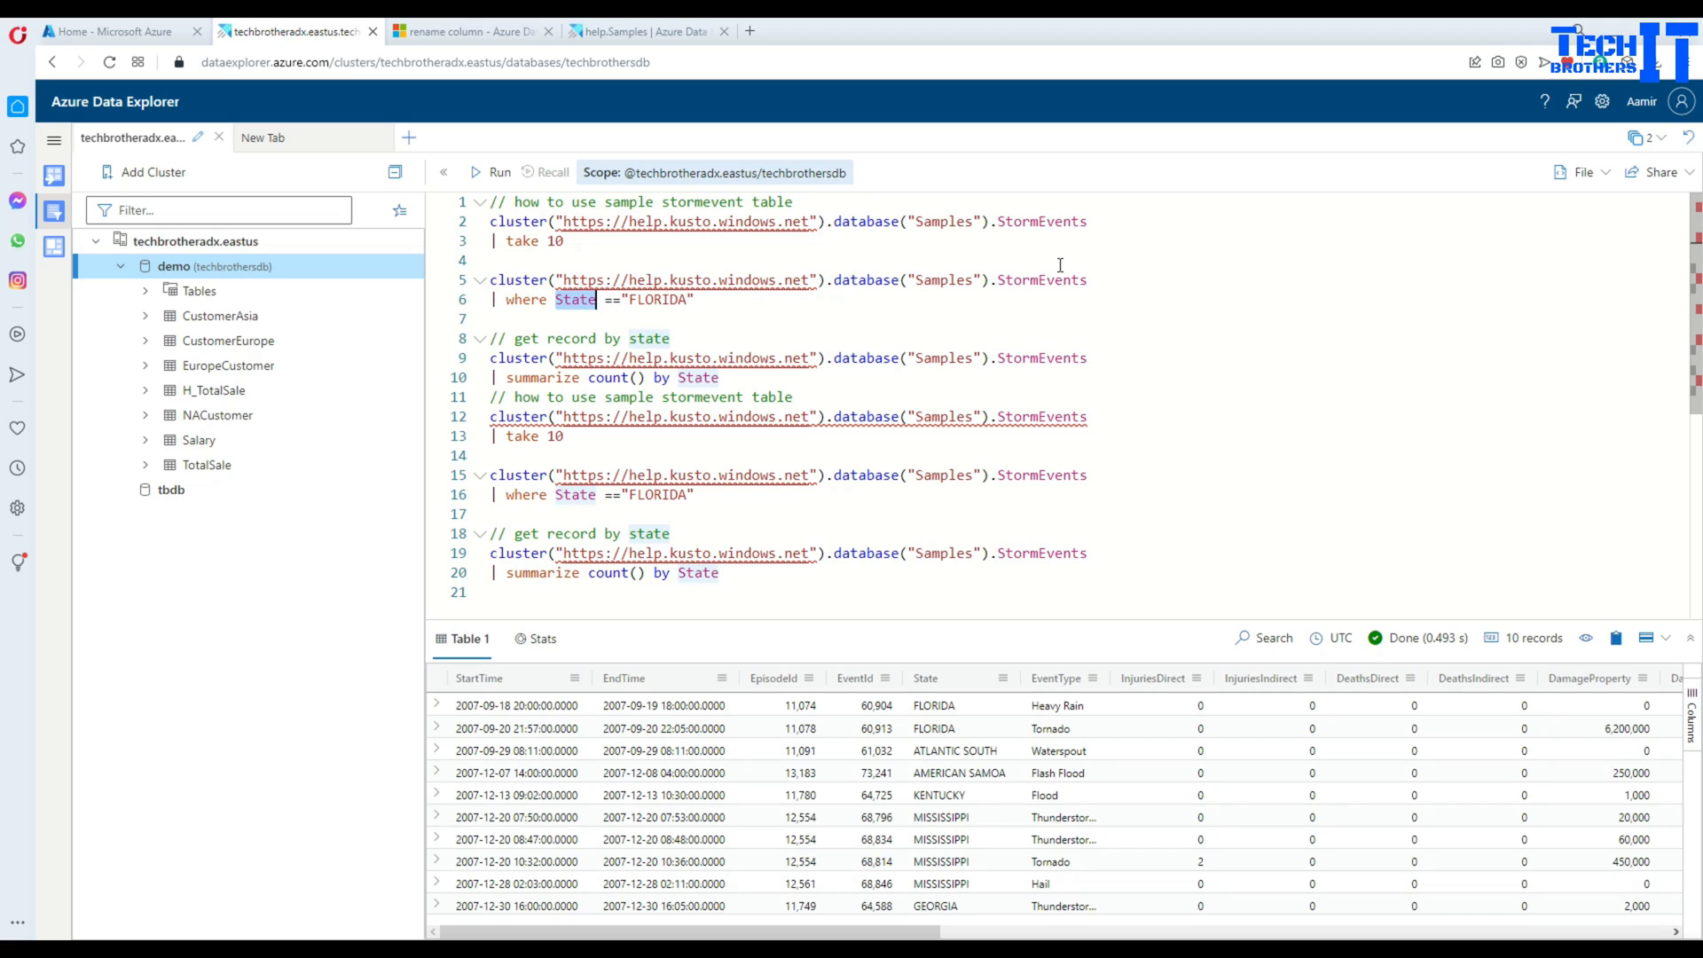
{"action": "left_click", "coordinate": [490, 279]}
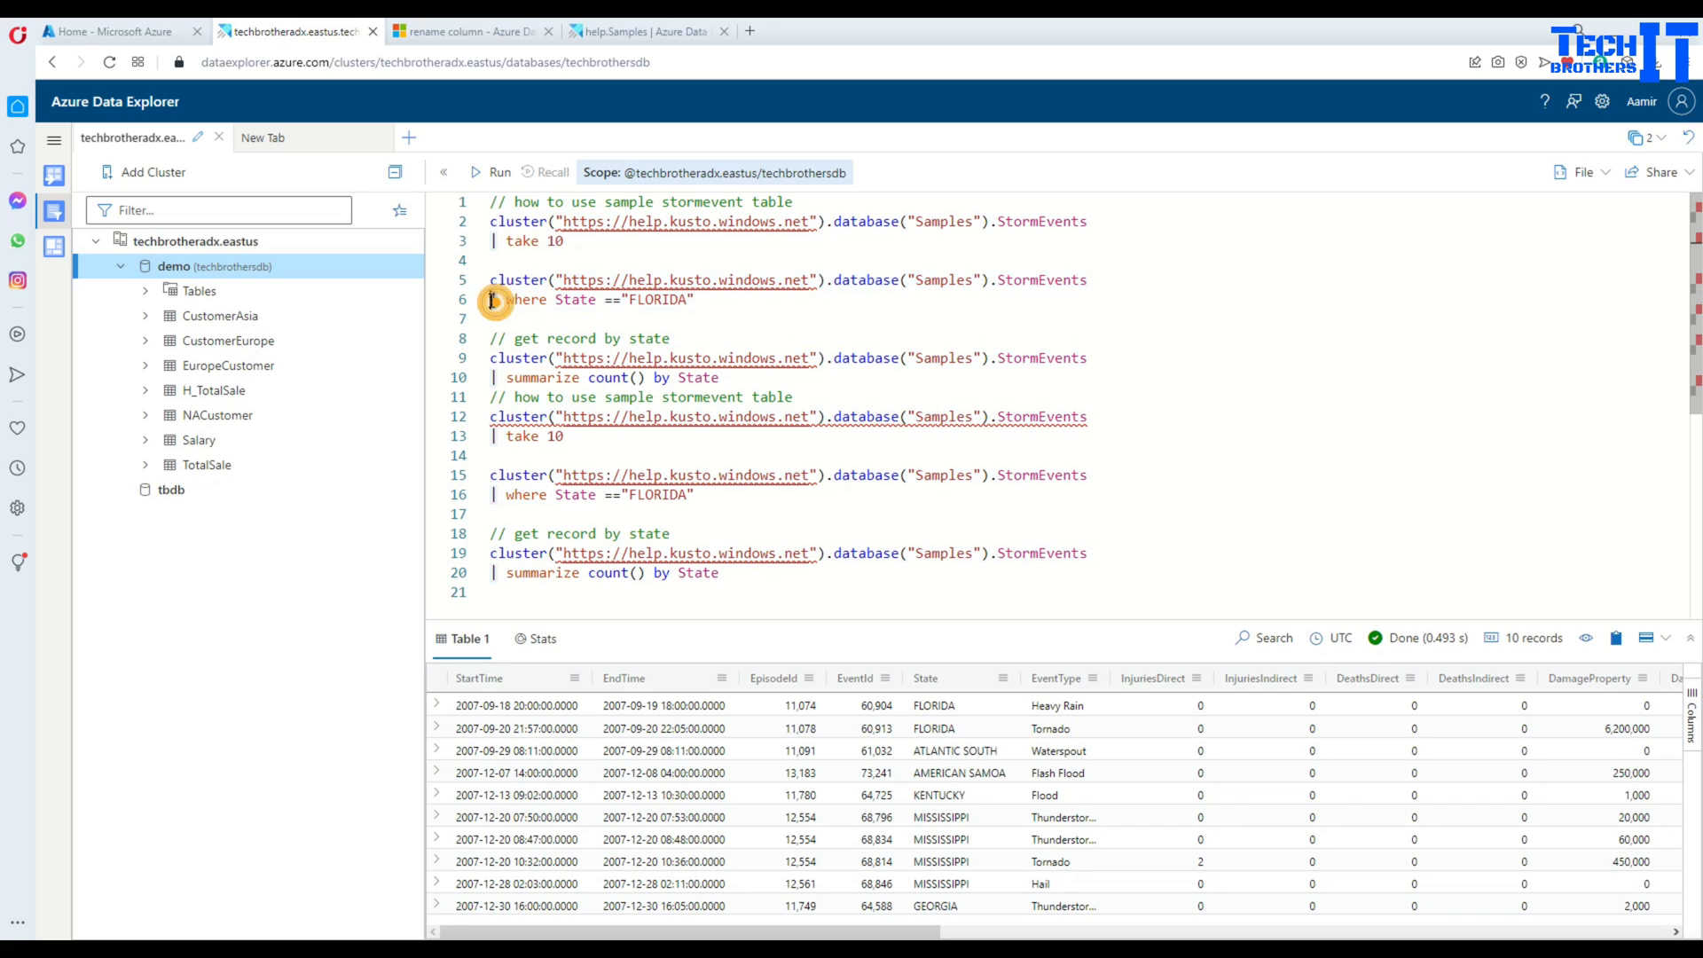
{"action": "double_click", "coordinate": [524, 299]}
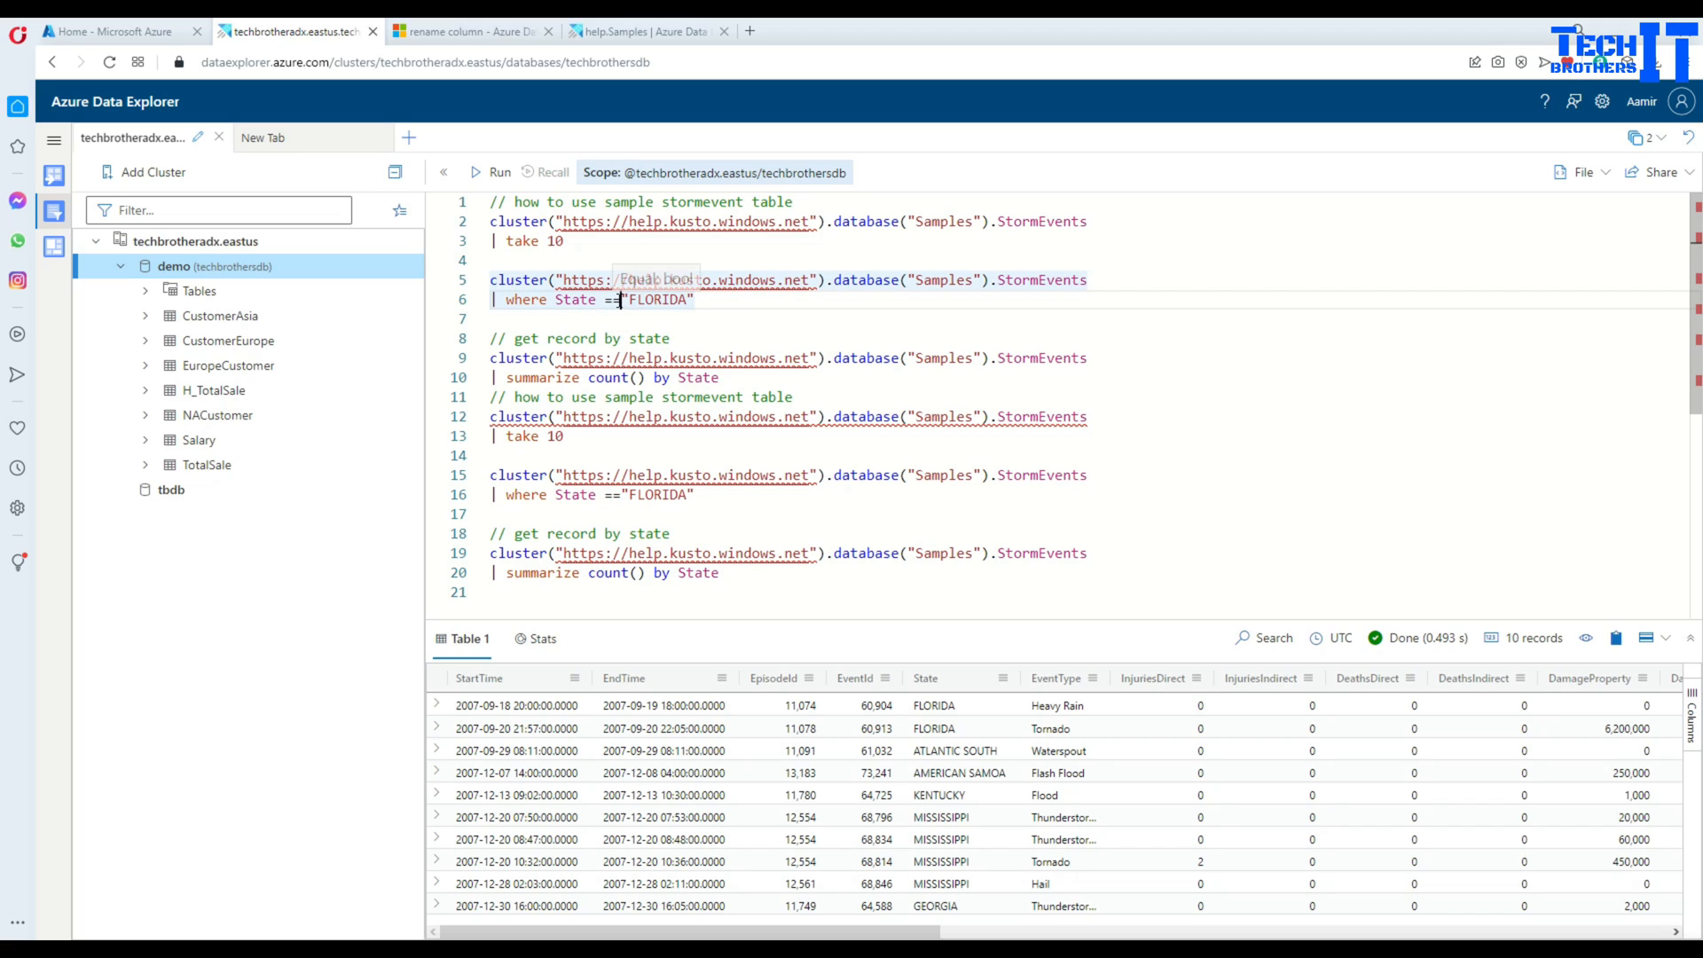
{"action": "double_click", "coordinate": [654, 300]}
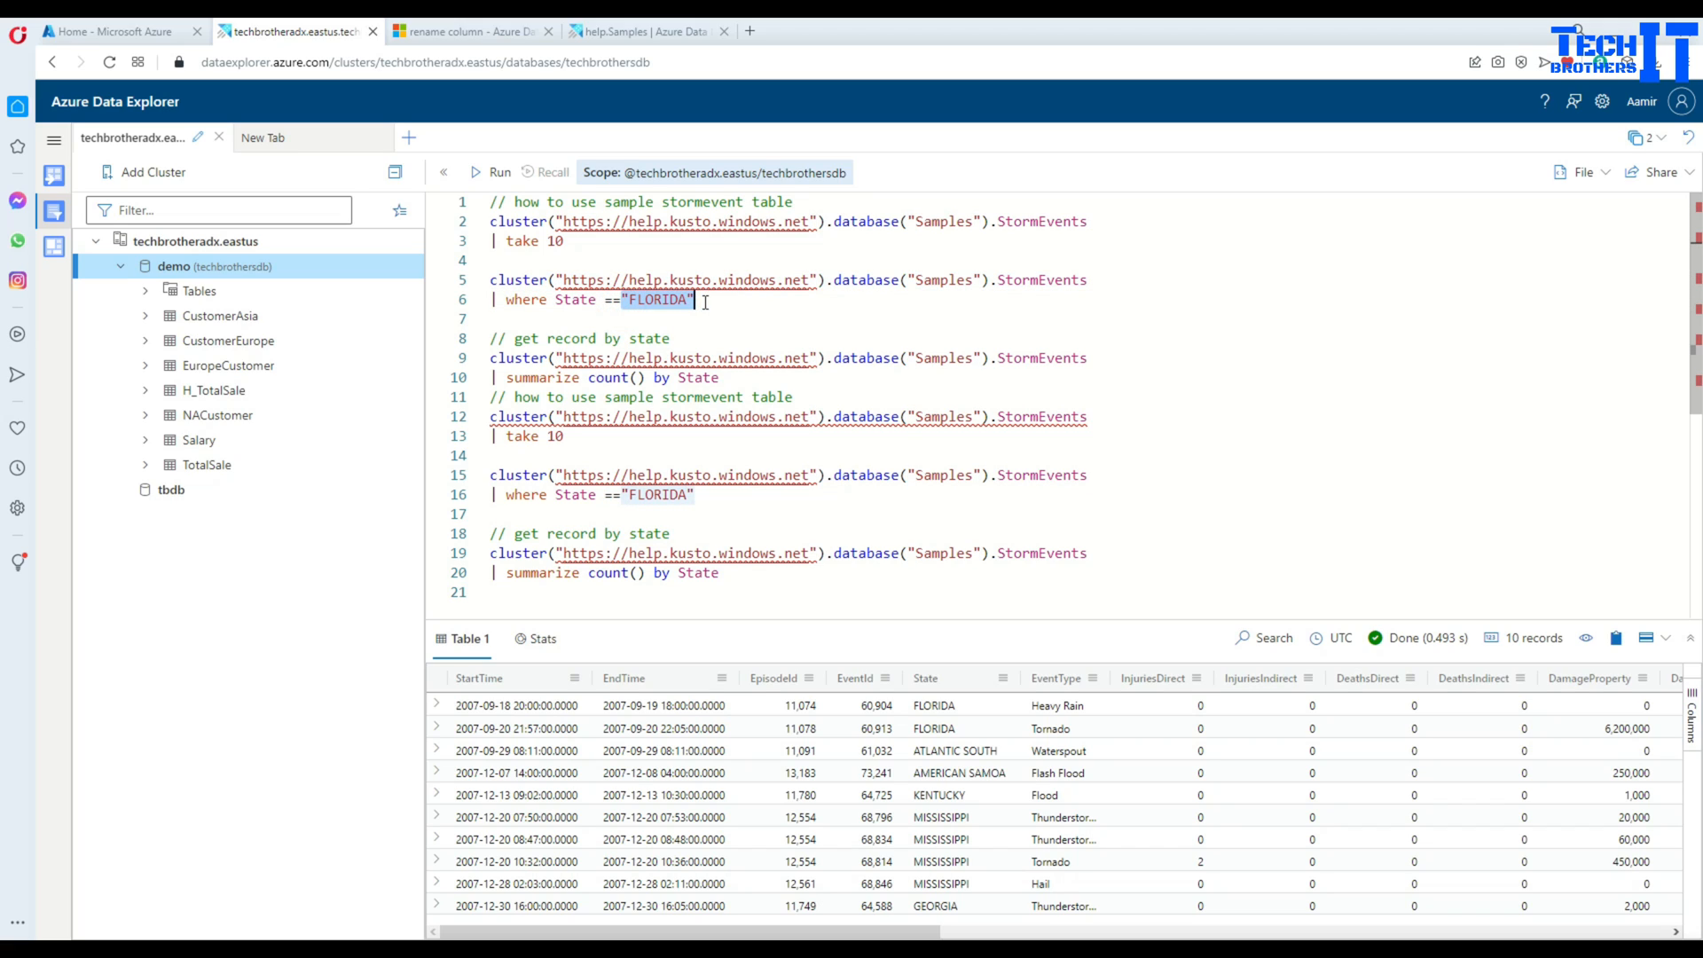
{"action": "left_click", "coordinate": [498, 171]}
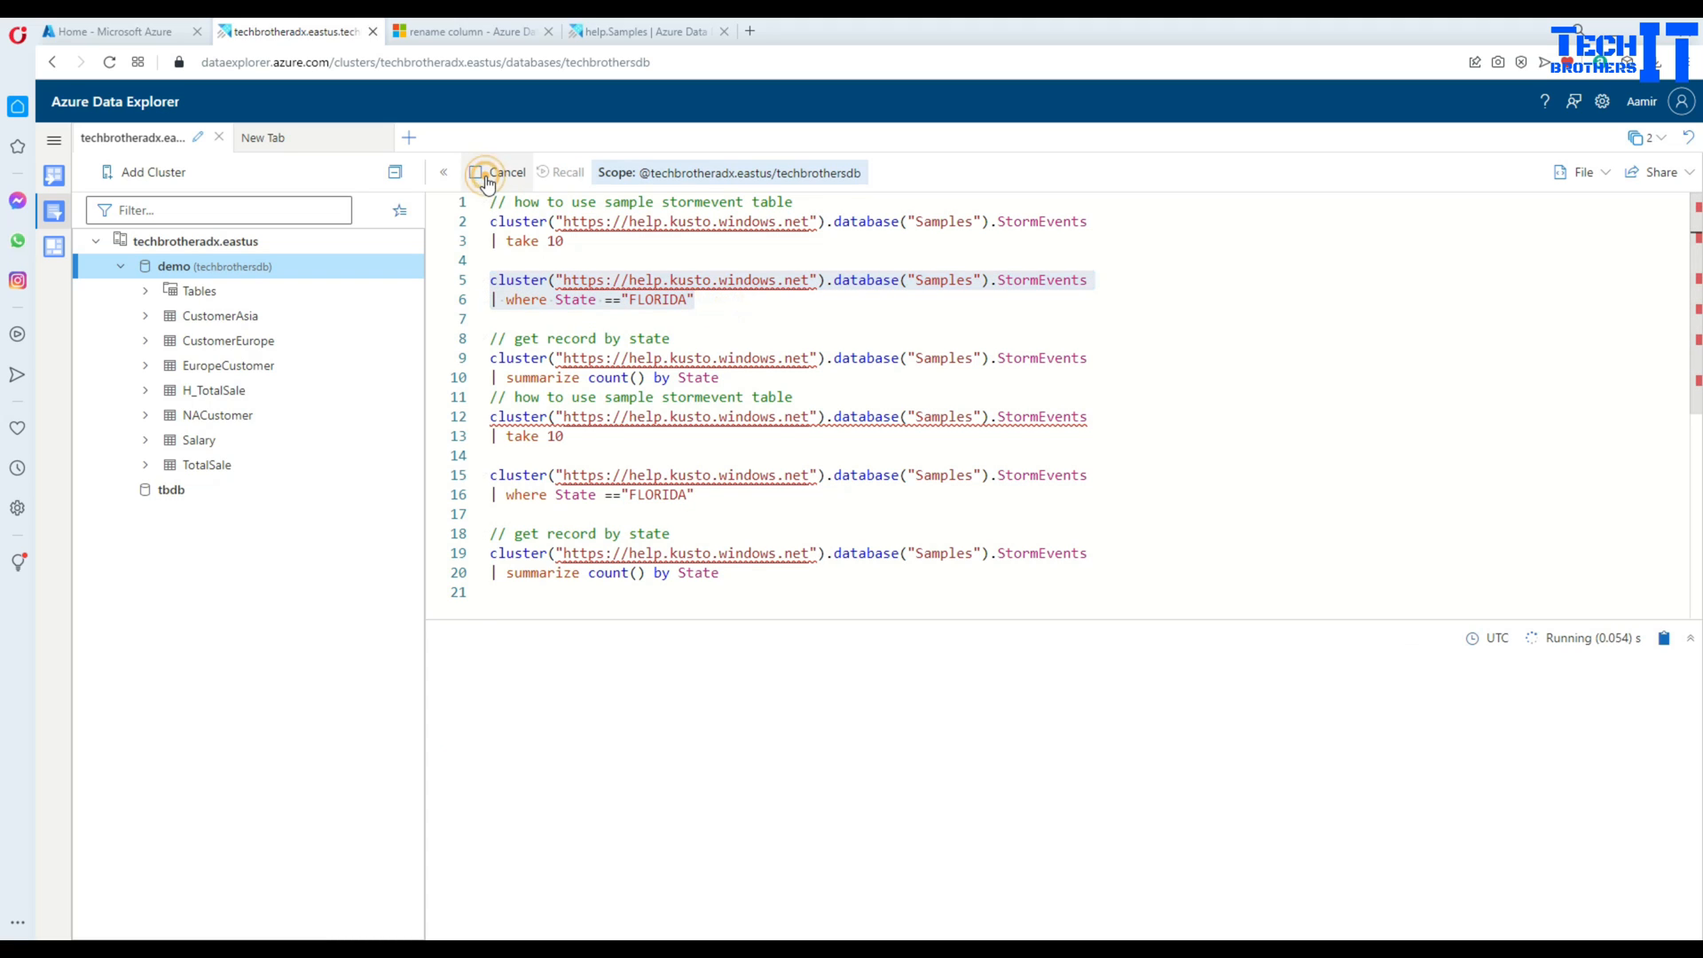
{"action": "left_click", "coordinate": [498, 172]}
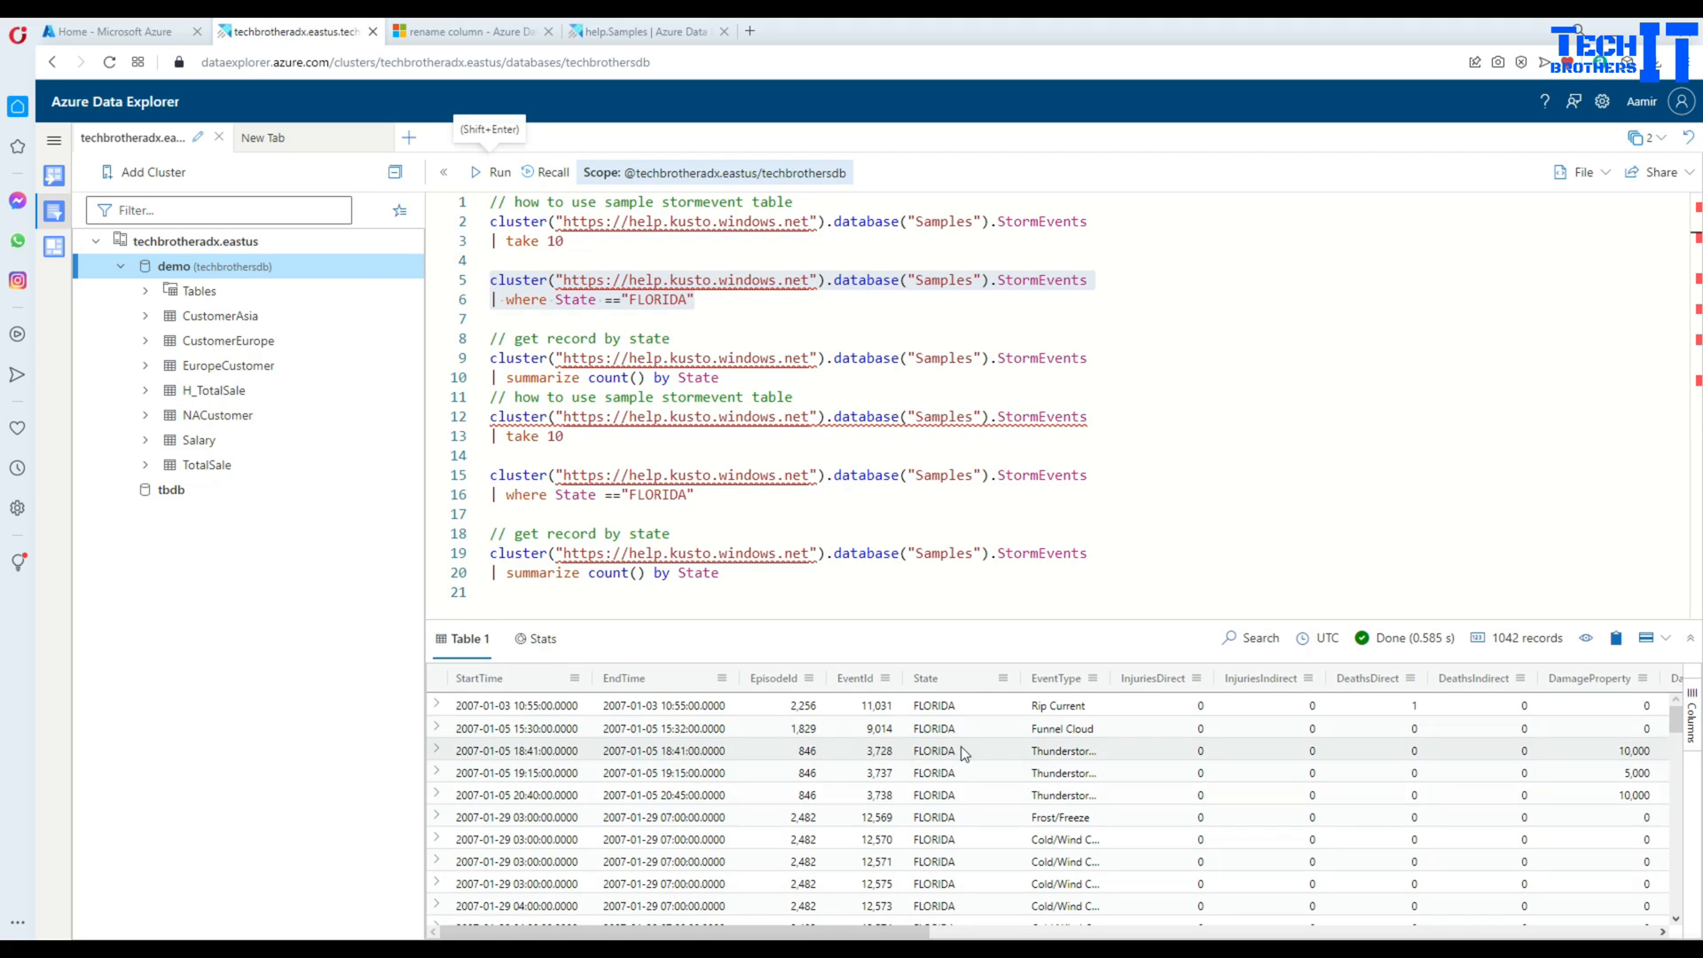
{"action": "mouse_move", "coordinate": [926, 773]}
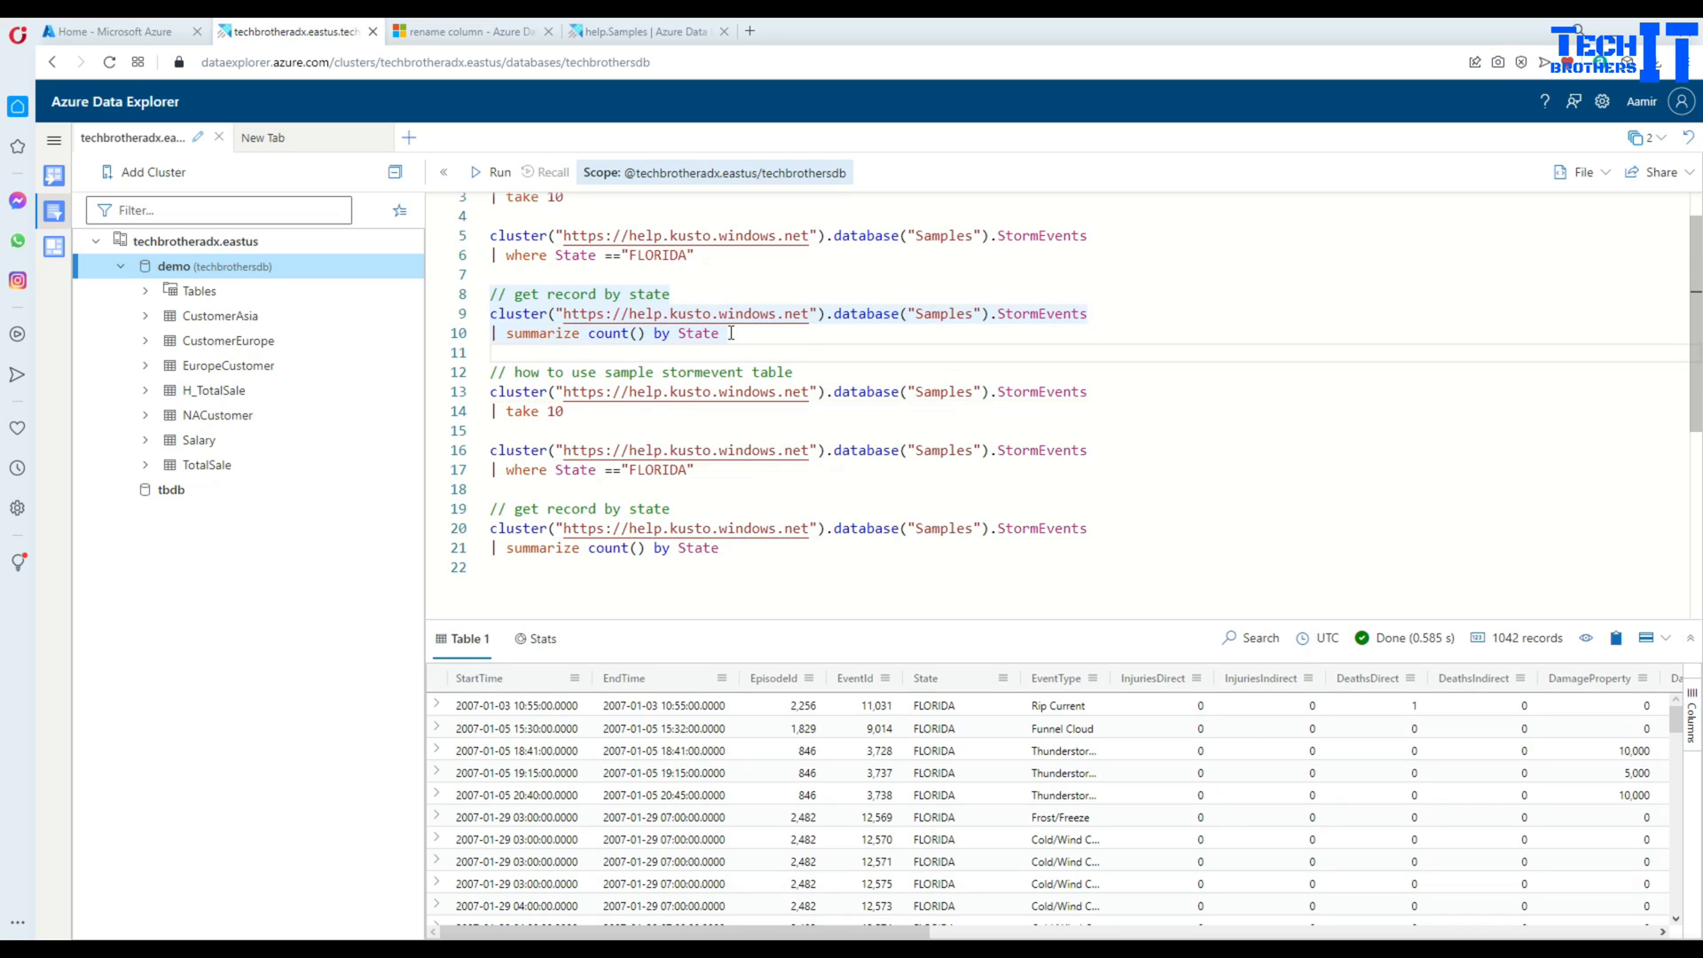
{"action": "mouse_move", "coordinate": [1056, 313]}
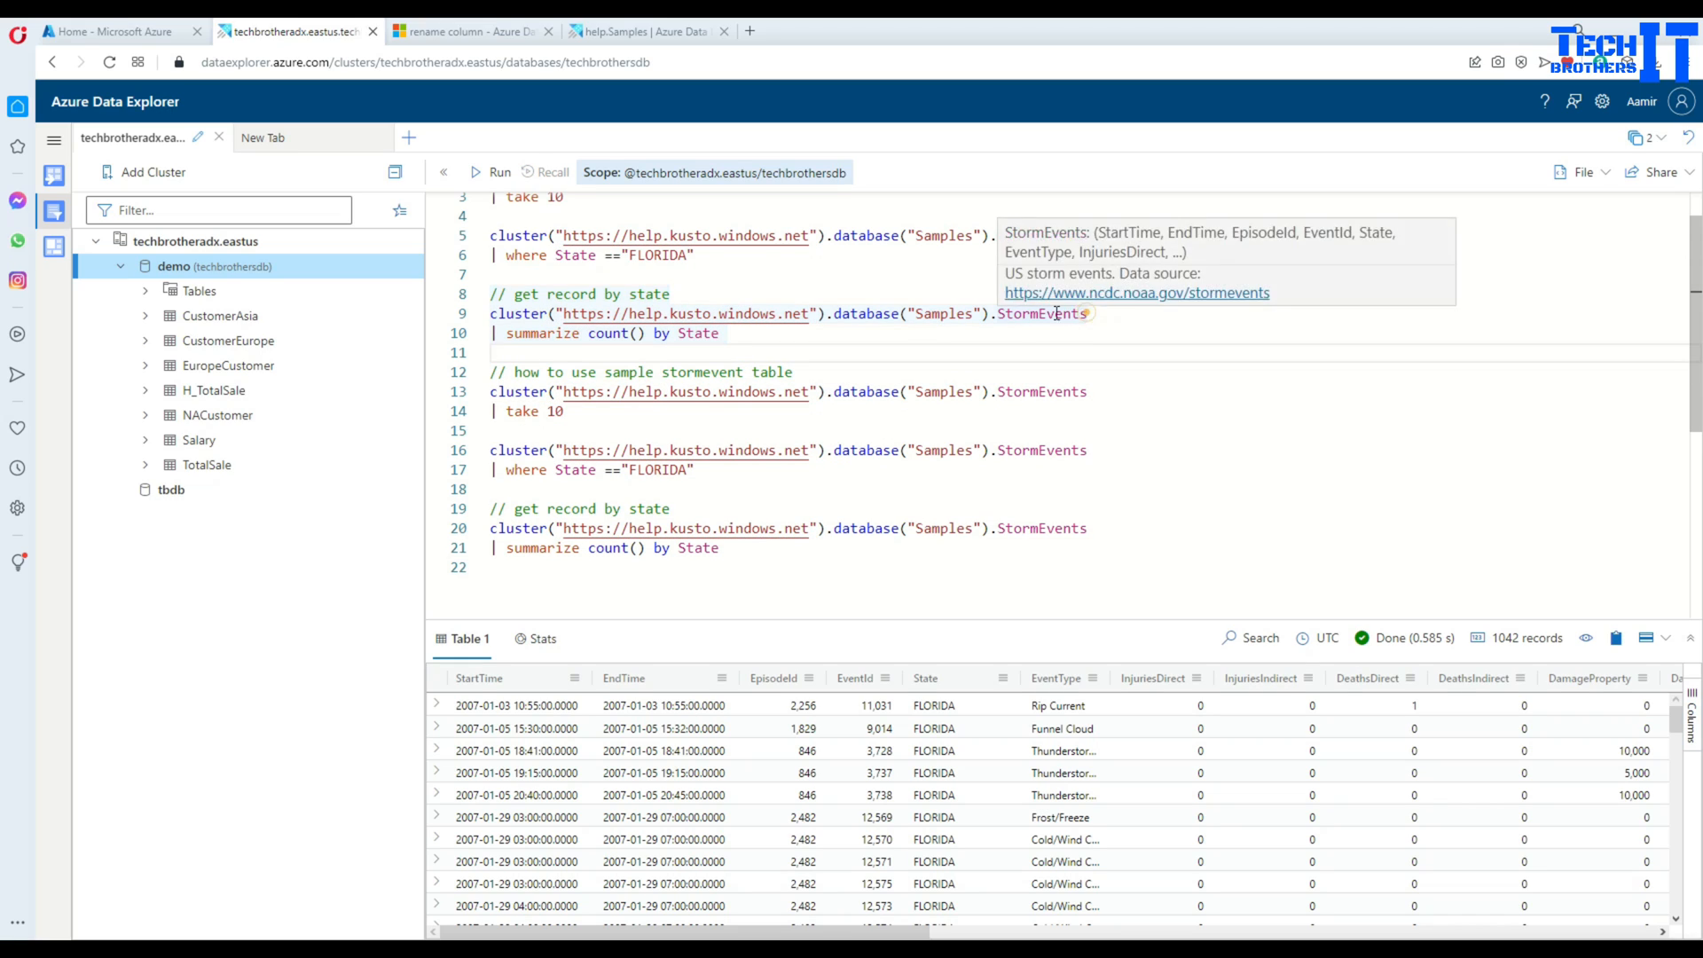
- Run summarize count() by State, yielding 67 states with TEXAS at 4,701
{"action": "double_click", "coordinate": [542, 333]}
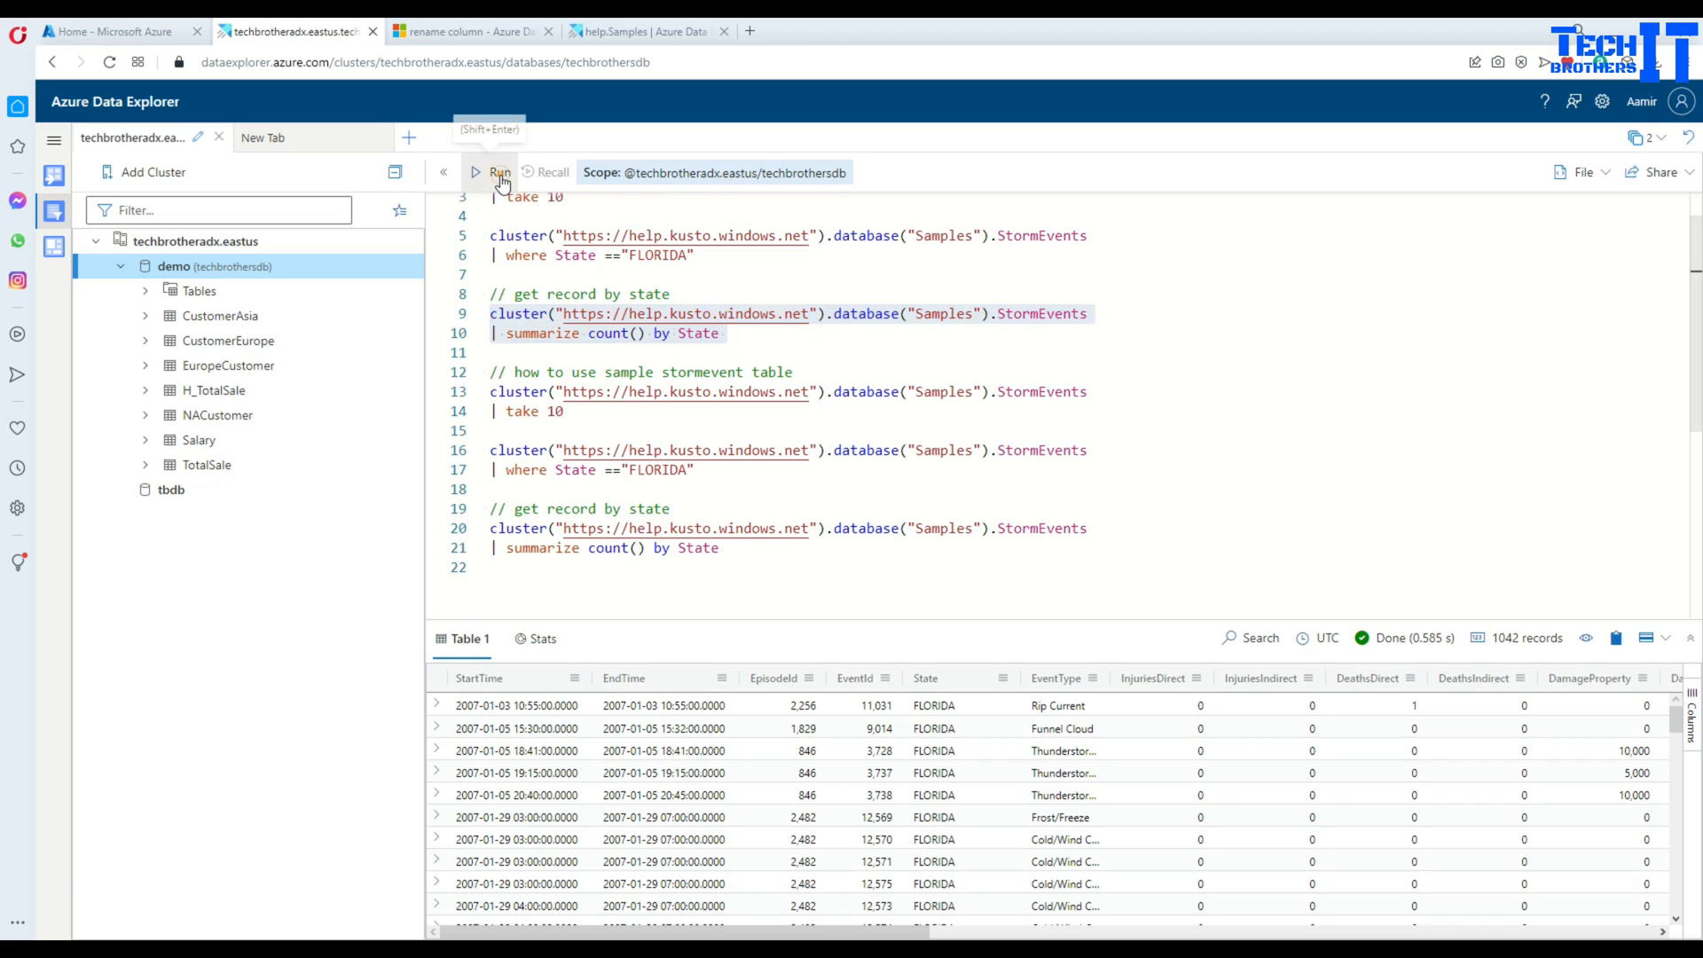
{"action": "left_click", "coordinate": [499, 171]}
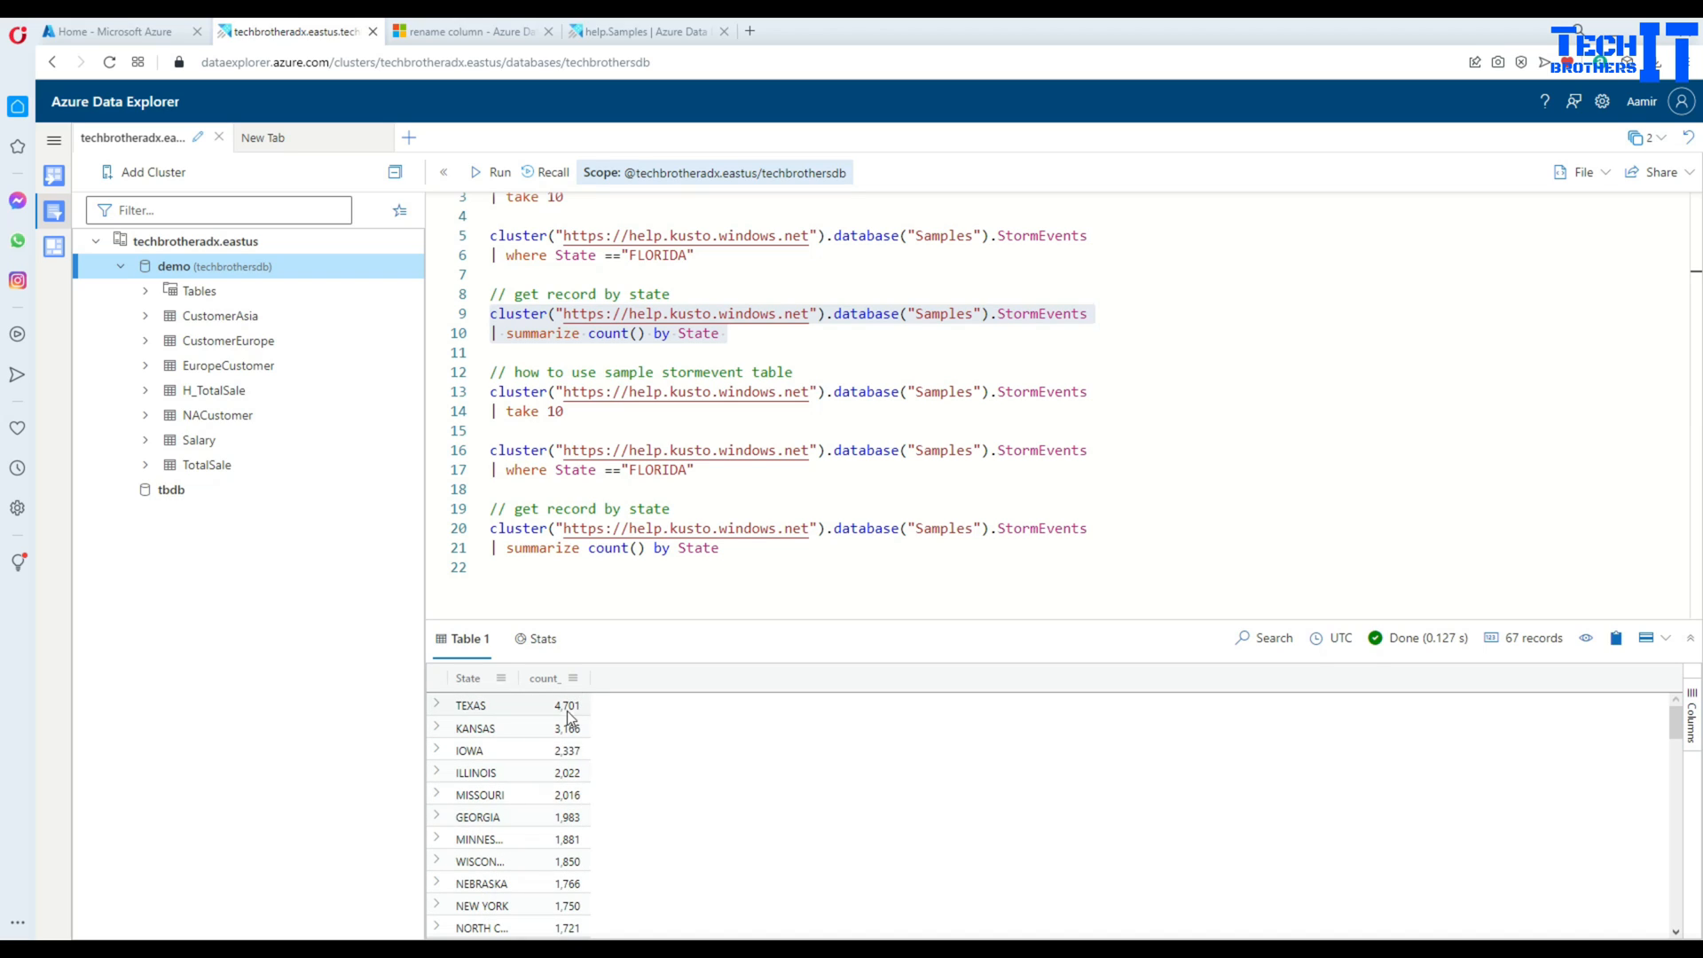
{"action": "mouse_move", "coordinate": [647, 372]}
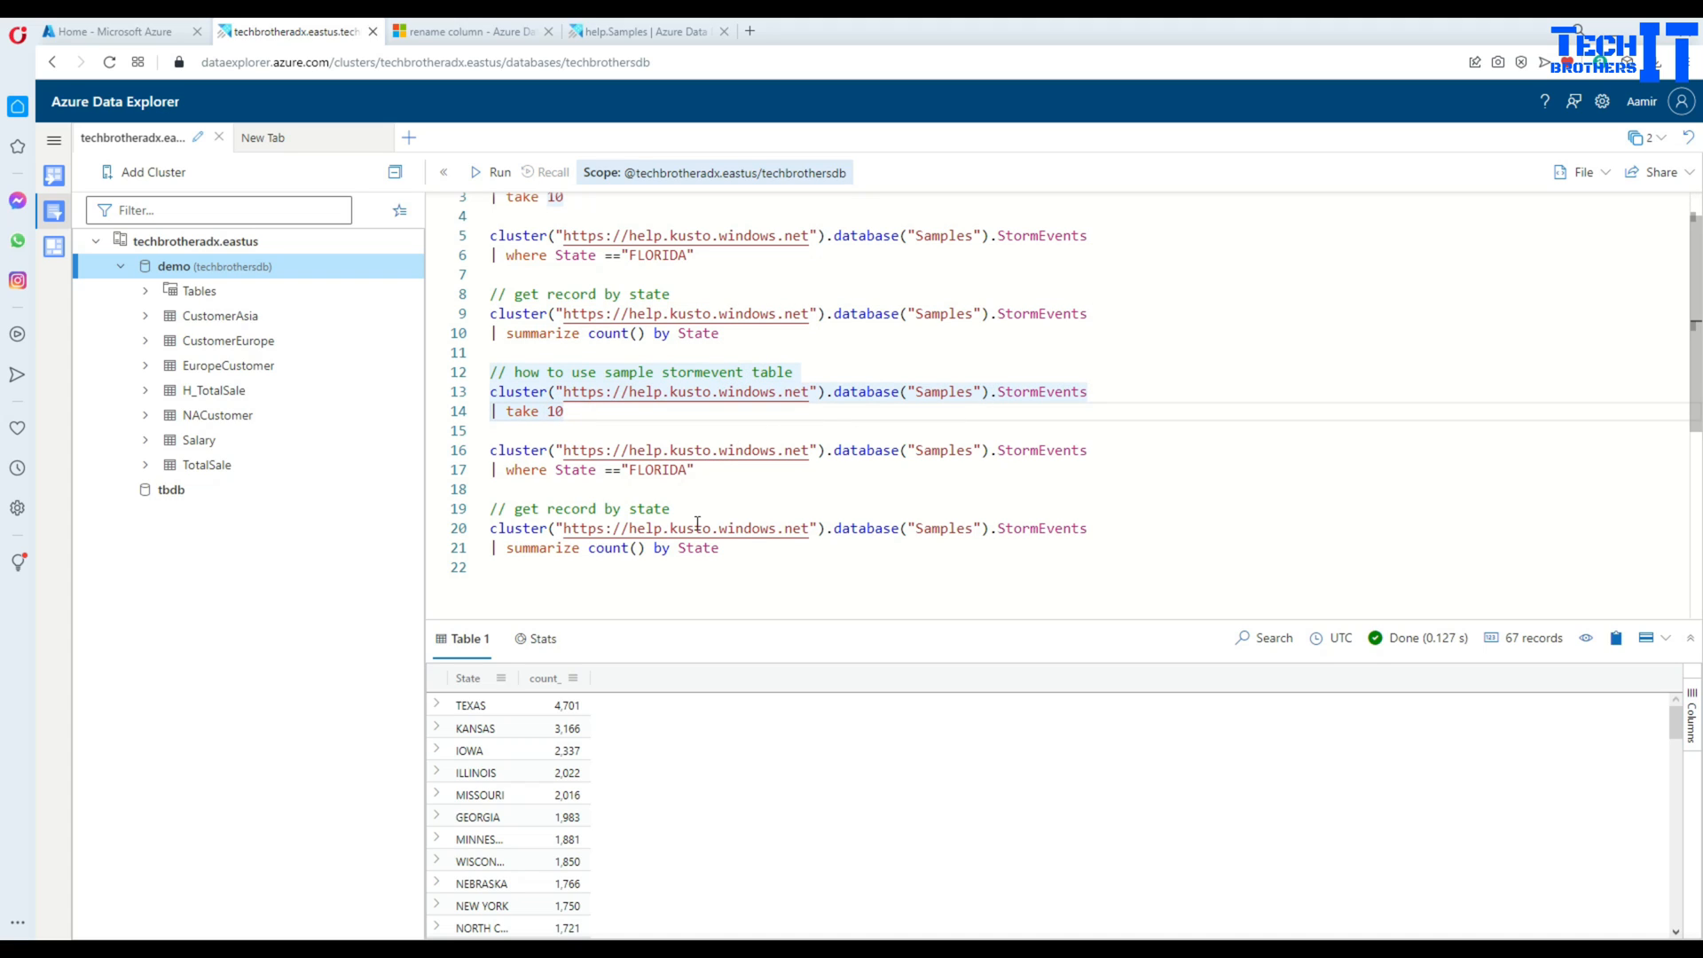
- Select and clear the duplicated query block, then switch to the help.Samples tab
{"action": "left_click_drag", "start_coordinate": [491, 371], "coordinate": [720, 548]}
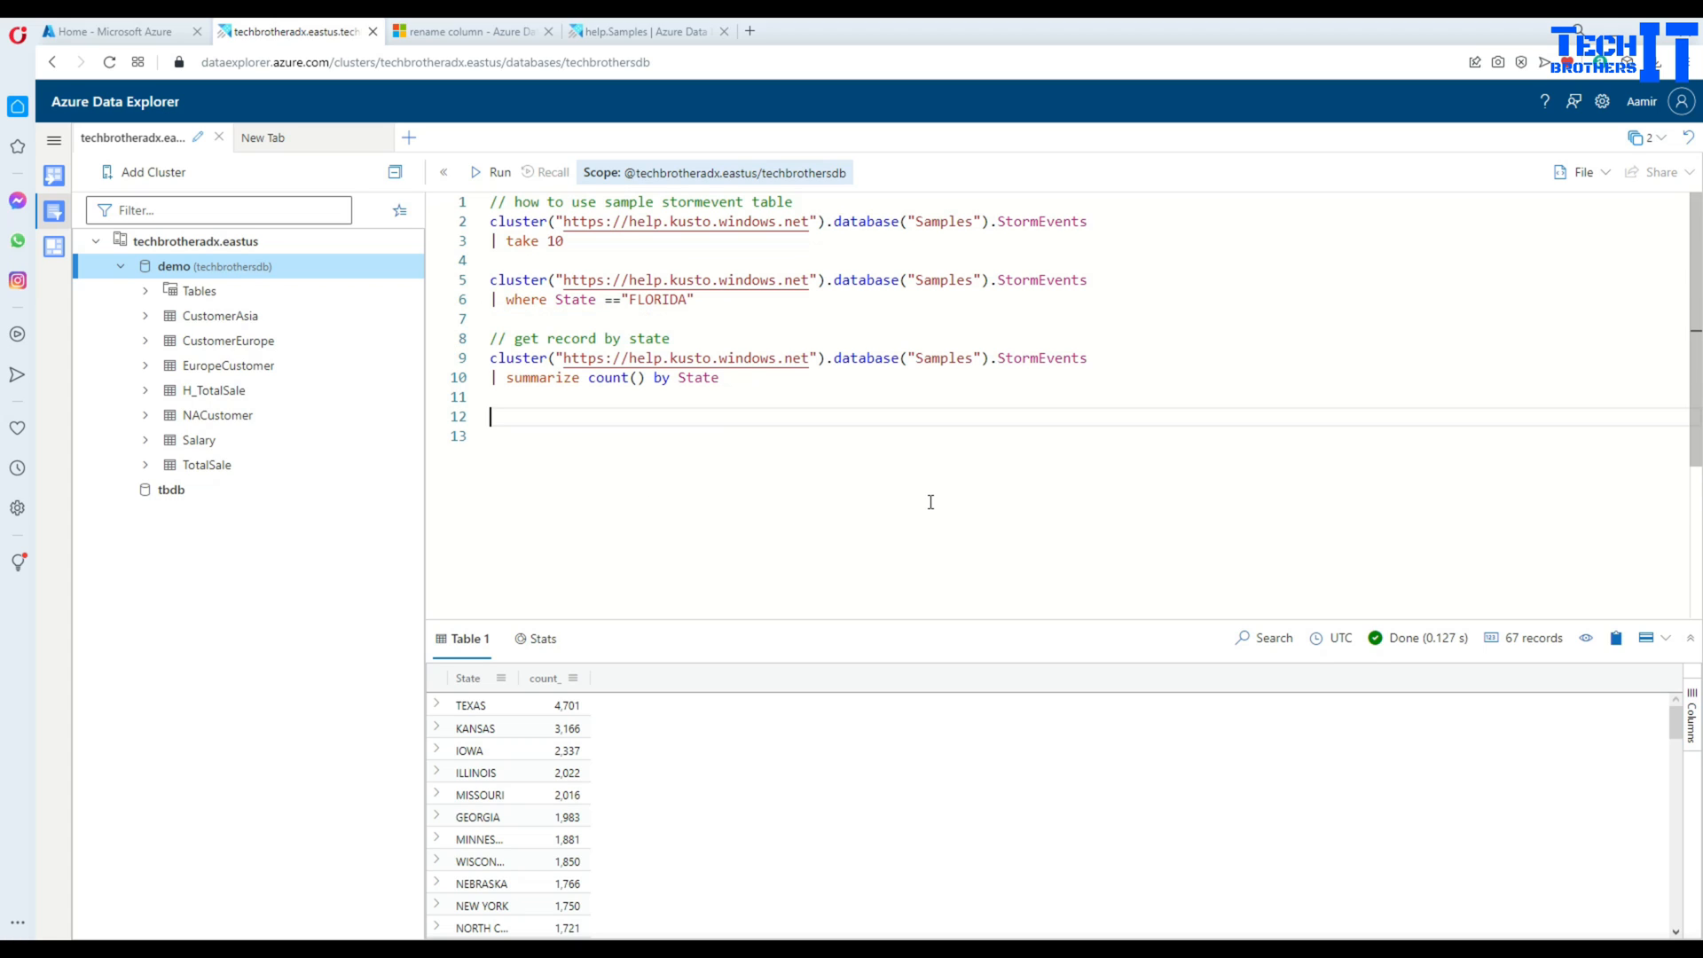
{"action": "key", "text": "ctrl+a"}
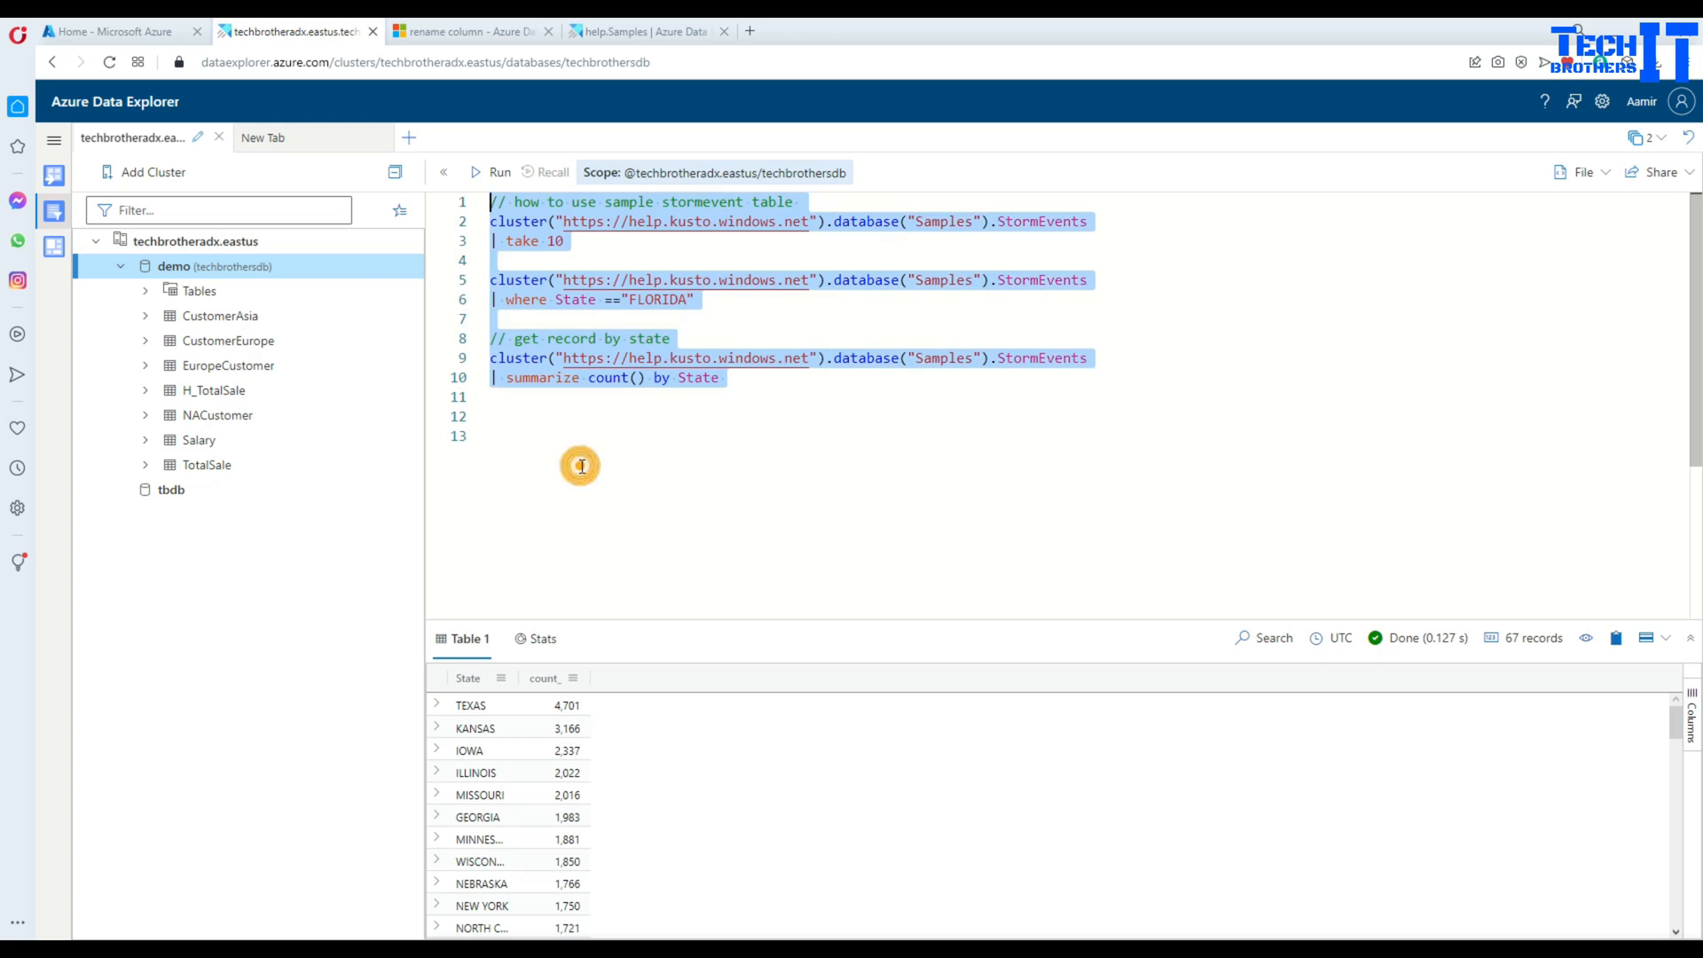
{"action": "left_click", "coordinate": [647, 30]}
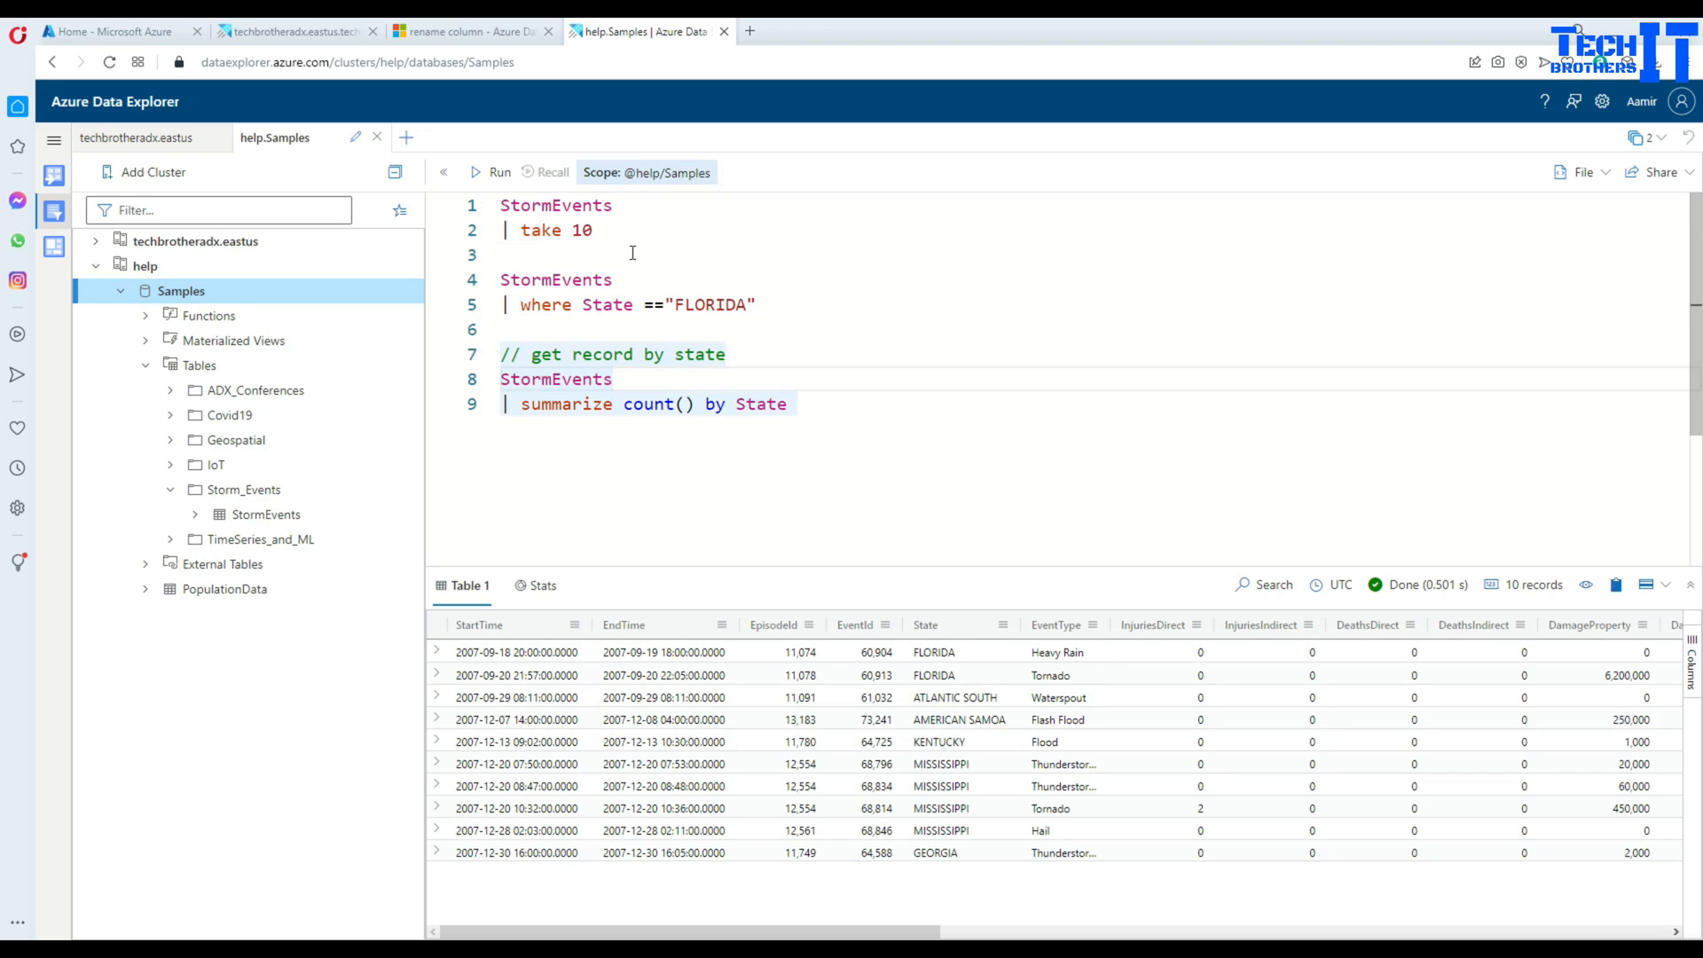
- Run the take 10 query on help and expand the IoT and Covid19 table folders
{"action": "left_click", "coordinate": [491, 172]}
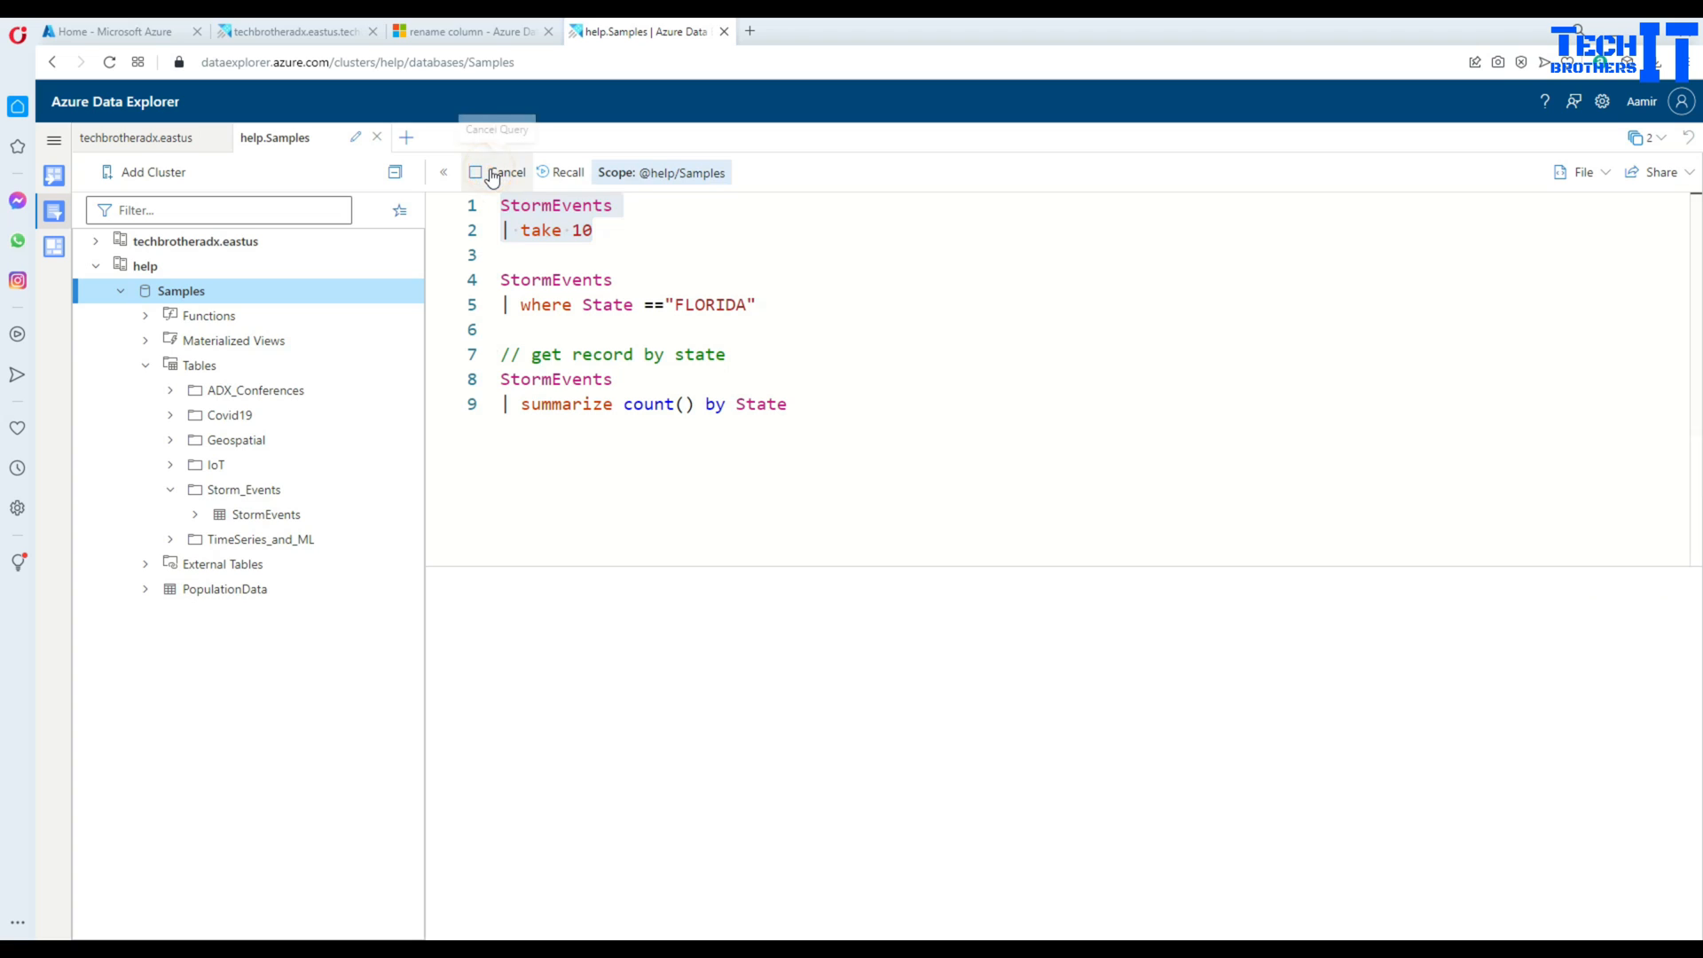
{"action": "left_click", "coordinate": [498, 171]}
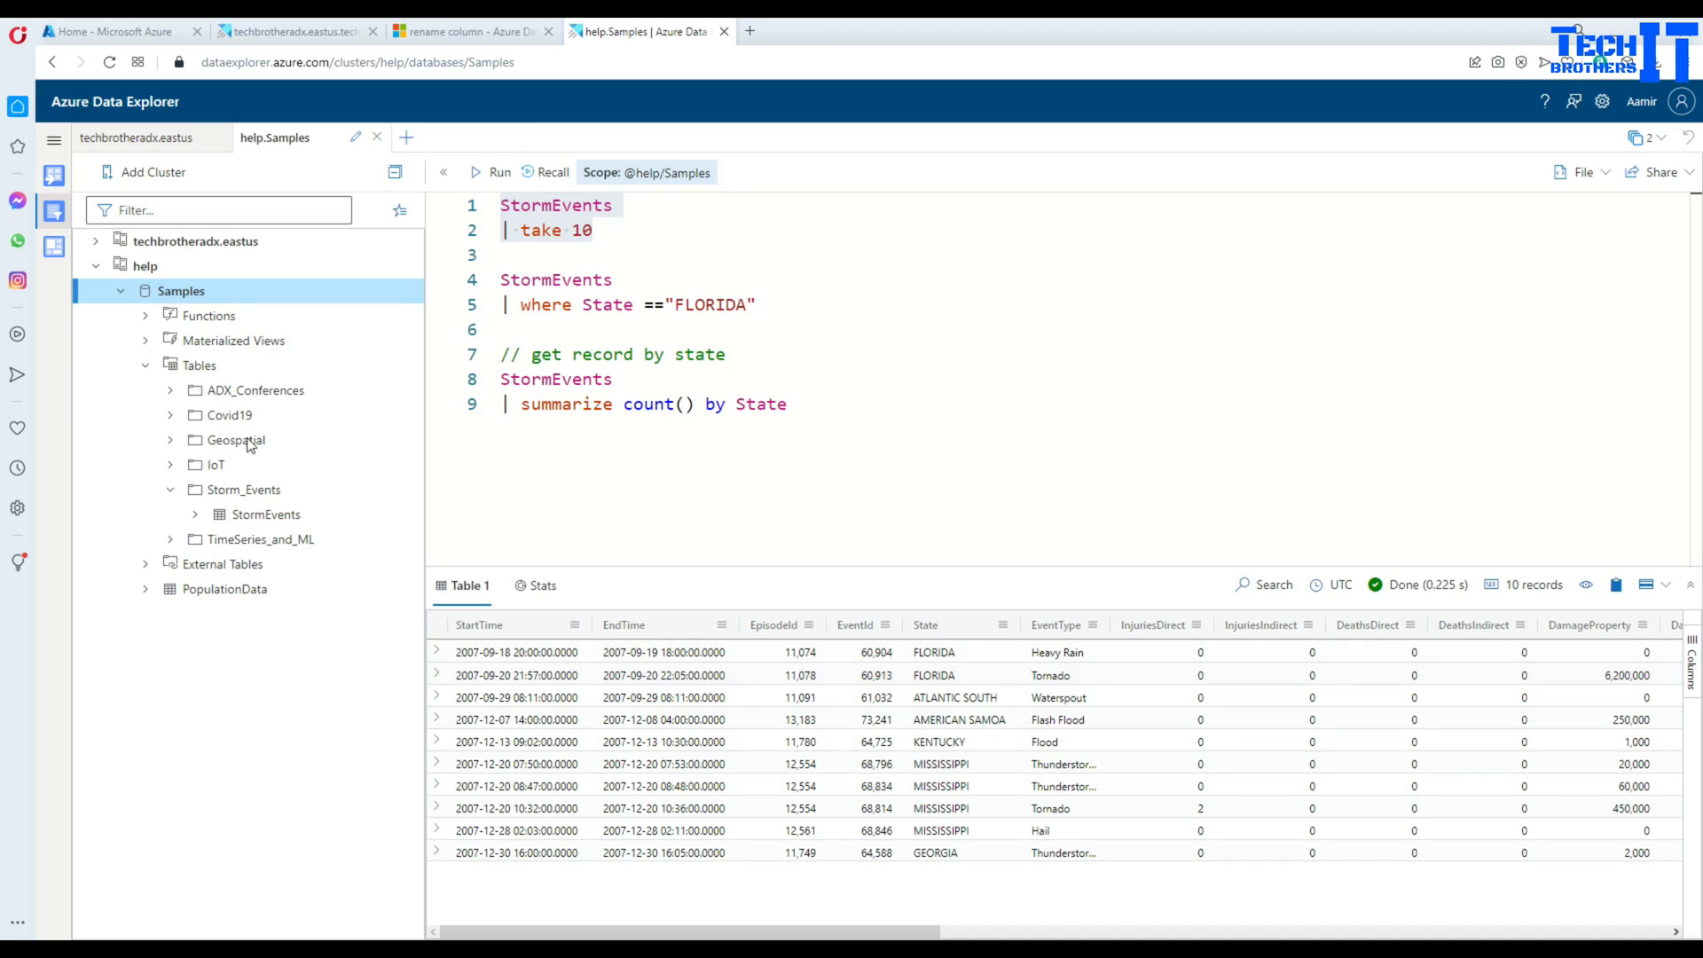
{"action": "mouse_move", "coordinate": [171, 498]}
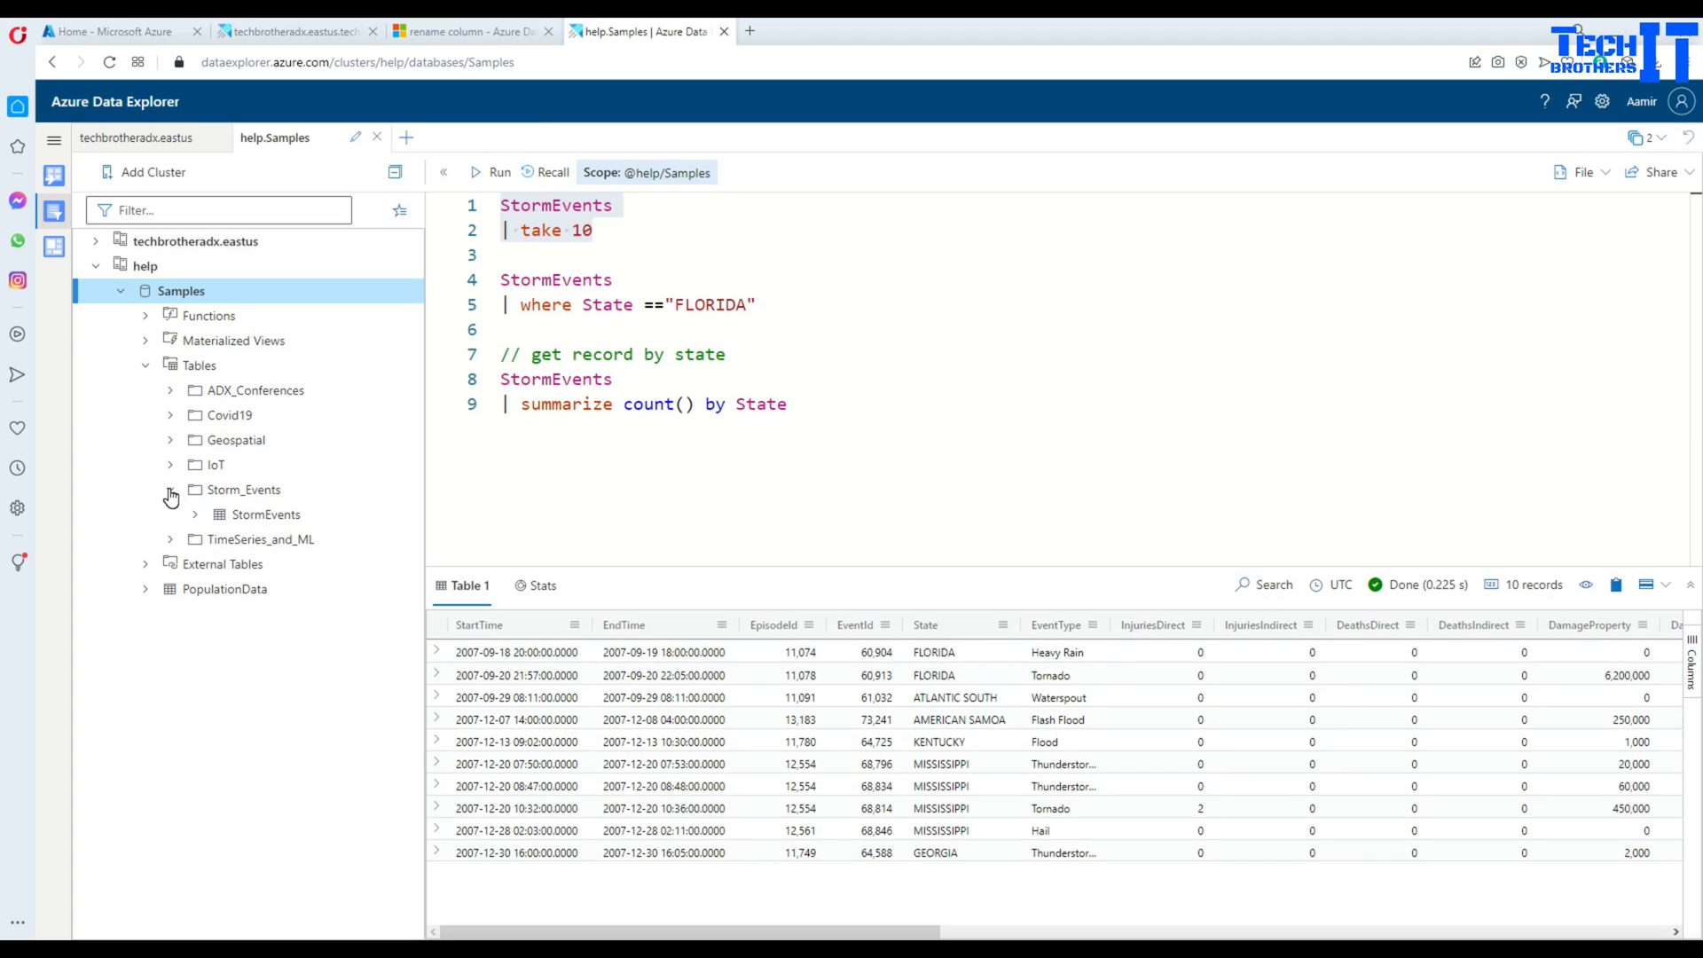
{"action": "left_click", "coordinate": [170, 465]}
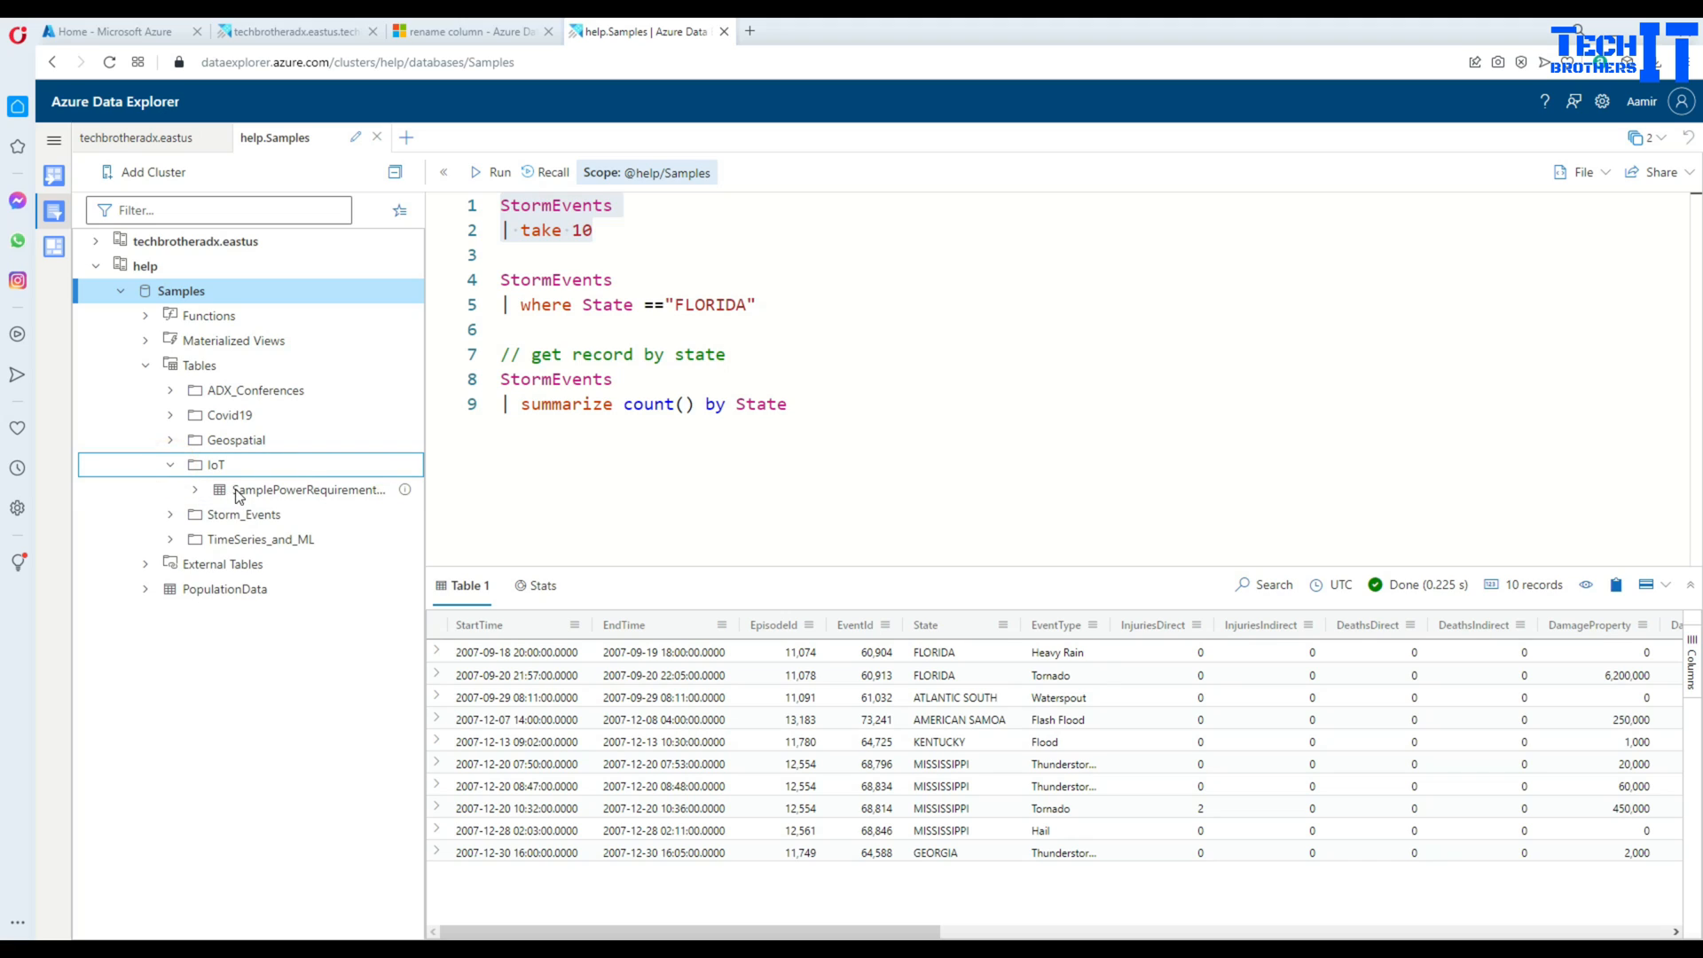
{"action": "left_click", "coordinate": [170, 440]}
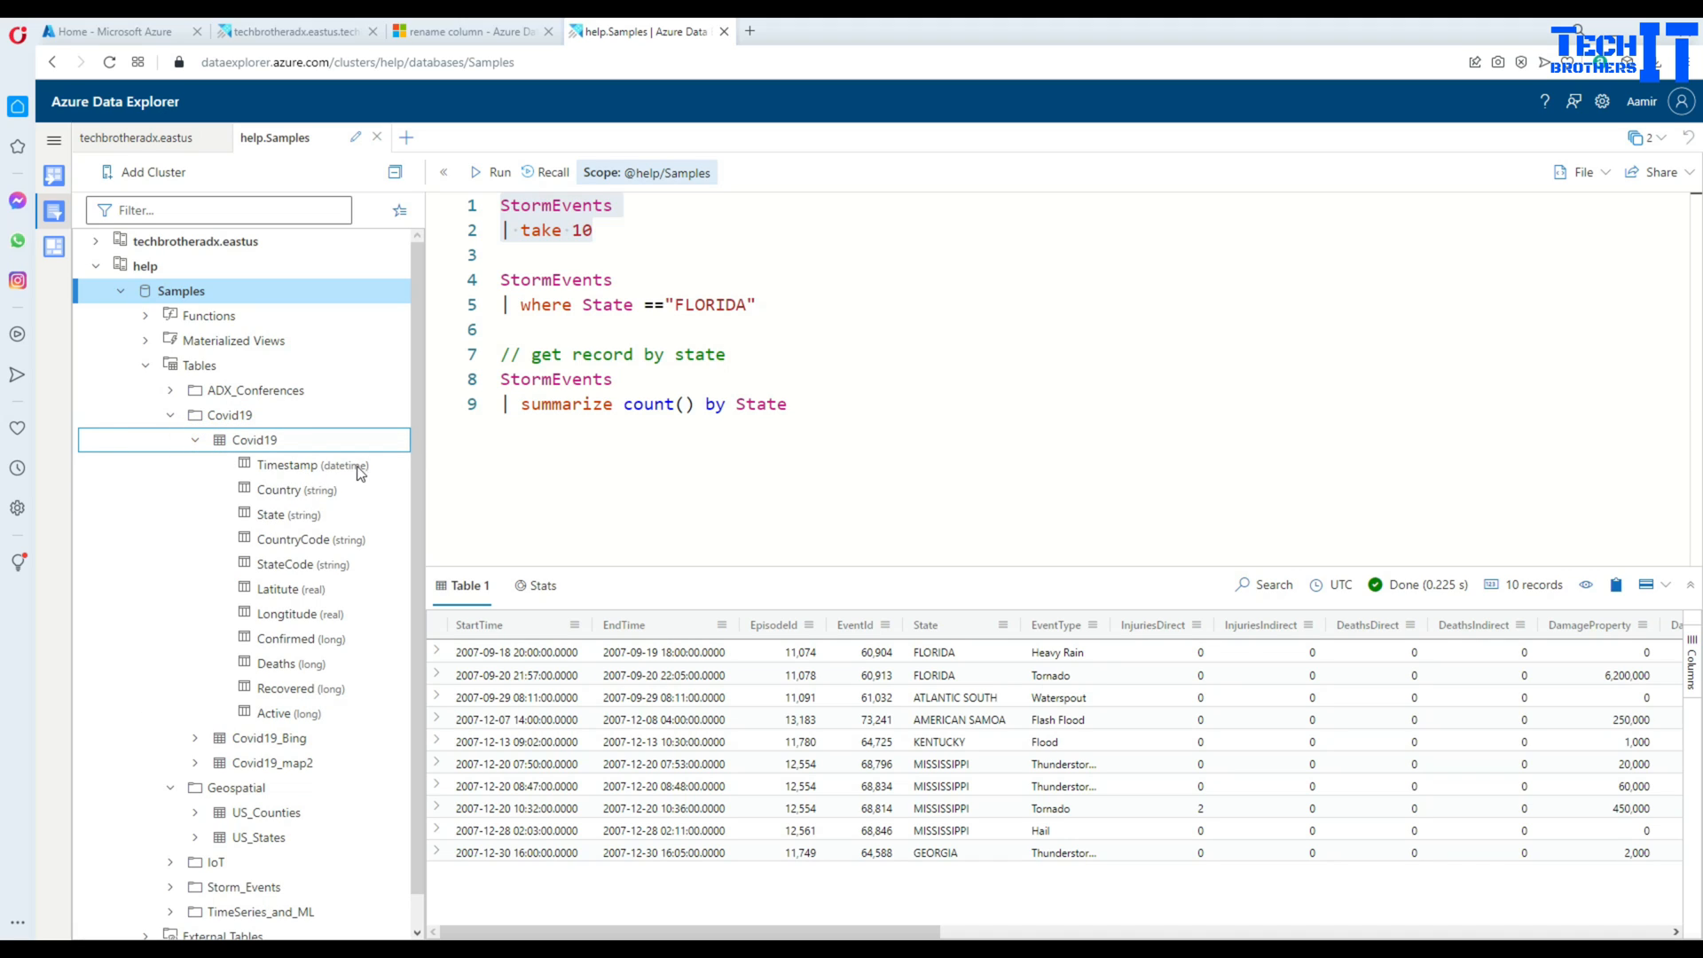
{"action": "mouse_move", "coordinate": [246, 440]}
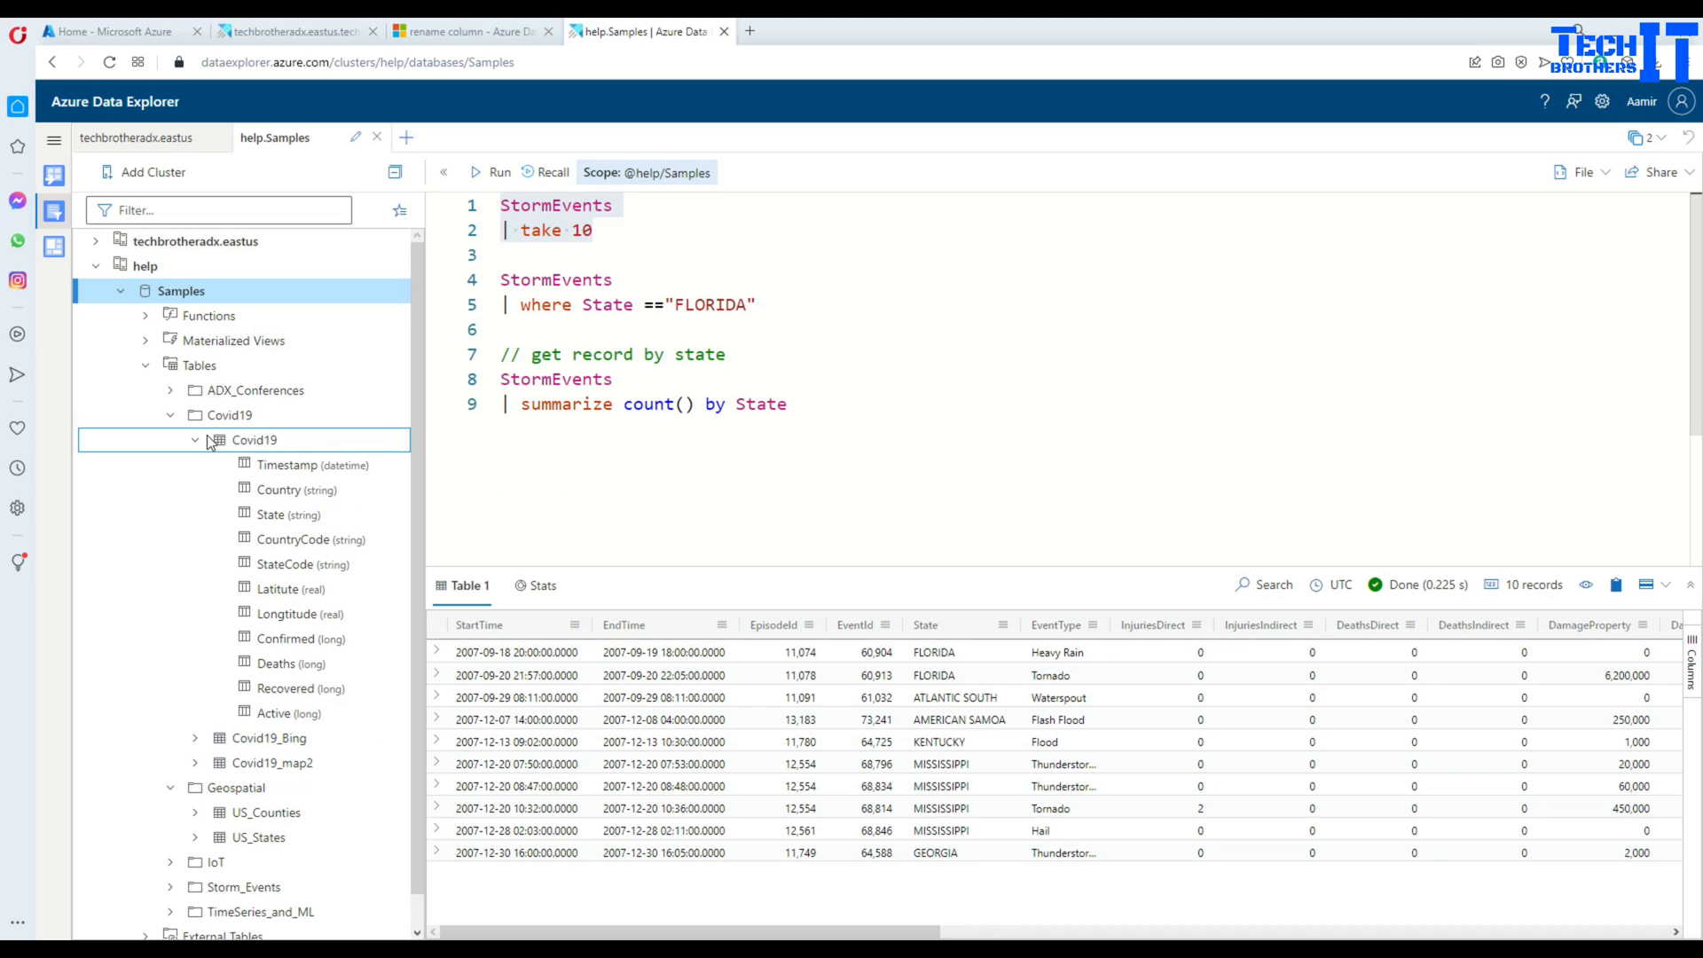
{"action": "left_click", "coordinate": [196, 440]}
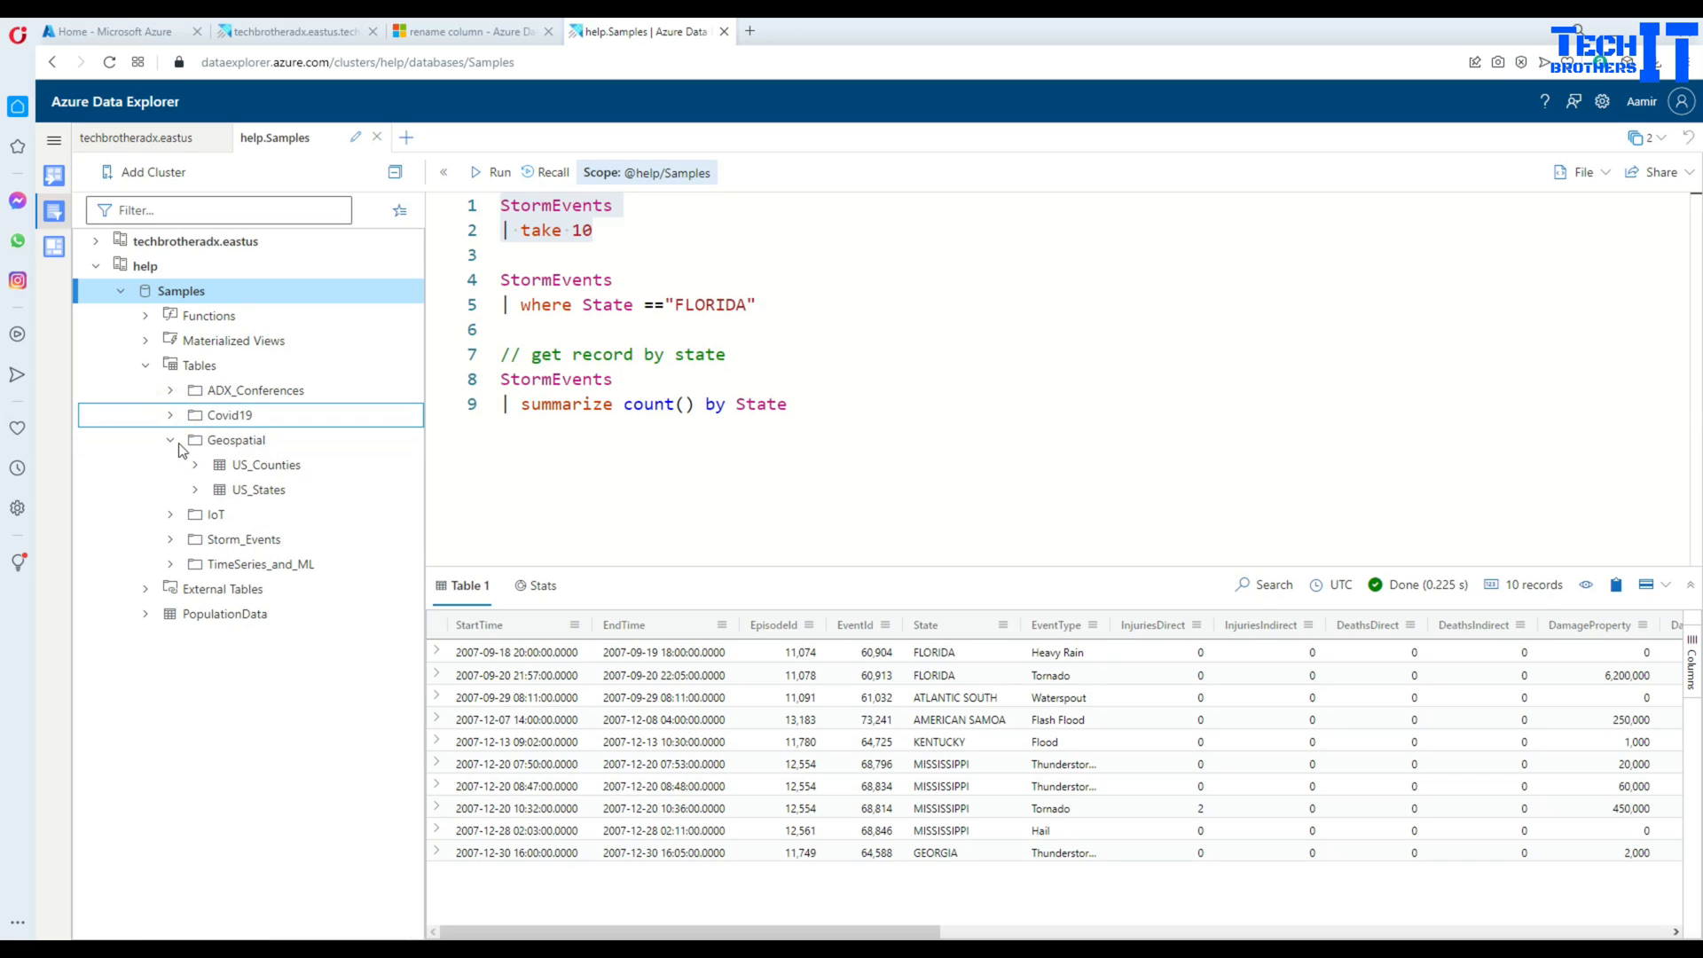
{"action": "left_click", "coordinate": [170, 440]}
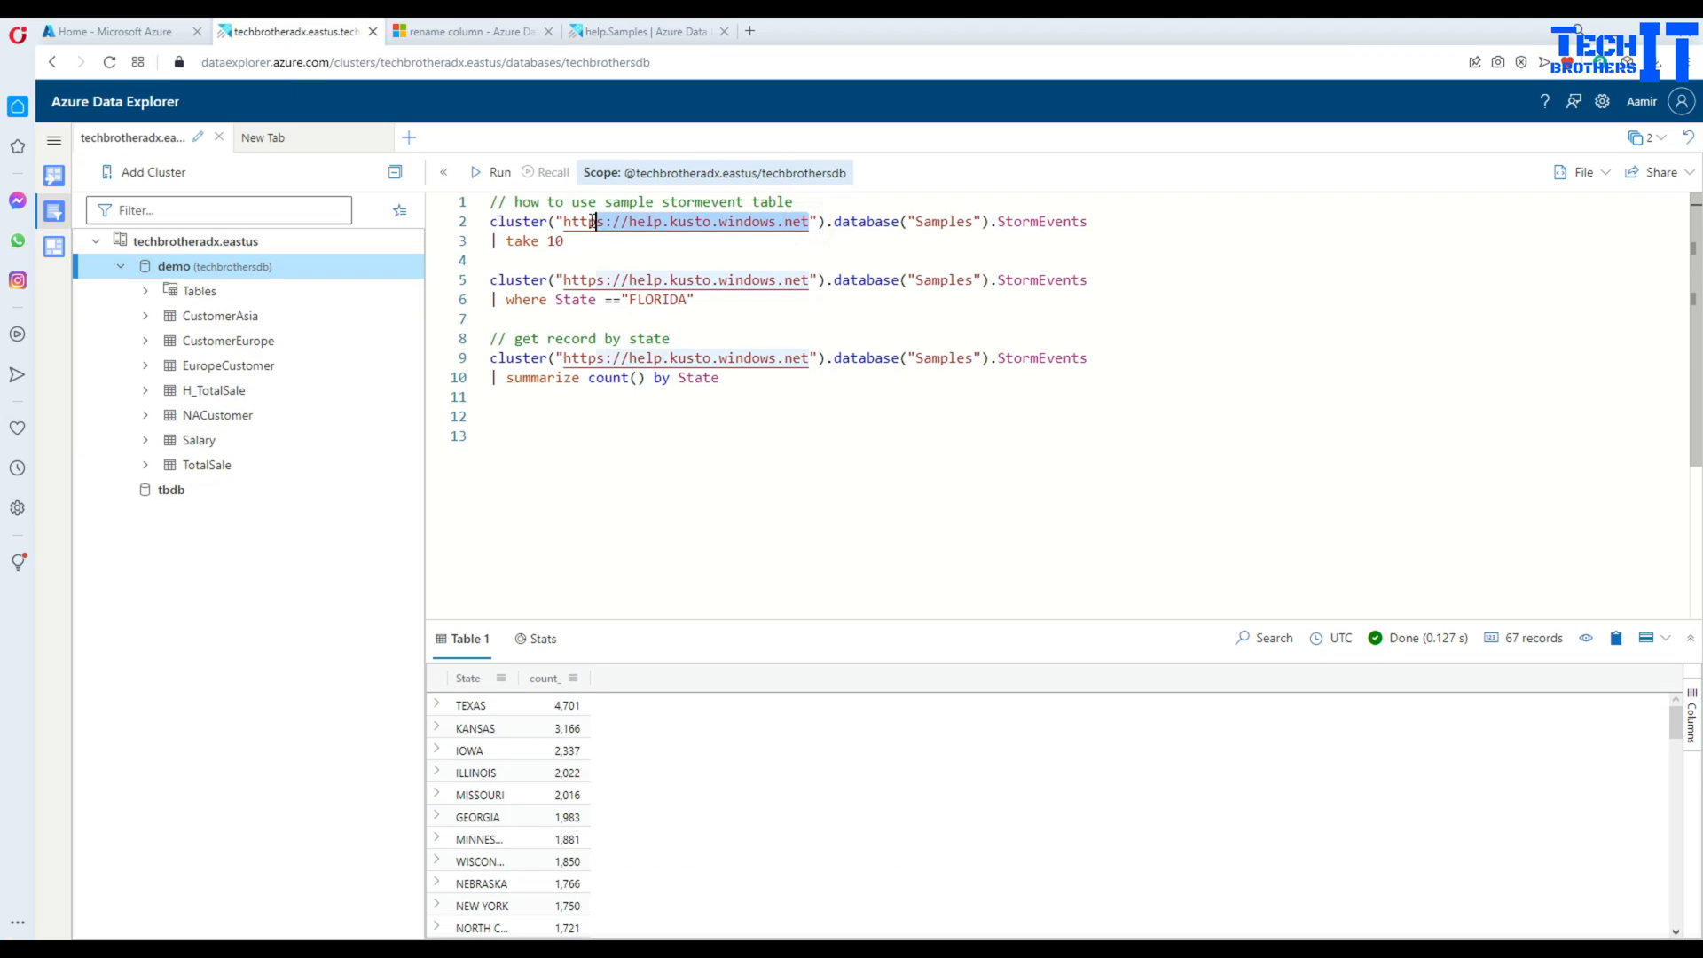
- Select the techbrotheradx.eastus cluster and open the Add Cluster dialog
{"action": "right_click", "coordinate": [592, 222]}
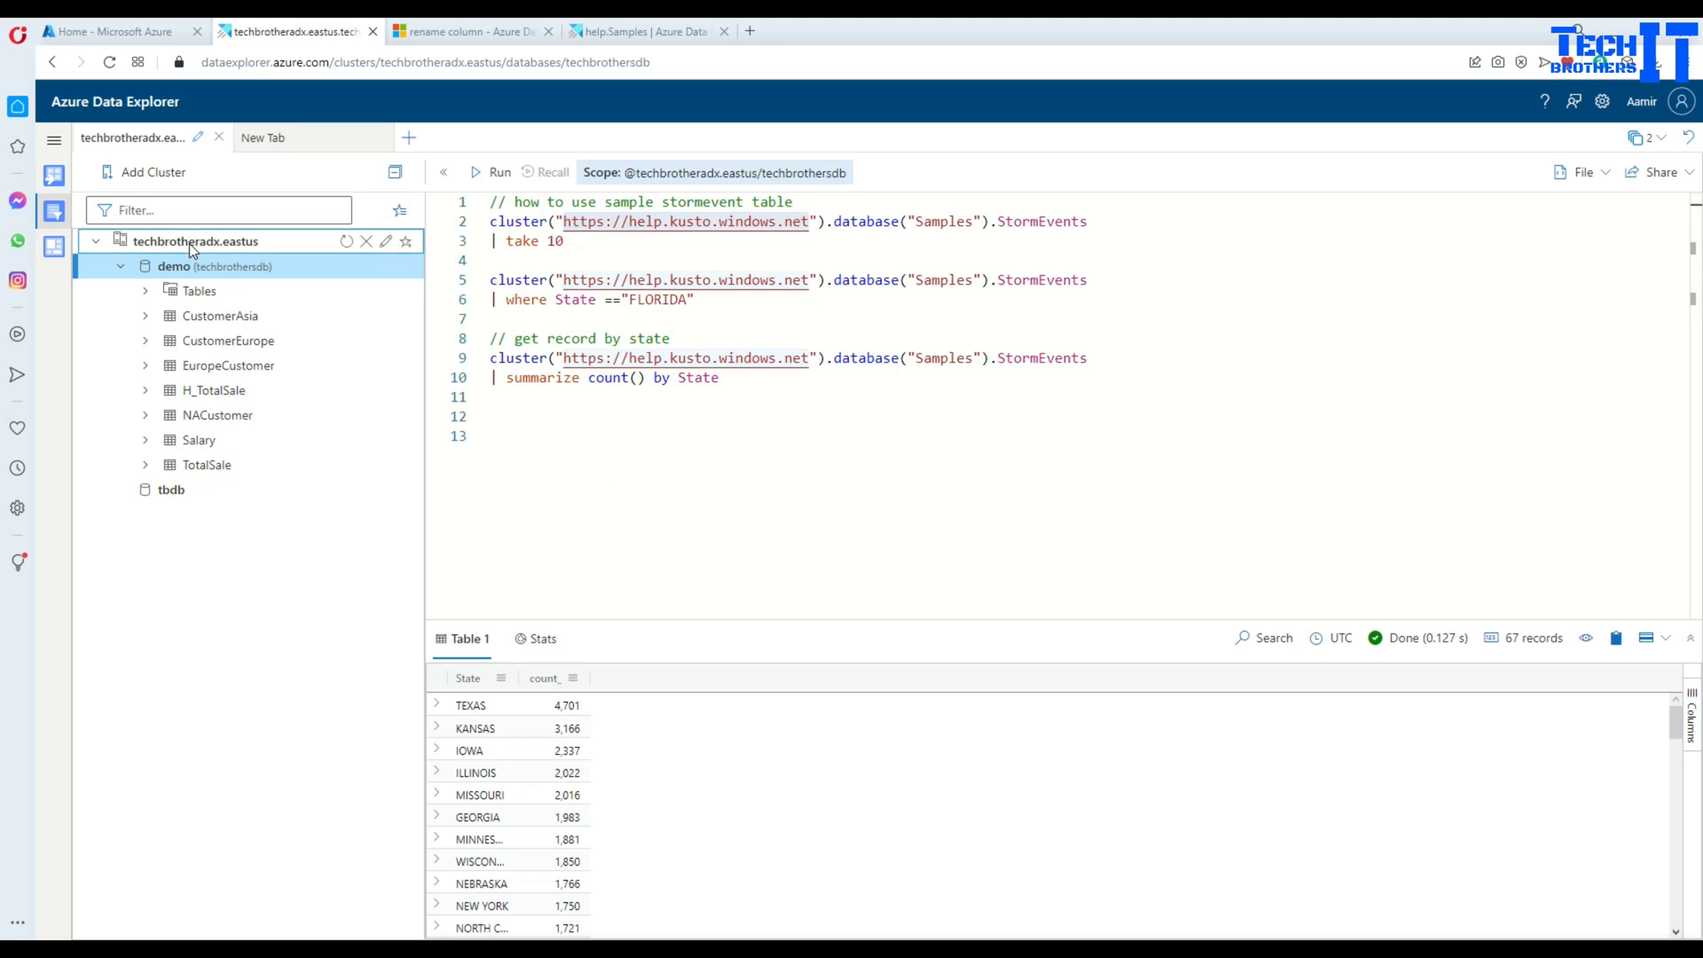
{"action": "left_click", "coordinate": [195, 241]}
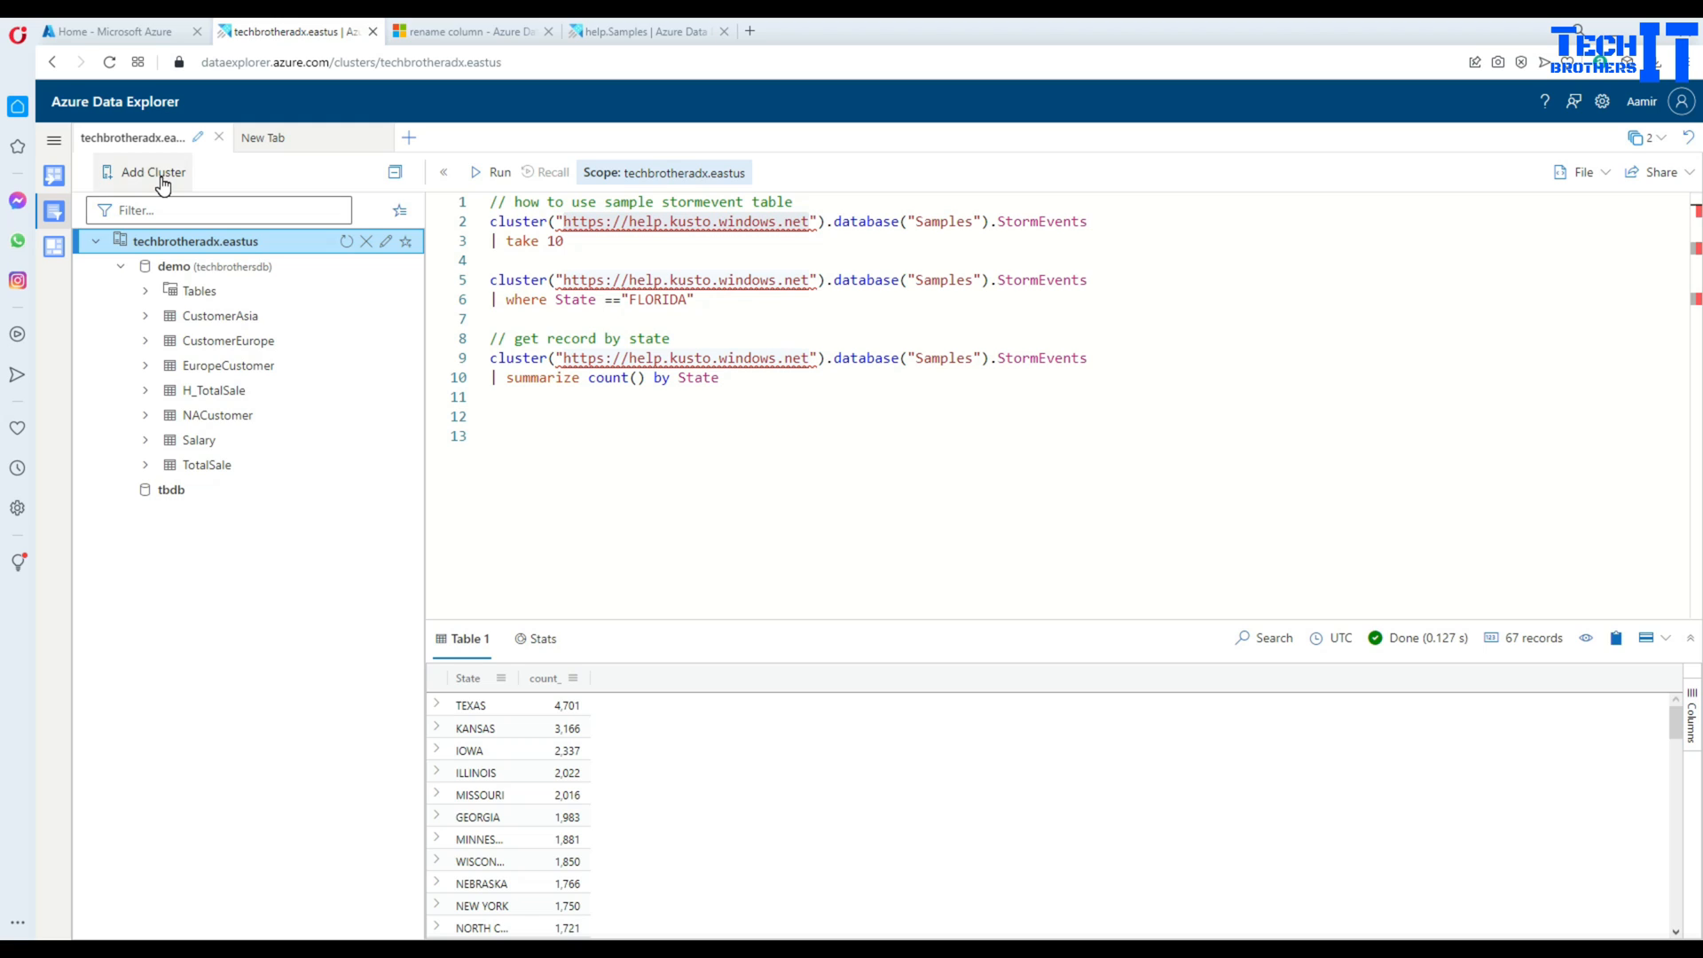
{"action": "left_click", "coordinate": [150, 172]}
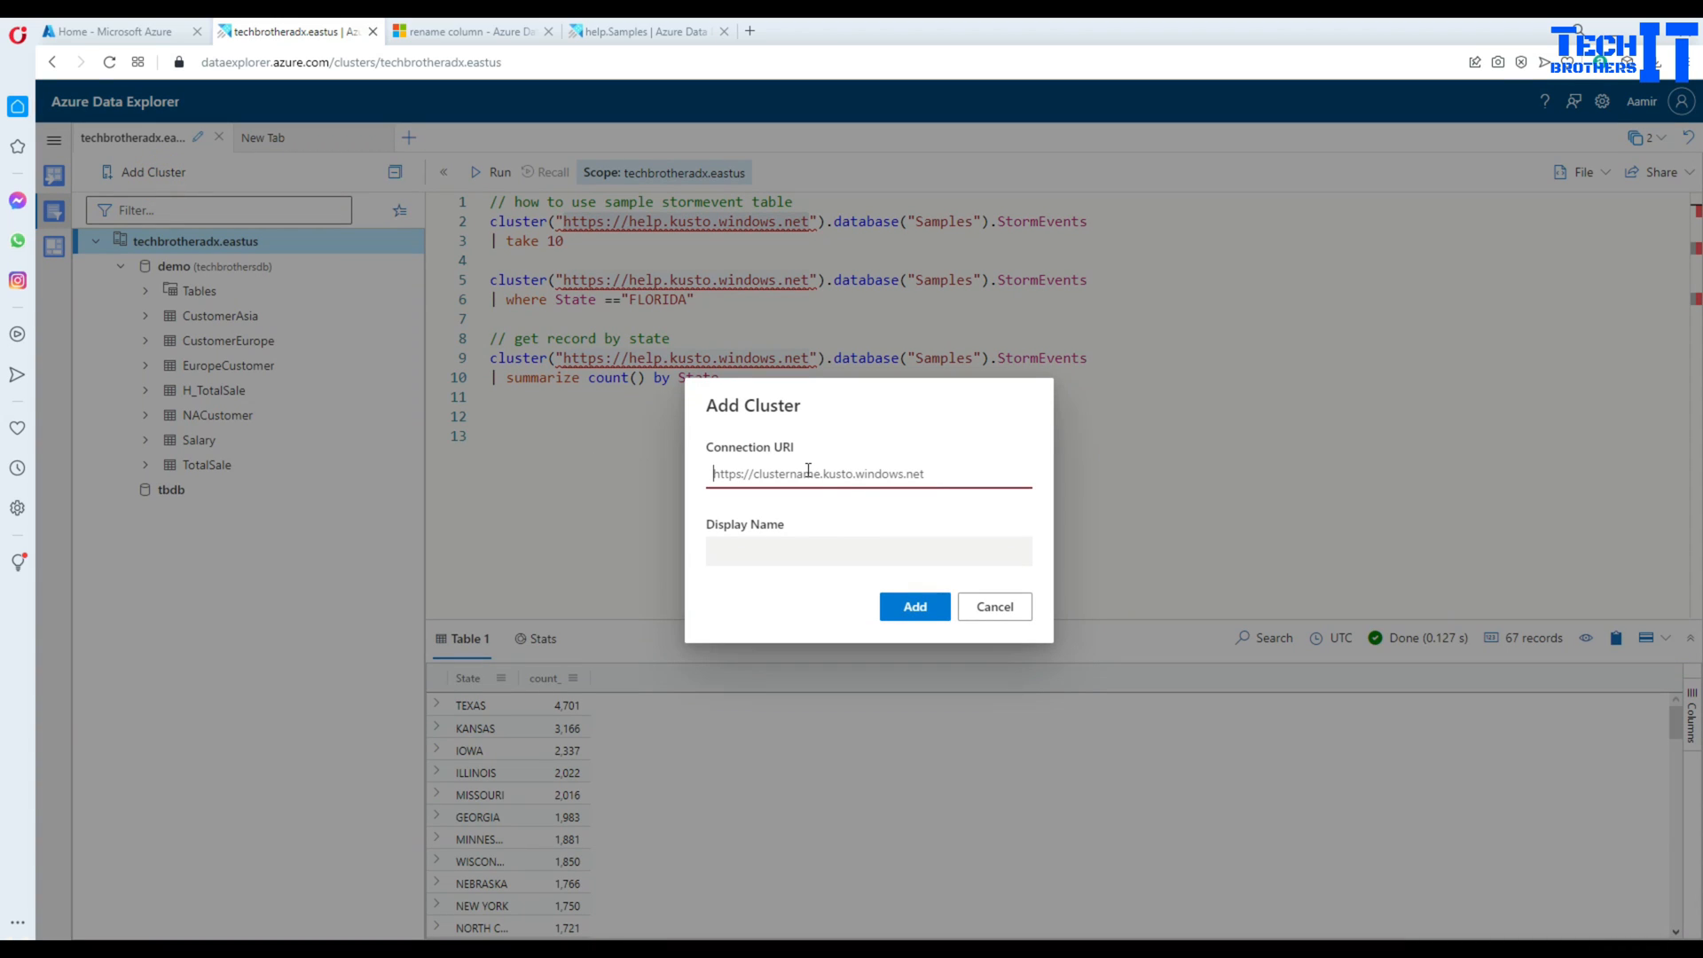
{"action": "type", "text": "https://help.kusto.windows.net"}
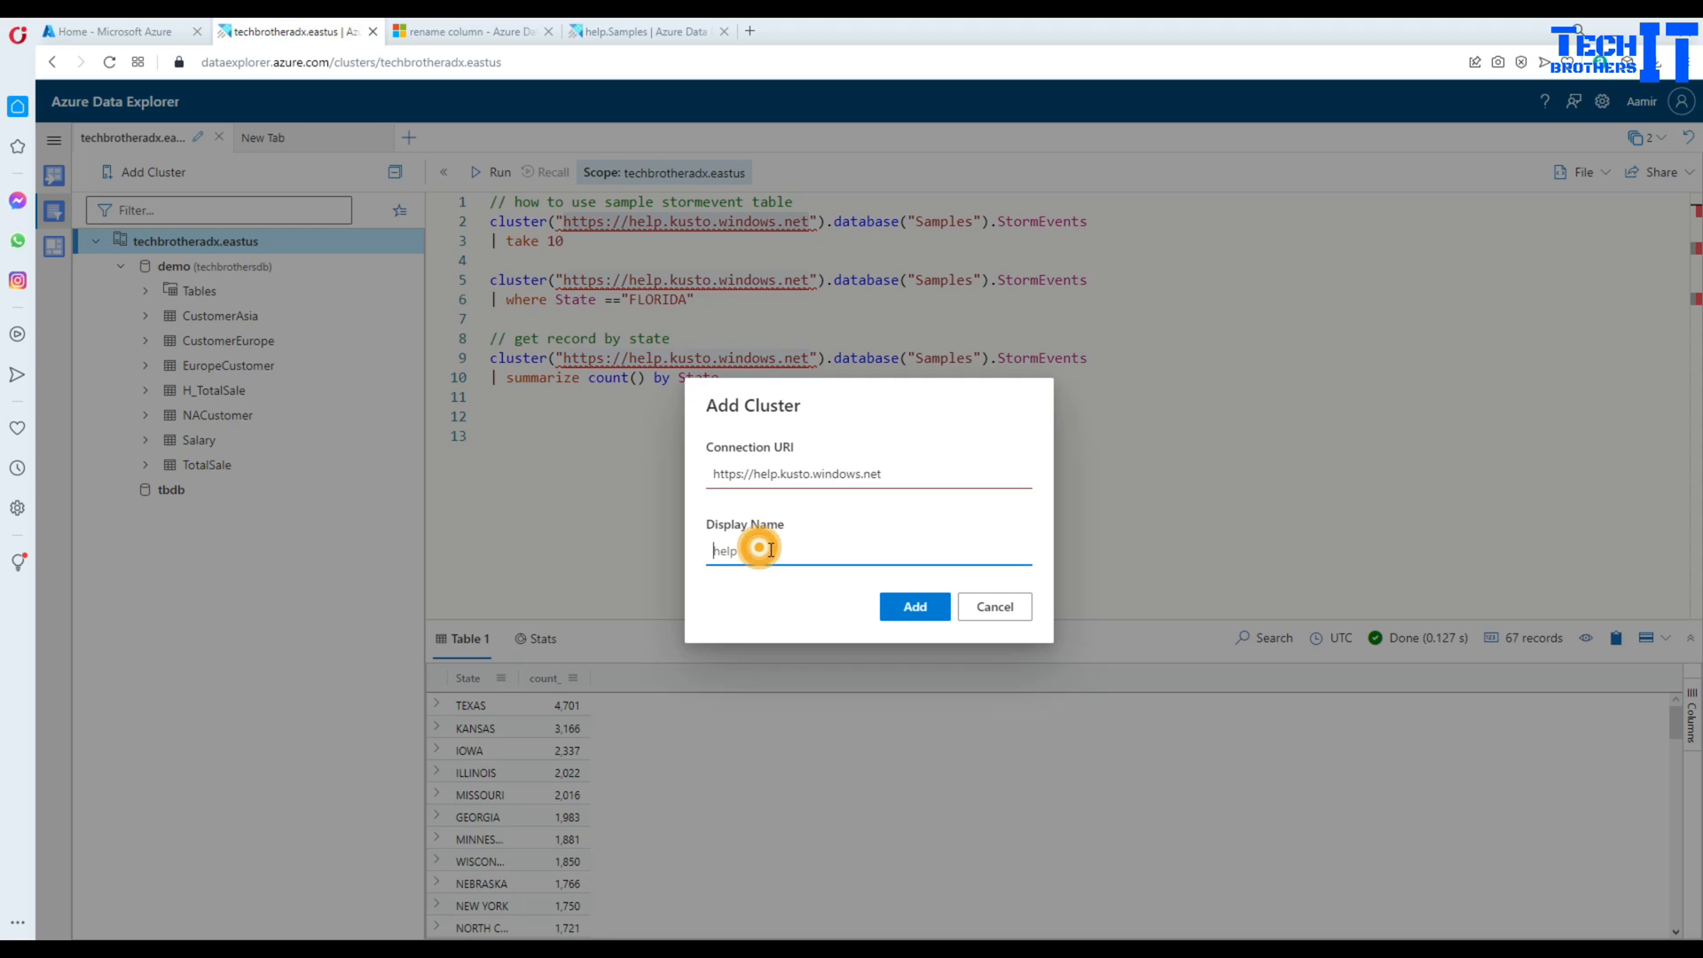
{"action": "type", "text": "SampleDB"}
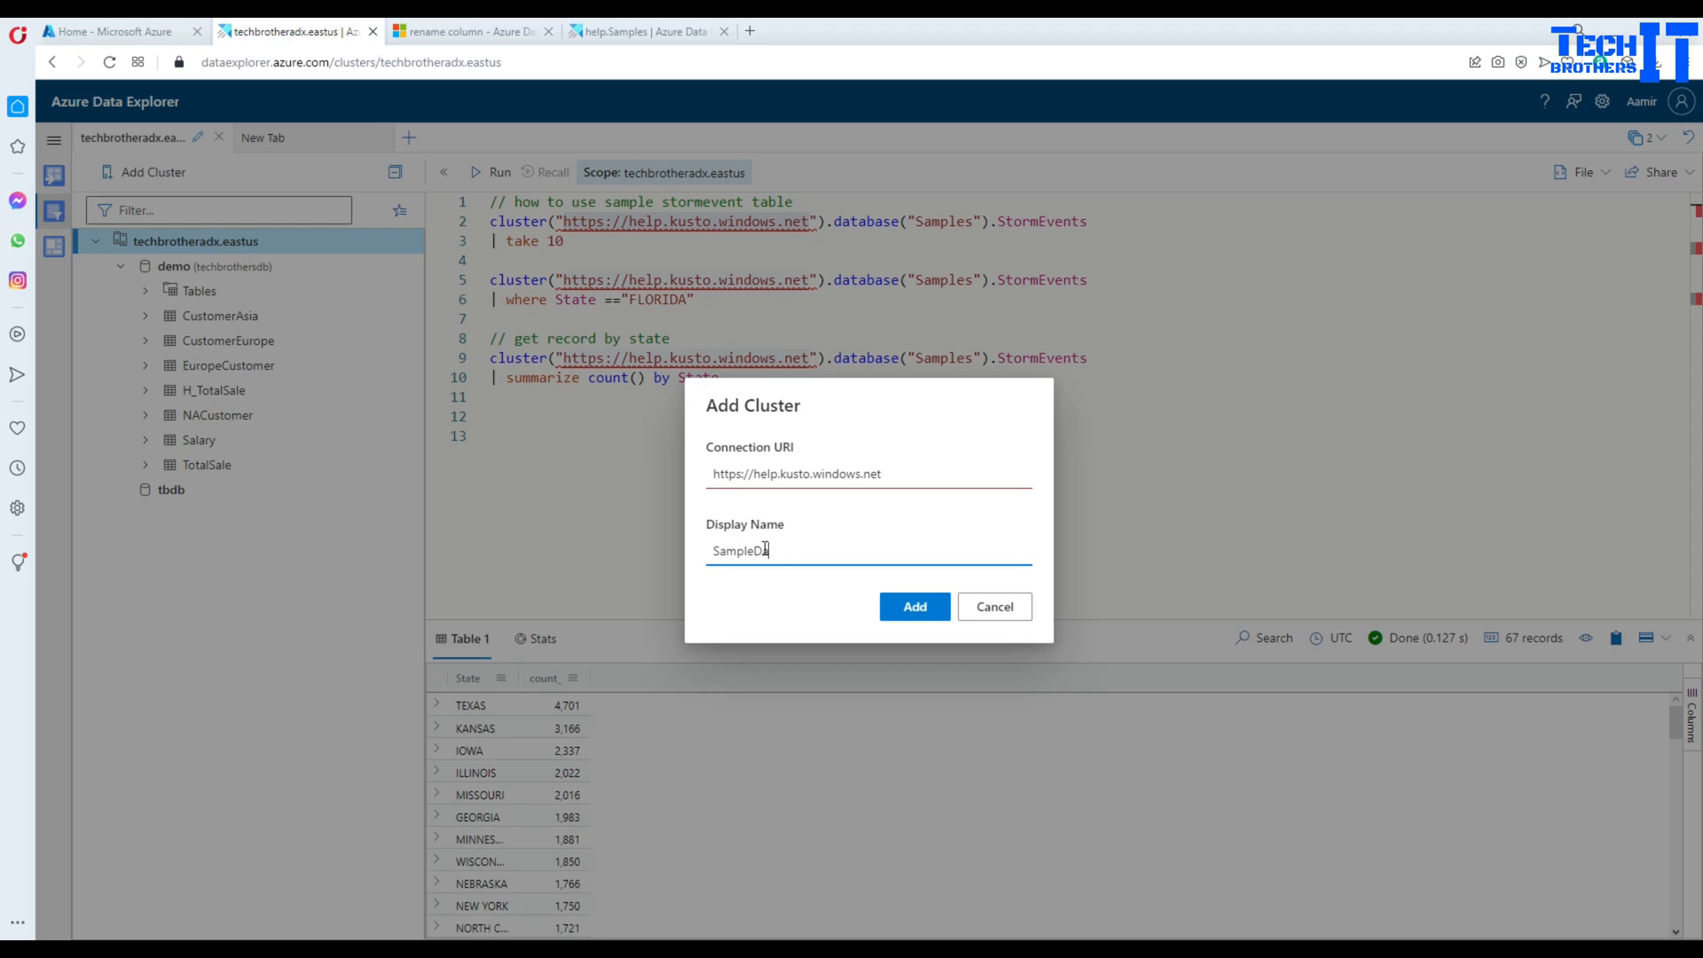
{"action": "type", "text": "ta"}
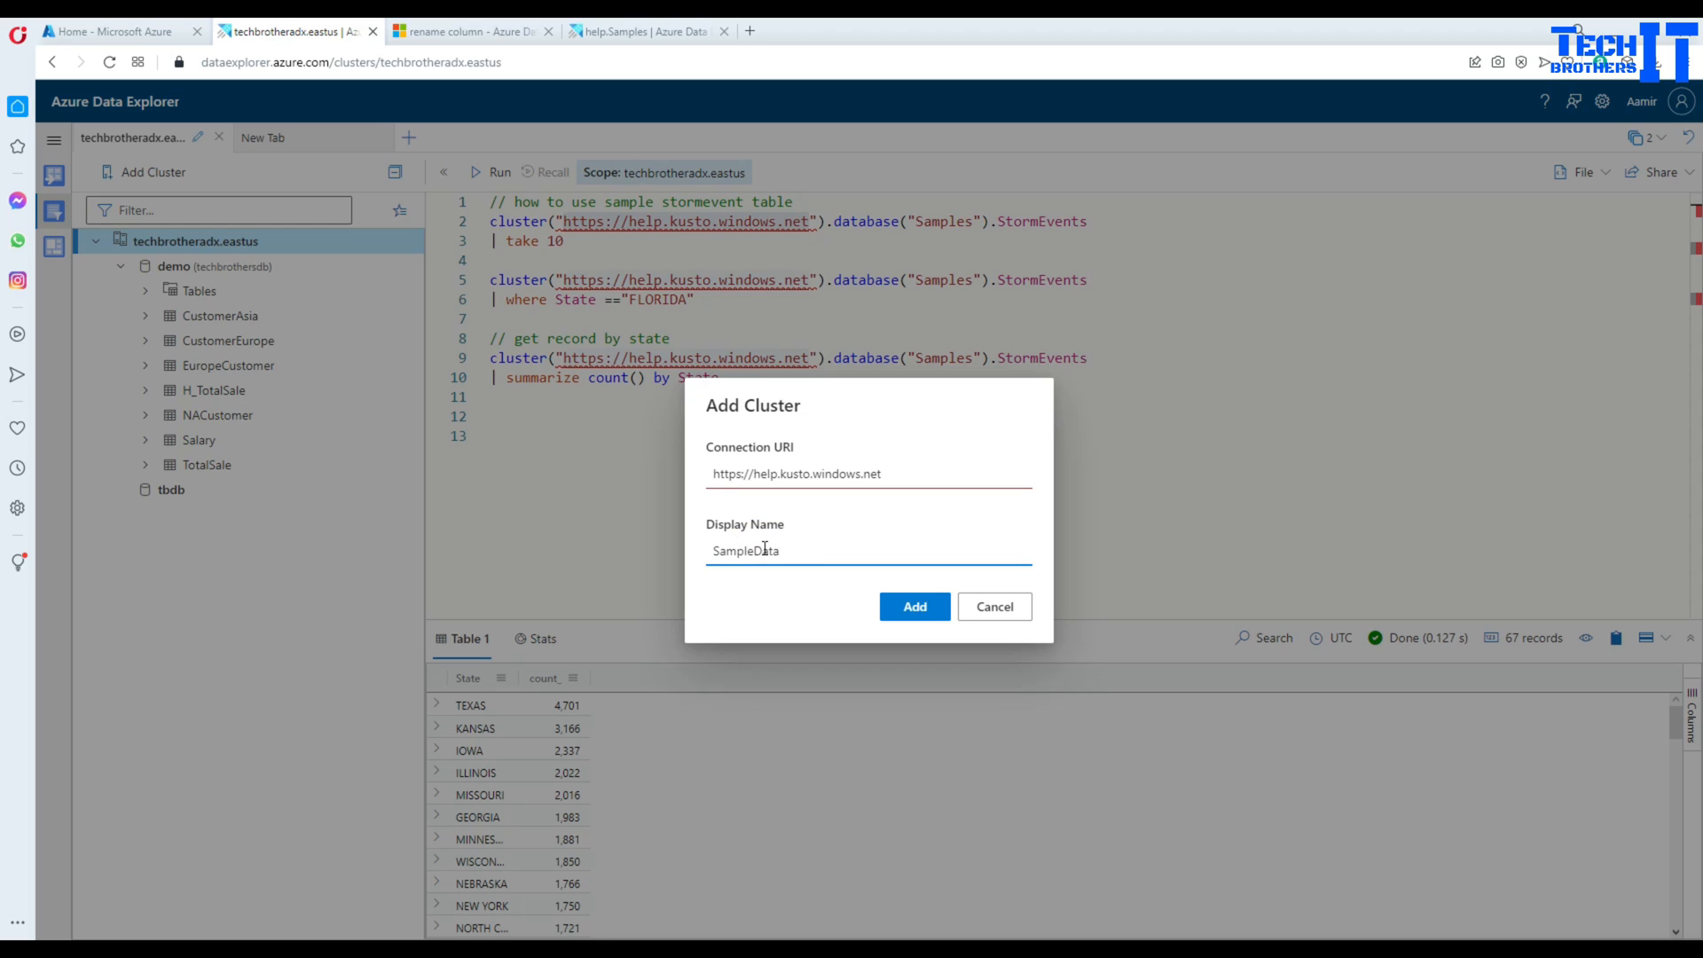
{"action": "type", "text": "SampleCluster"}
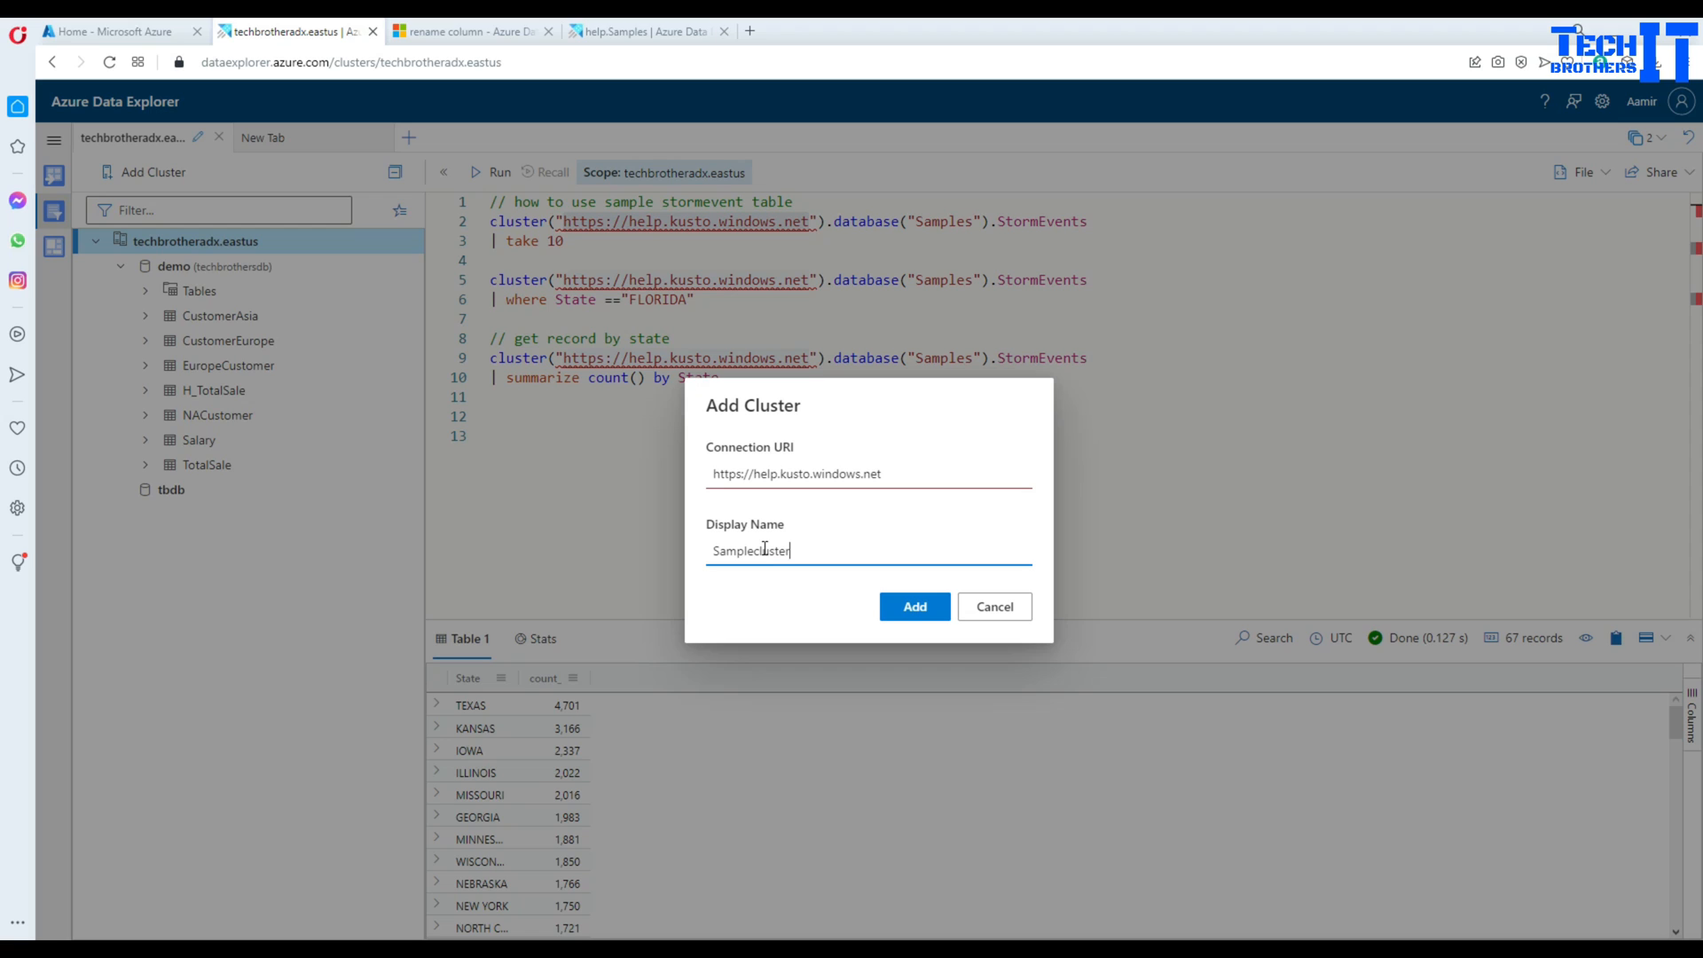
{"action": "left_click", "coordinate": [913, 606]}
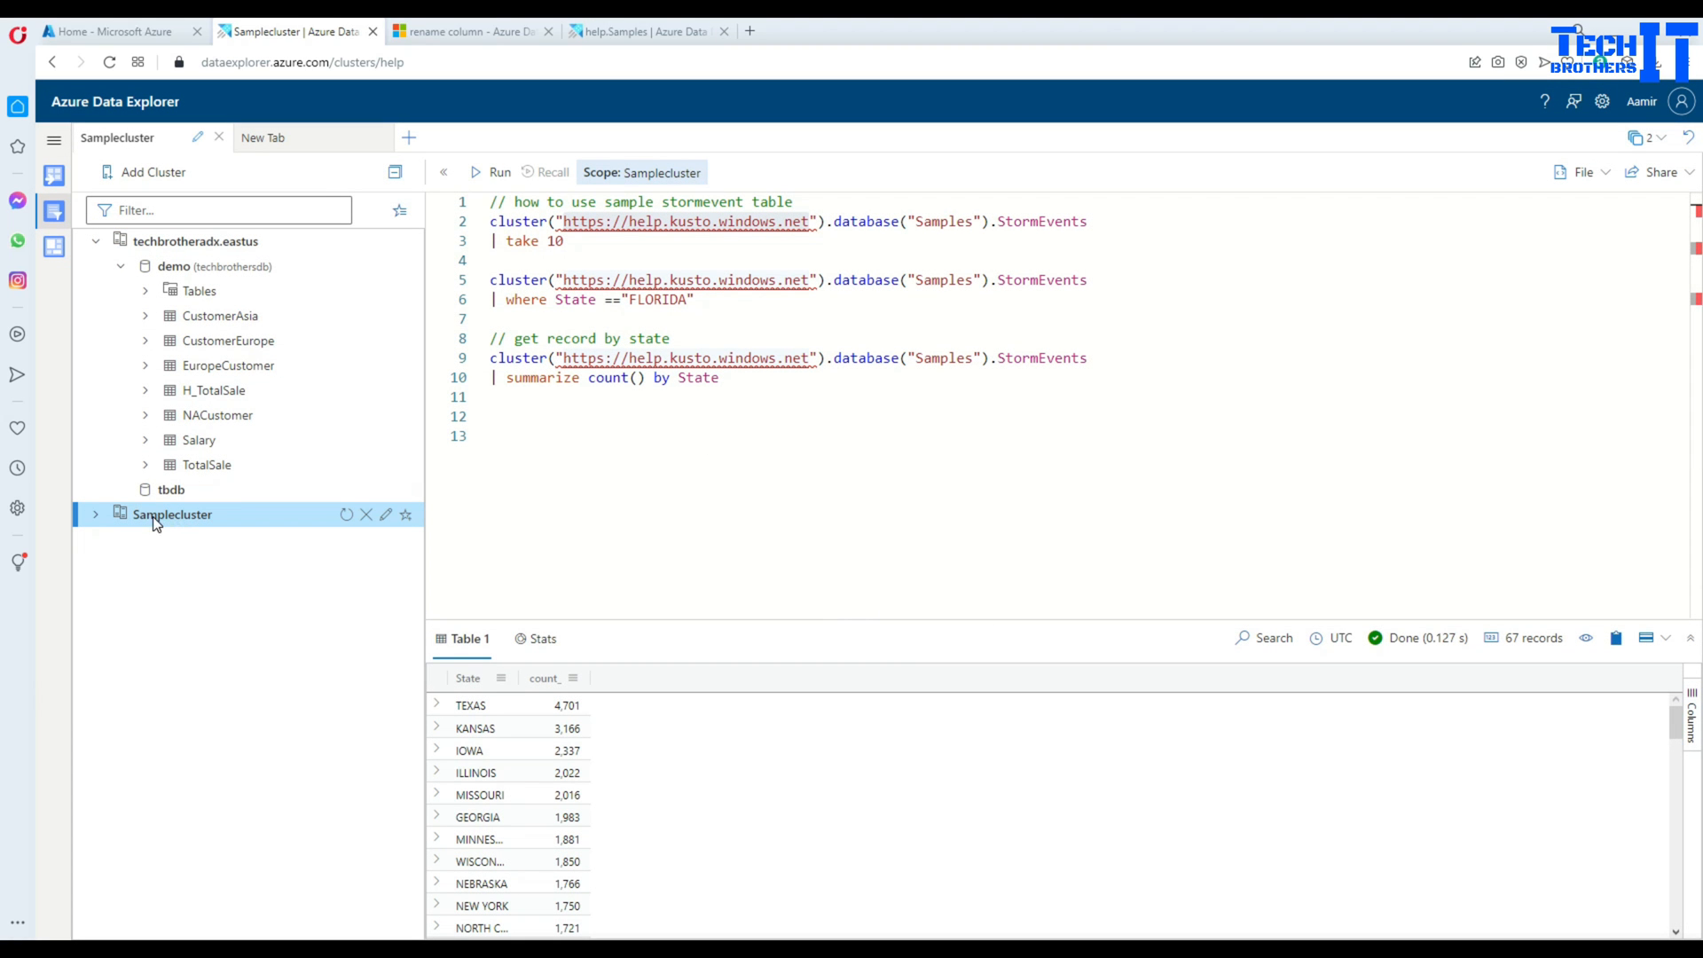
- Expand Samplecluster to Samples tables, collapse techbrotheradx.eastus, and open Samplecluster's context menu
{"action": "left_click", "coordinate": [95, 514]}
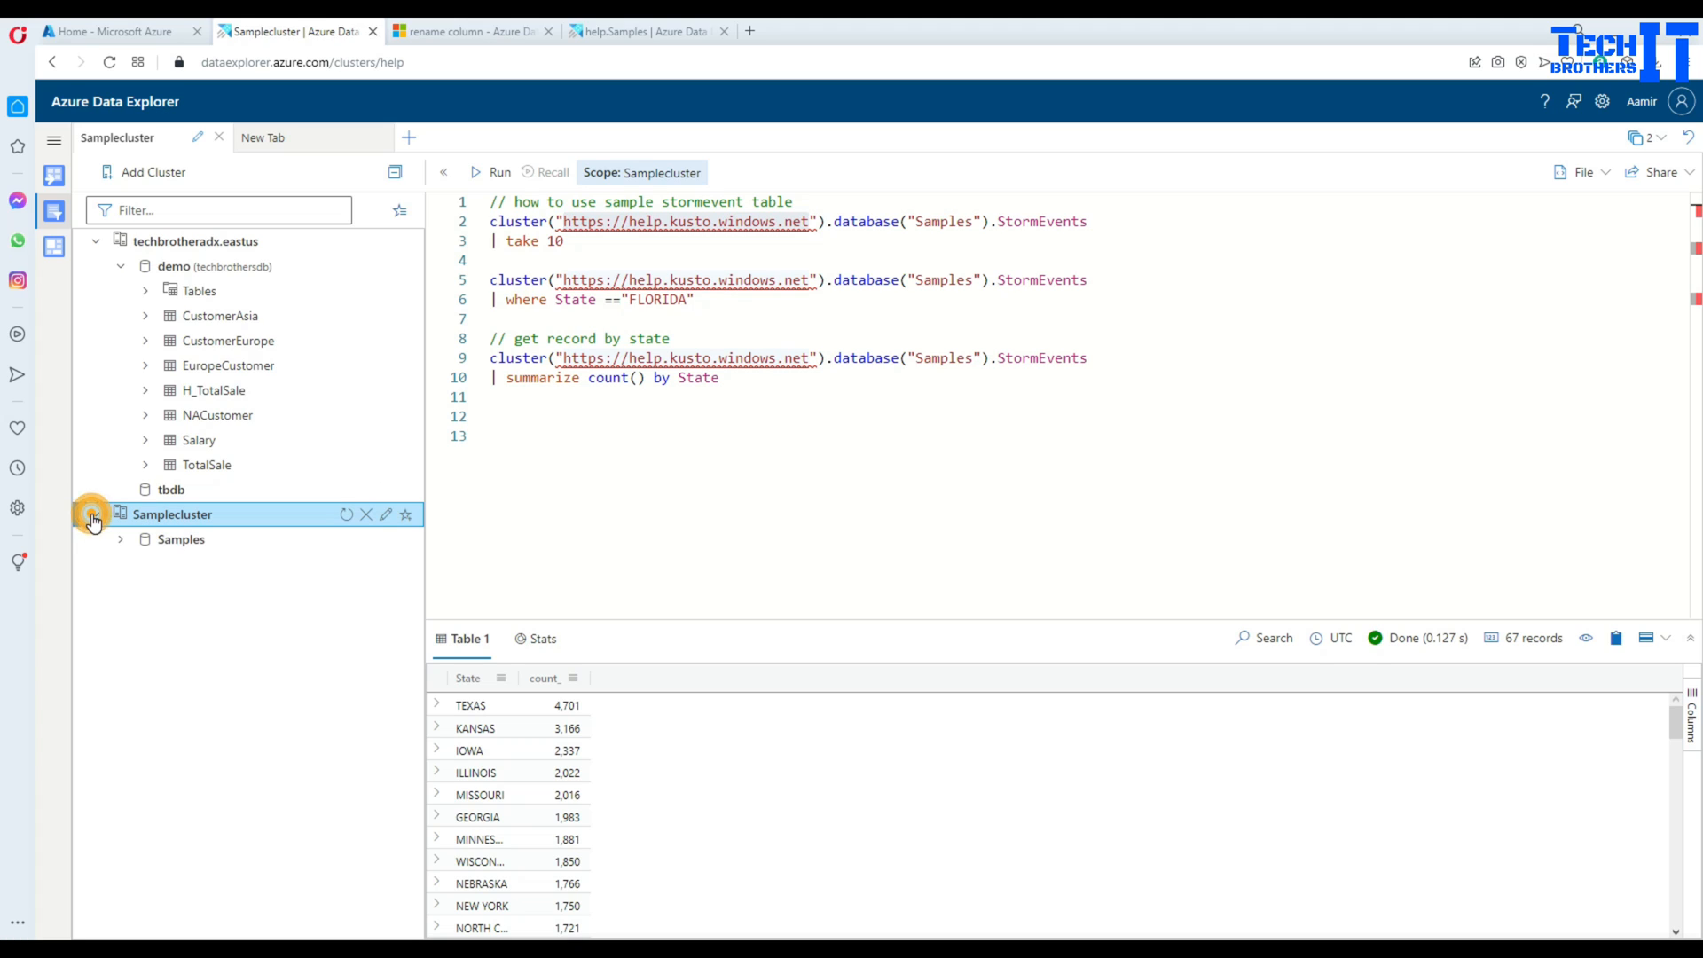
{"action": "left_click", "coordinate": [93, 513]}
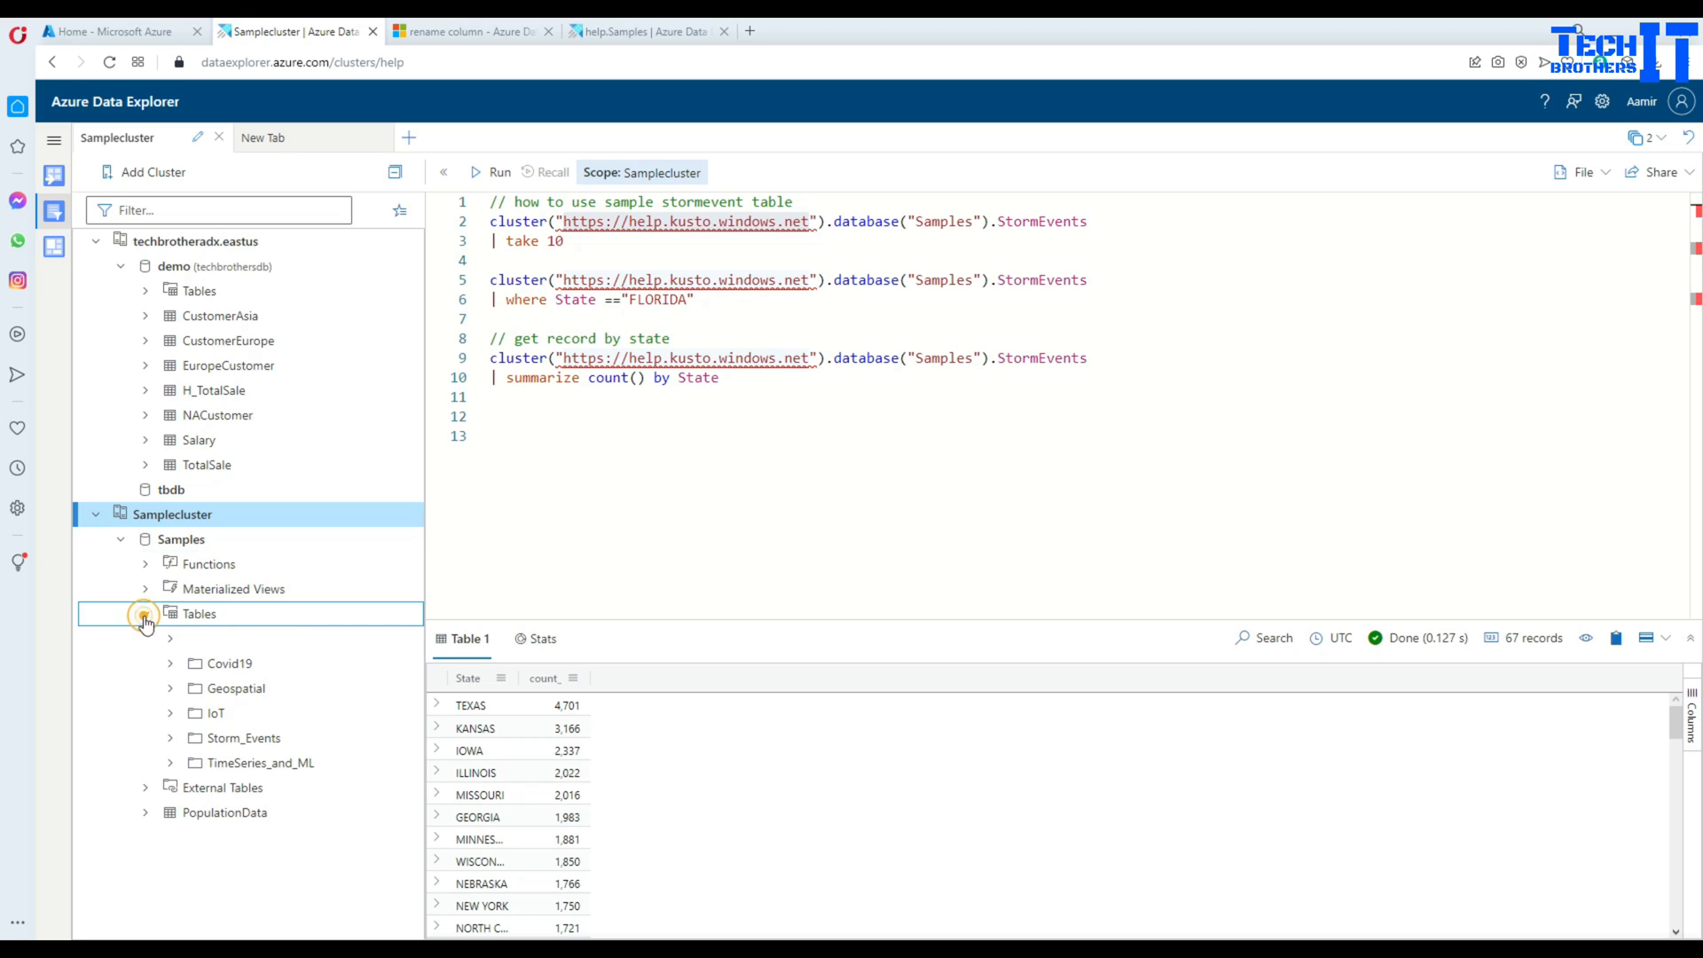
{"action": "left_click", "coordinate": [144, 614]}
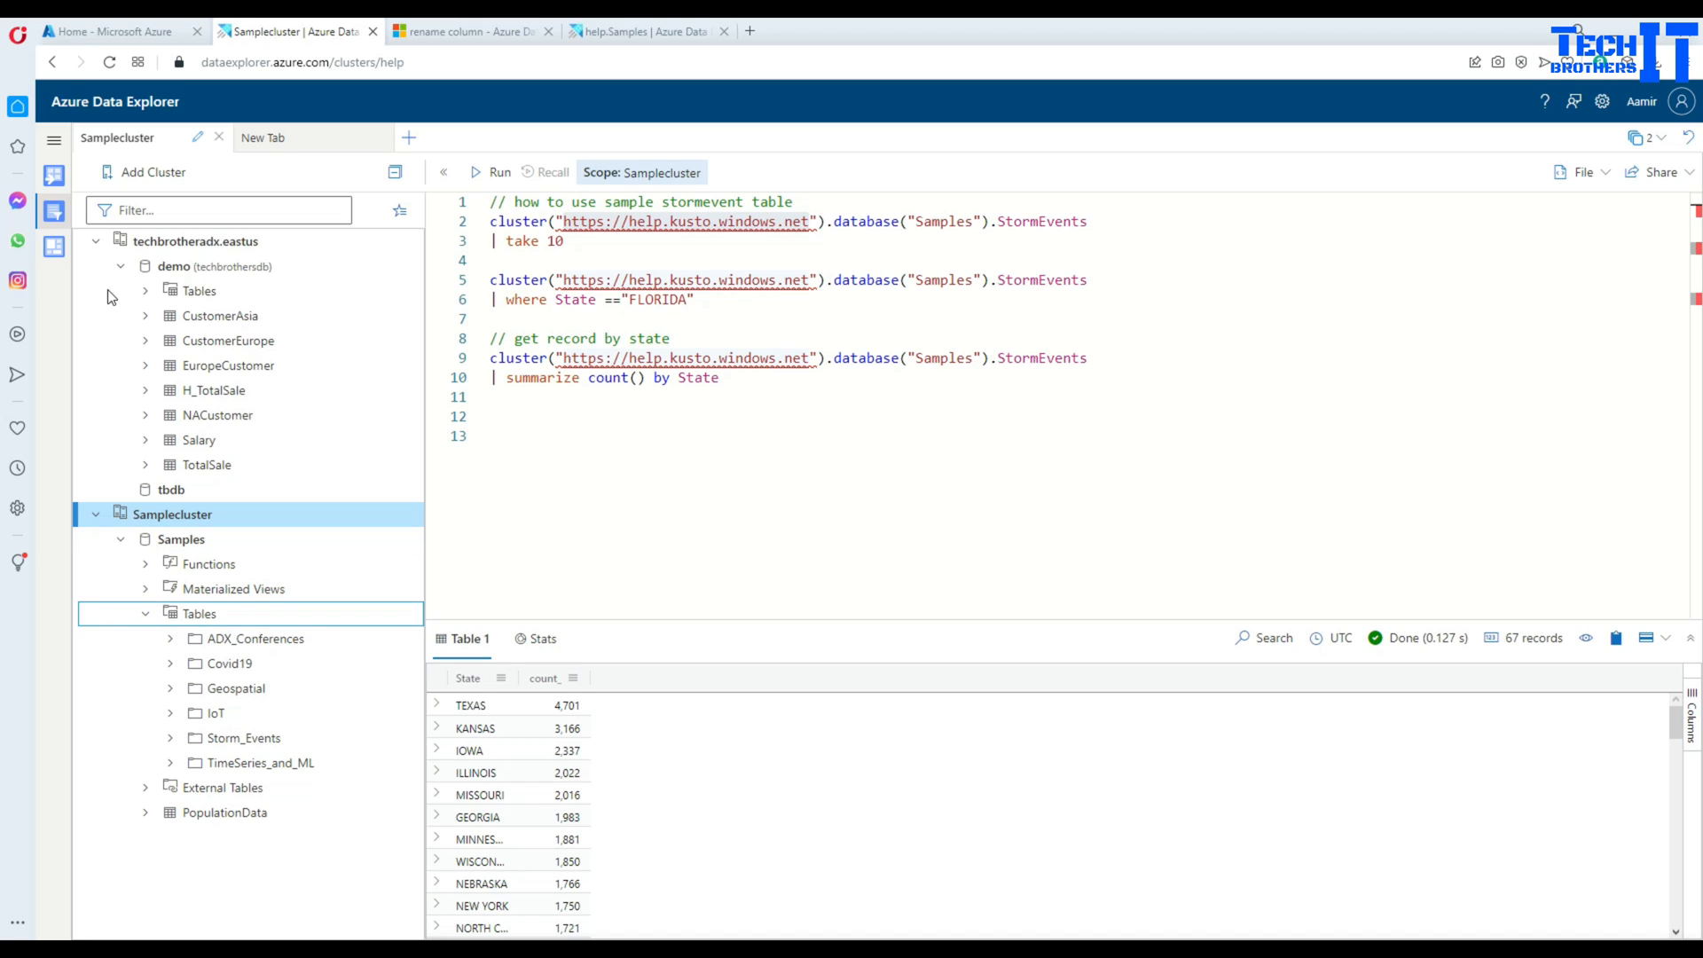
{"action": "left_click", "coordinate": [122, 266]}
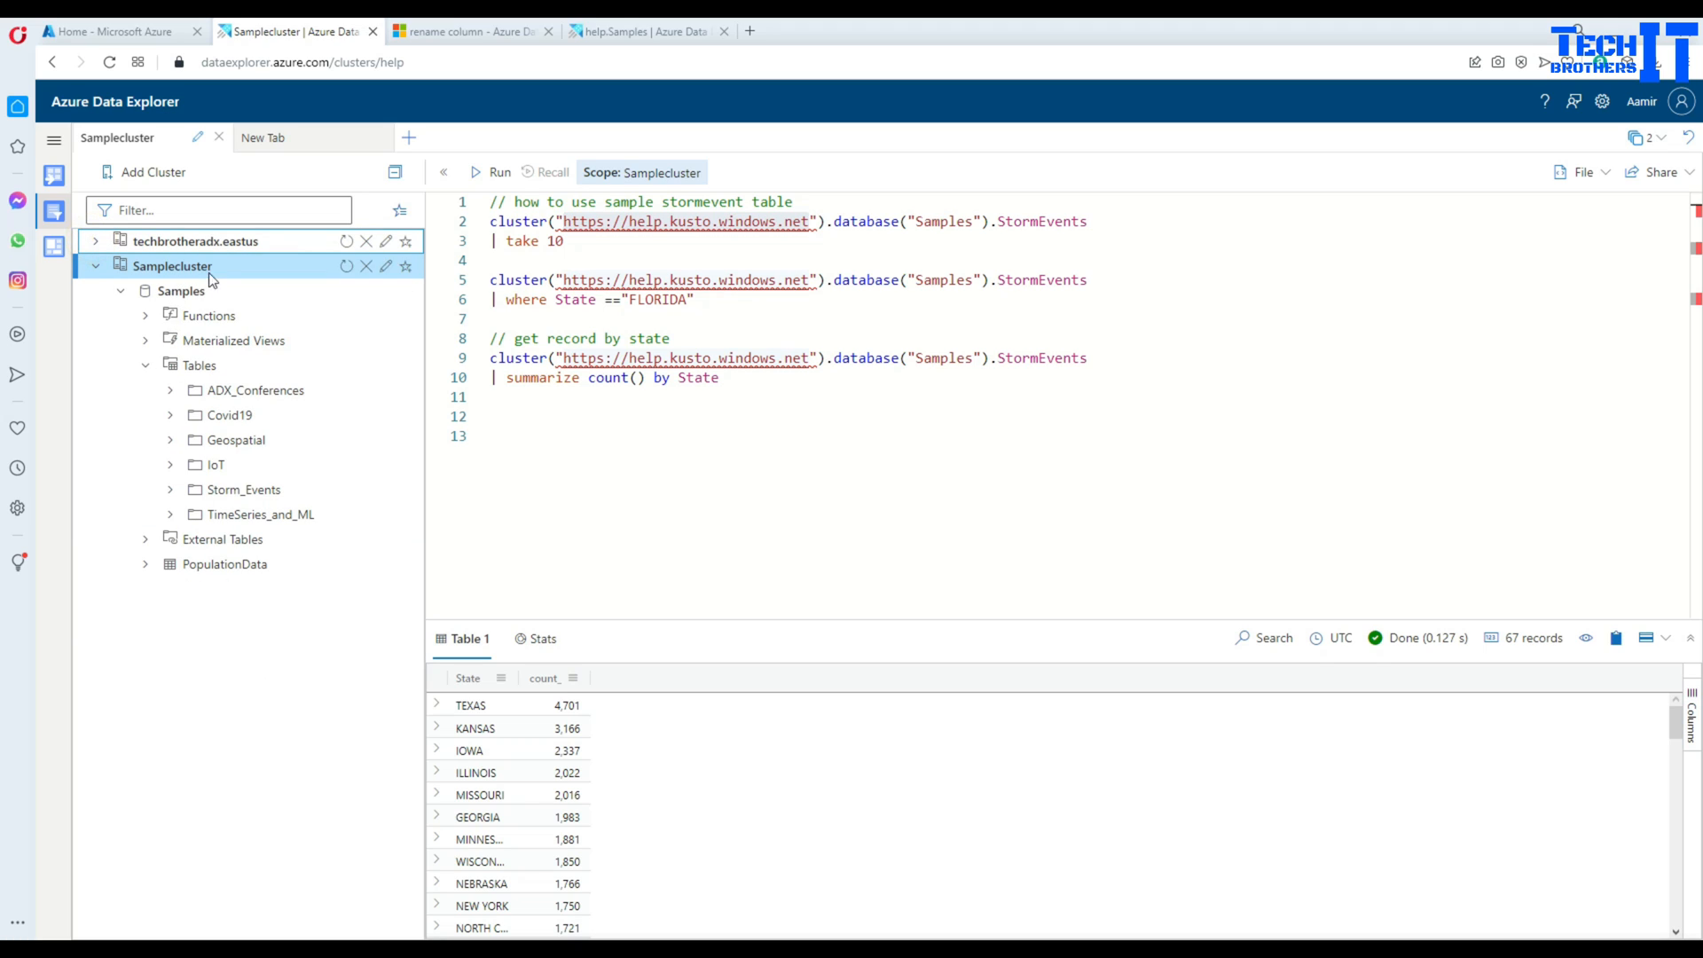
{"action": "right_click", "coordinate": [171, 266]}
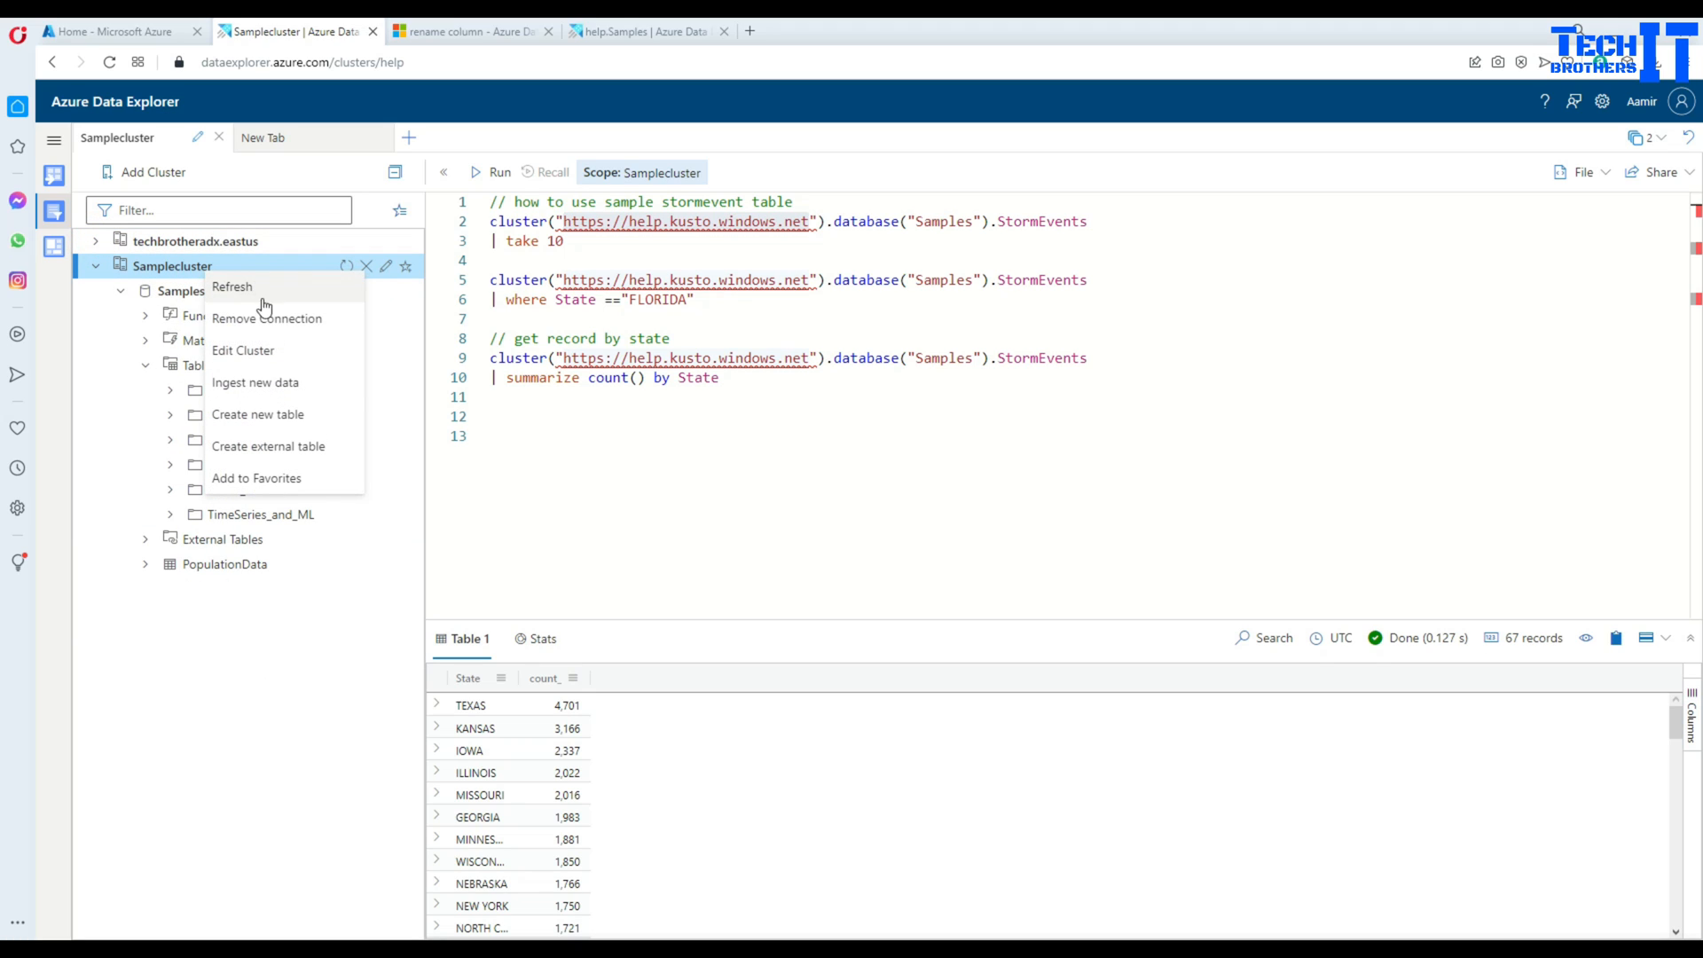
{"action": "mouse_move", "coordinate": [267, 318]}
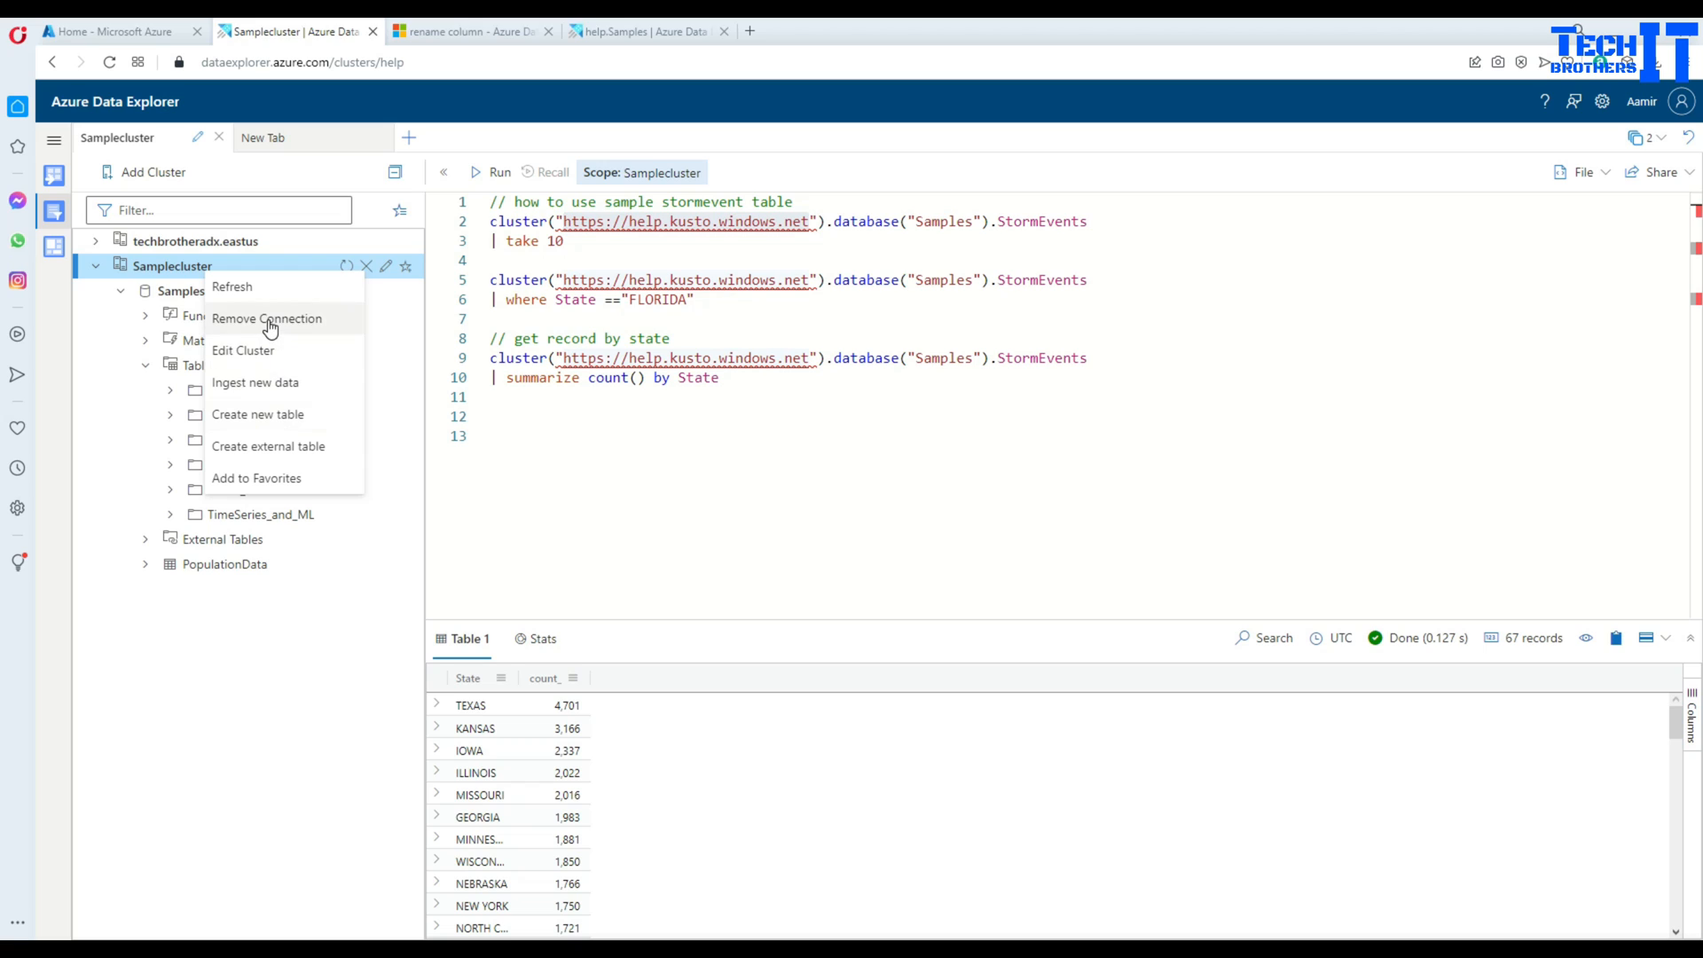
- Remove the Samplecluster connection and expand the techbrotheradx.eastus cluster
{"action": "left_click", "coordinate": [266, 319]}
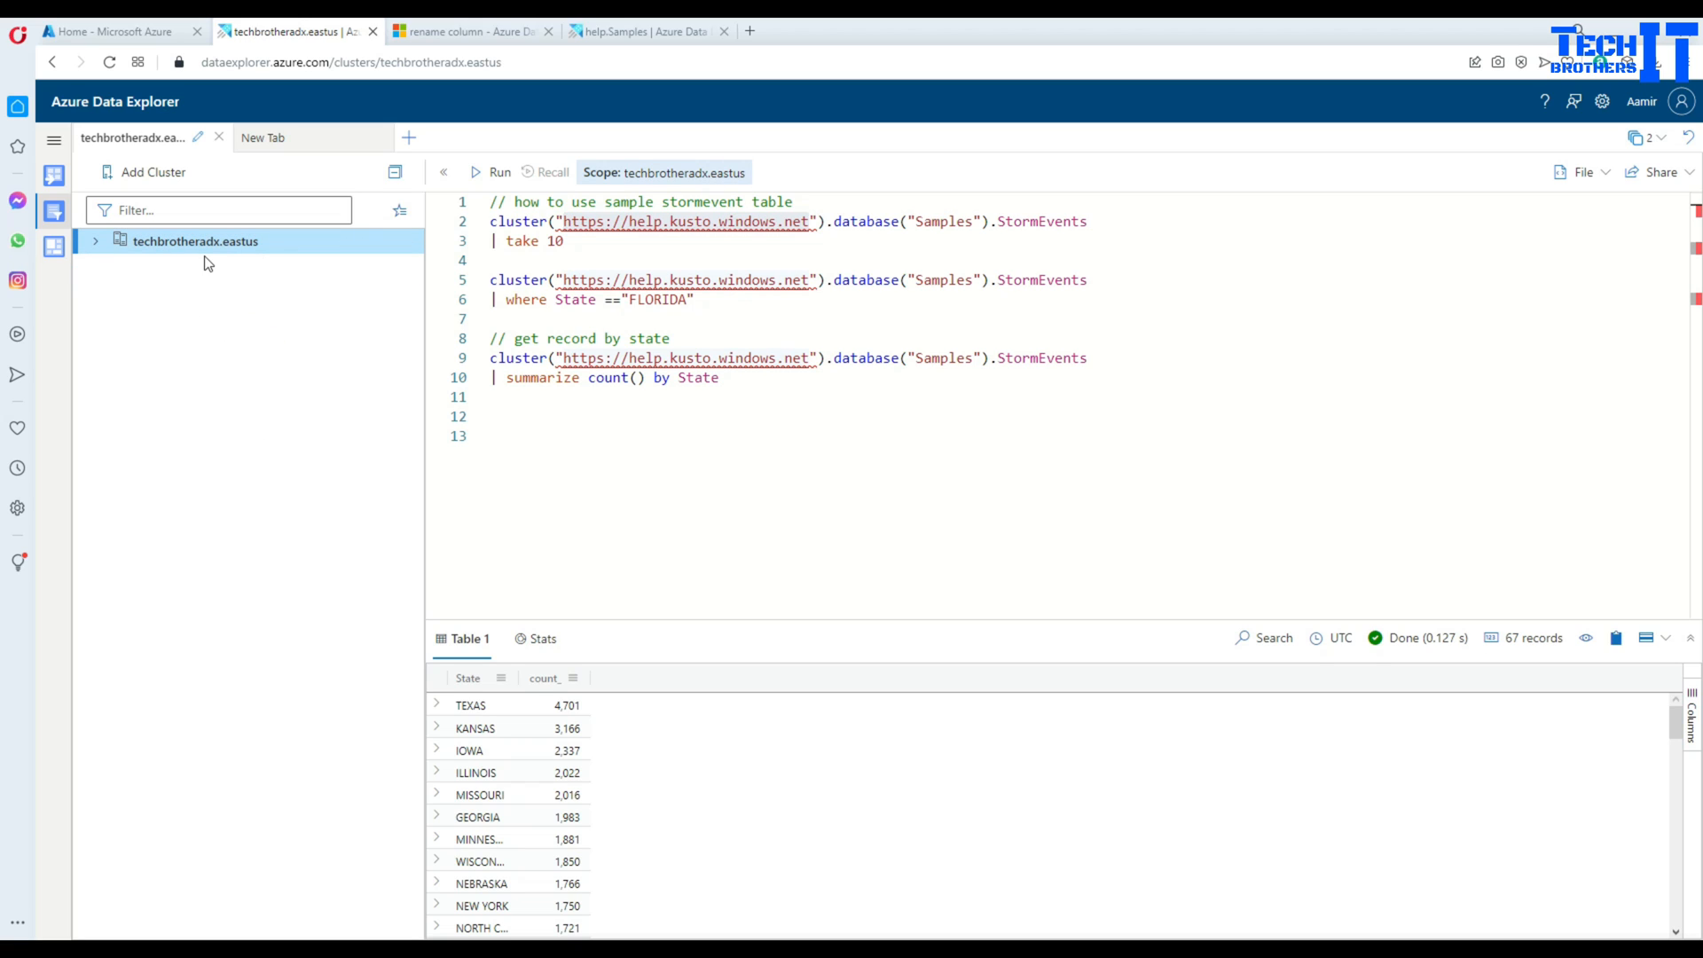
{"action": "left_click", "coordinate": [96, 241]}
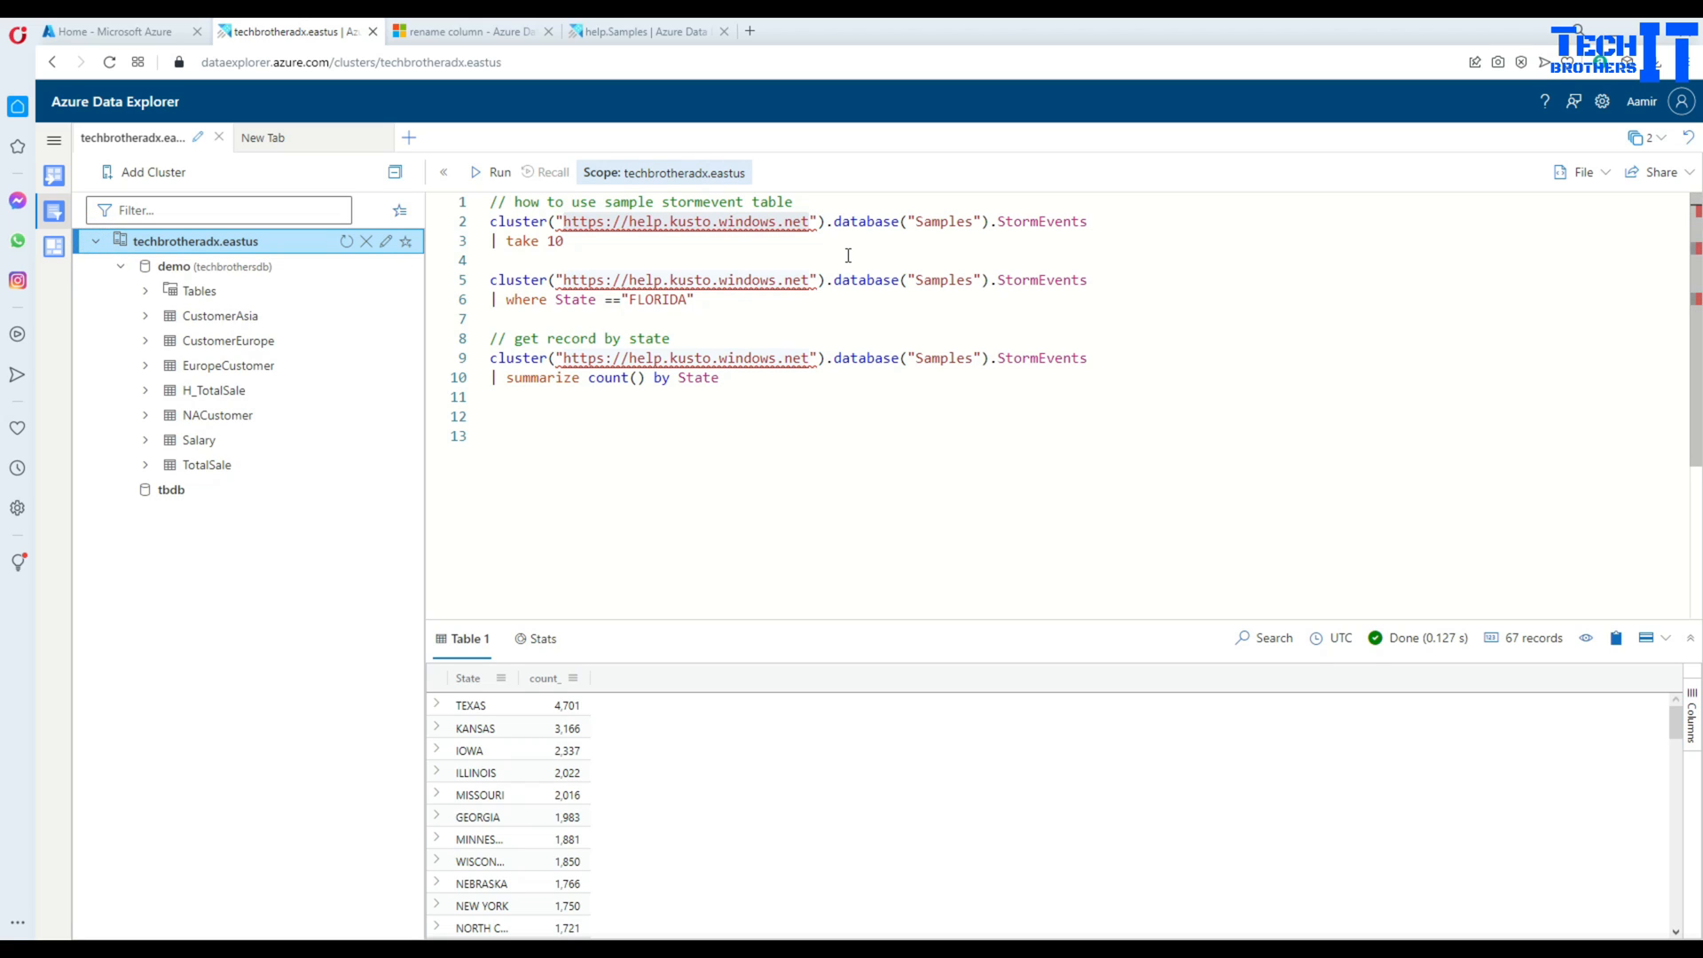
{"action": "left_click", "coordinate": [1086, 222]}
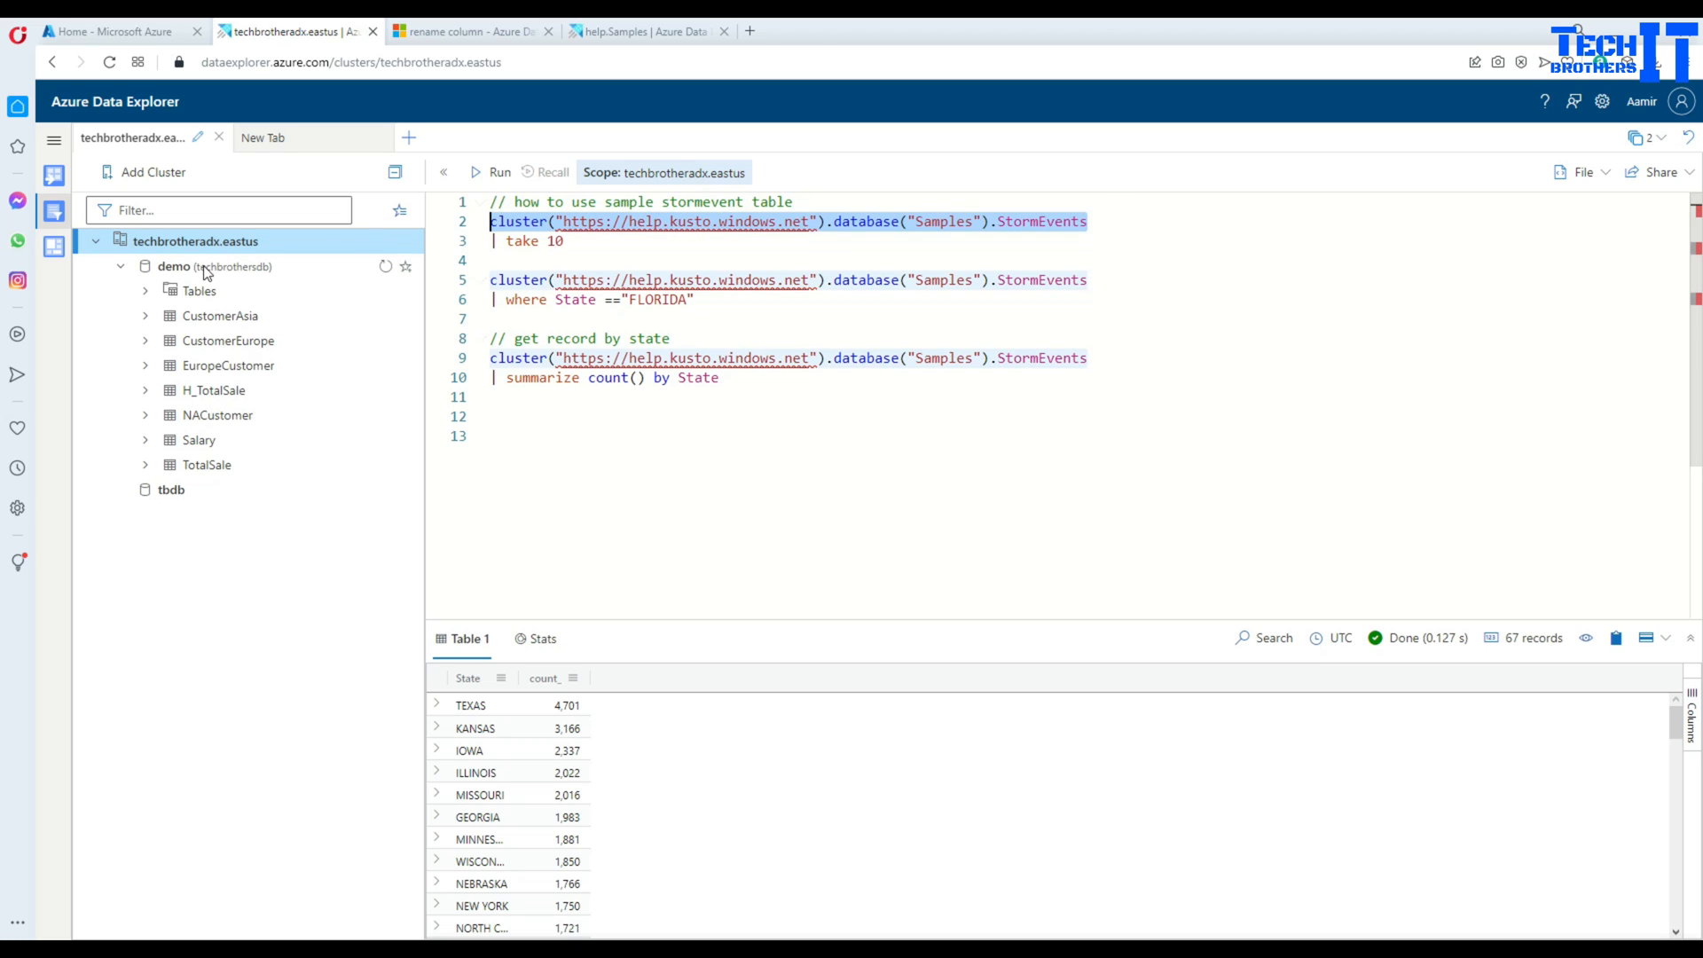
- Select the demo (techbrothersdb) database under techbrotheradx.eastus as query scope
{"action": "left_click", "coordinate": [173, 266]}
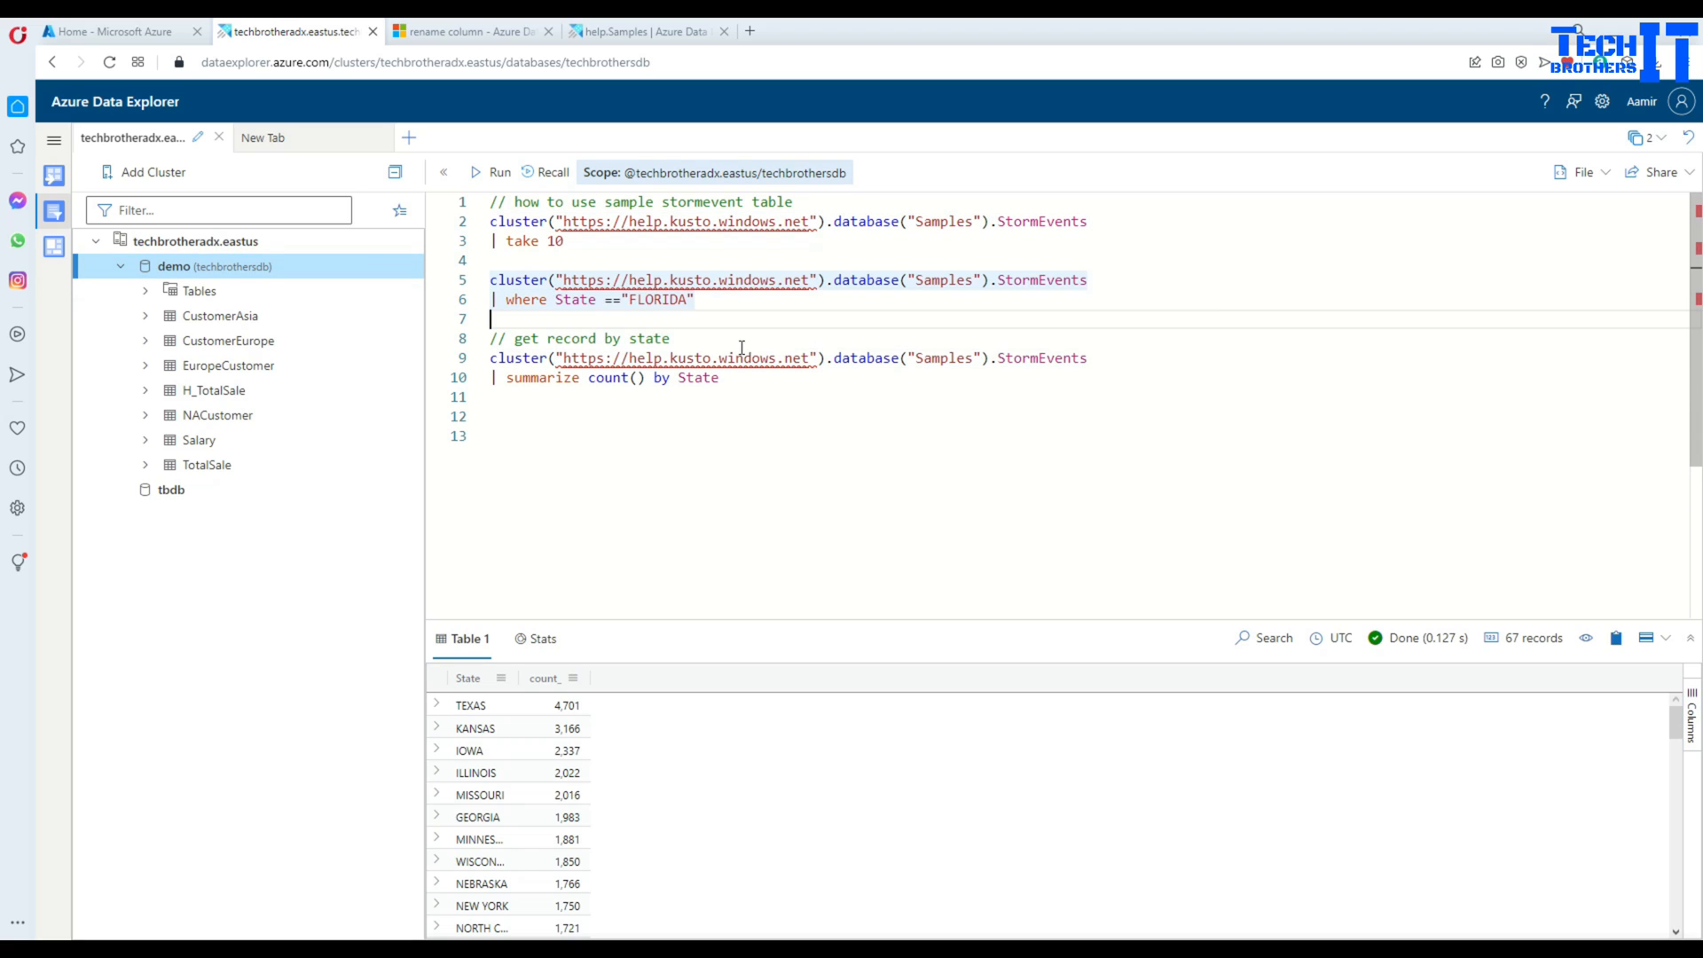
{"action": "mouse_move", "coordinate": [759, 384]}
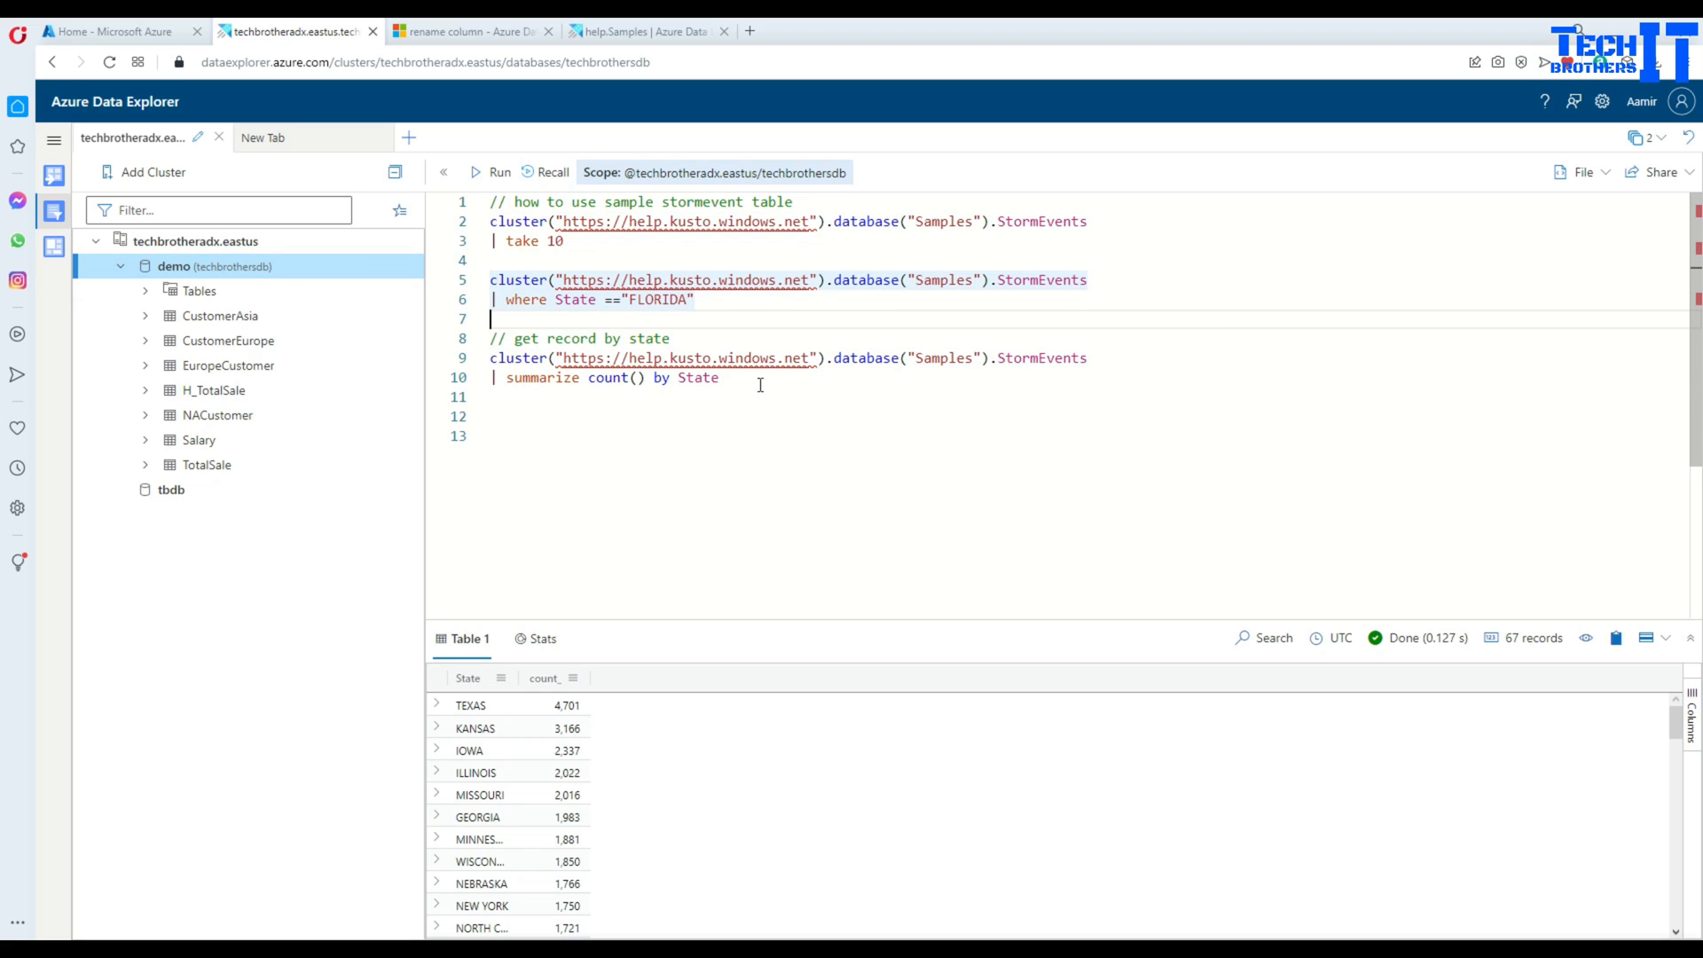